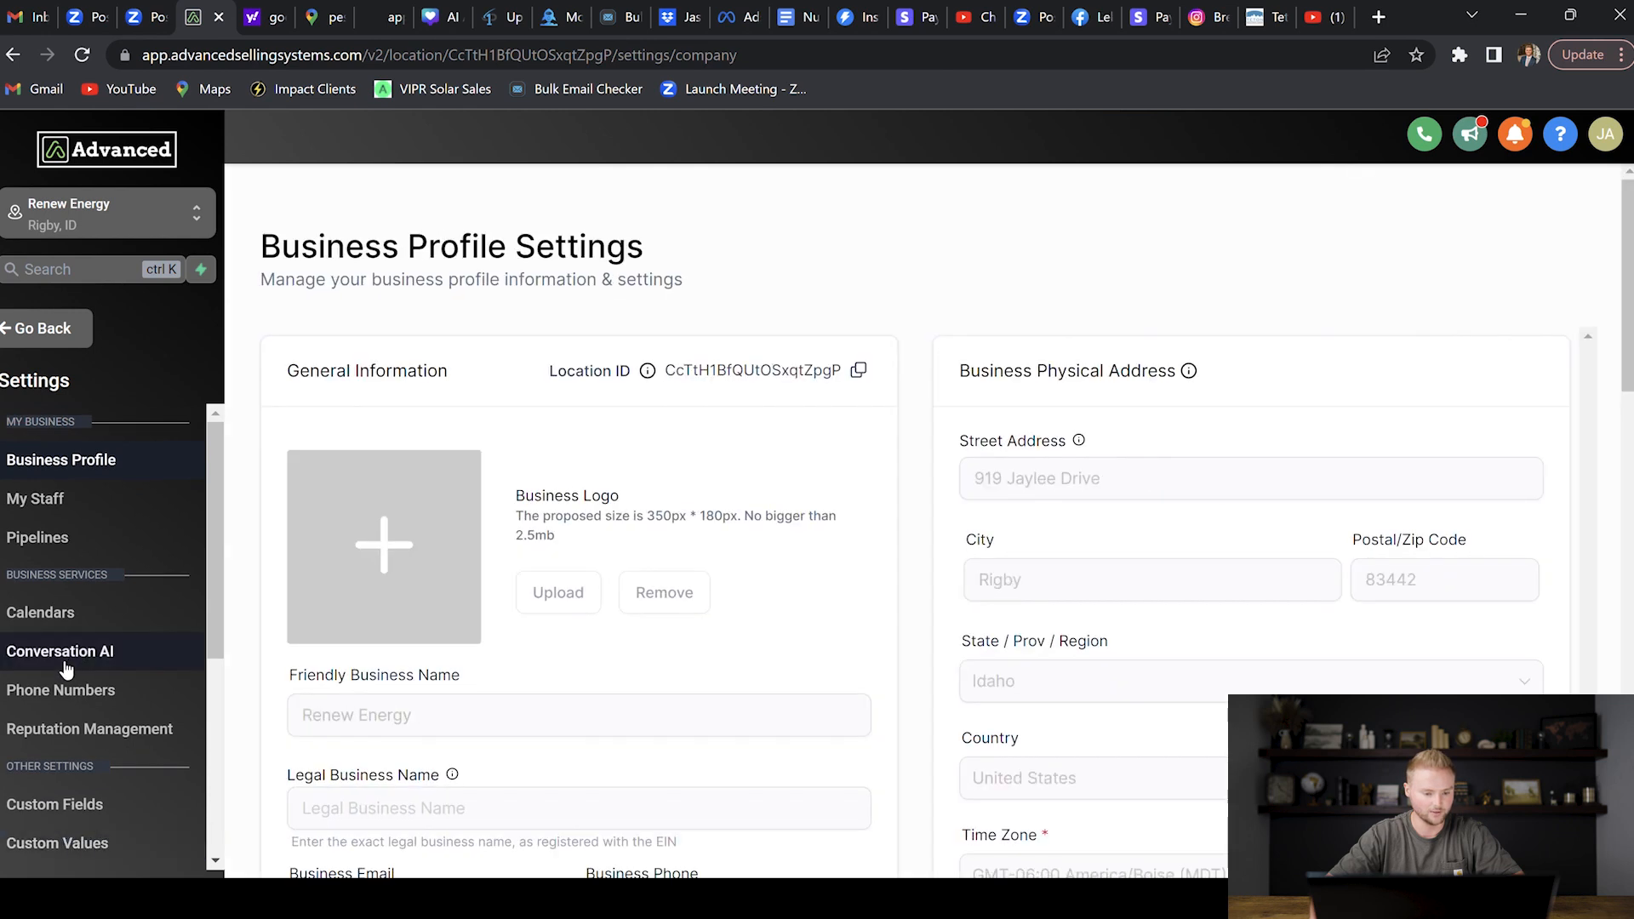
Go to Phone Numbers settings and bring up the Trust Center page
click(60, 691)
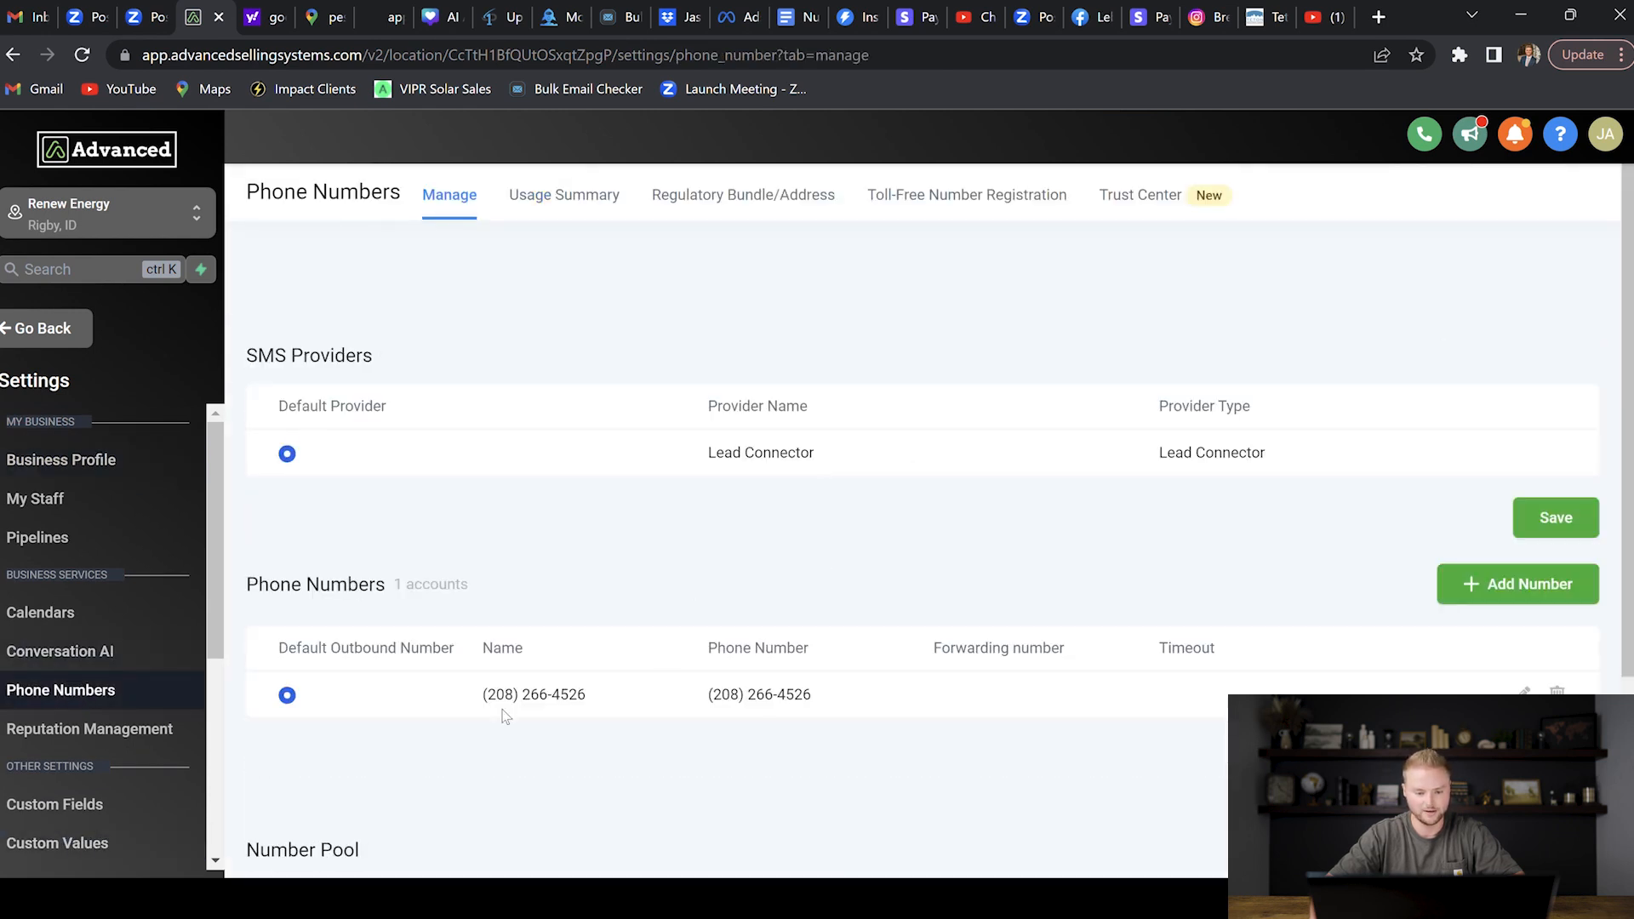
mouse_move(1171, 226)
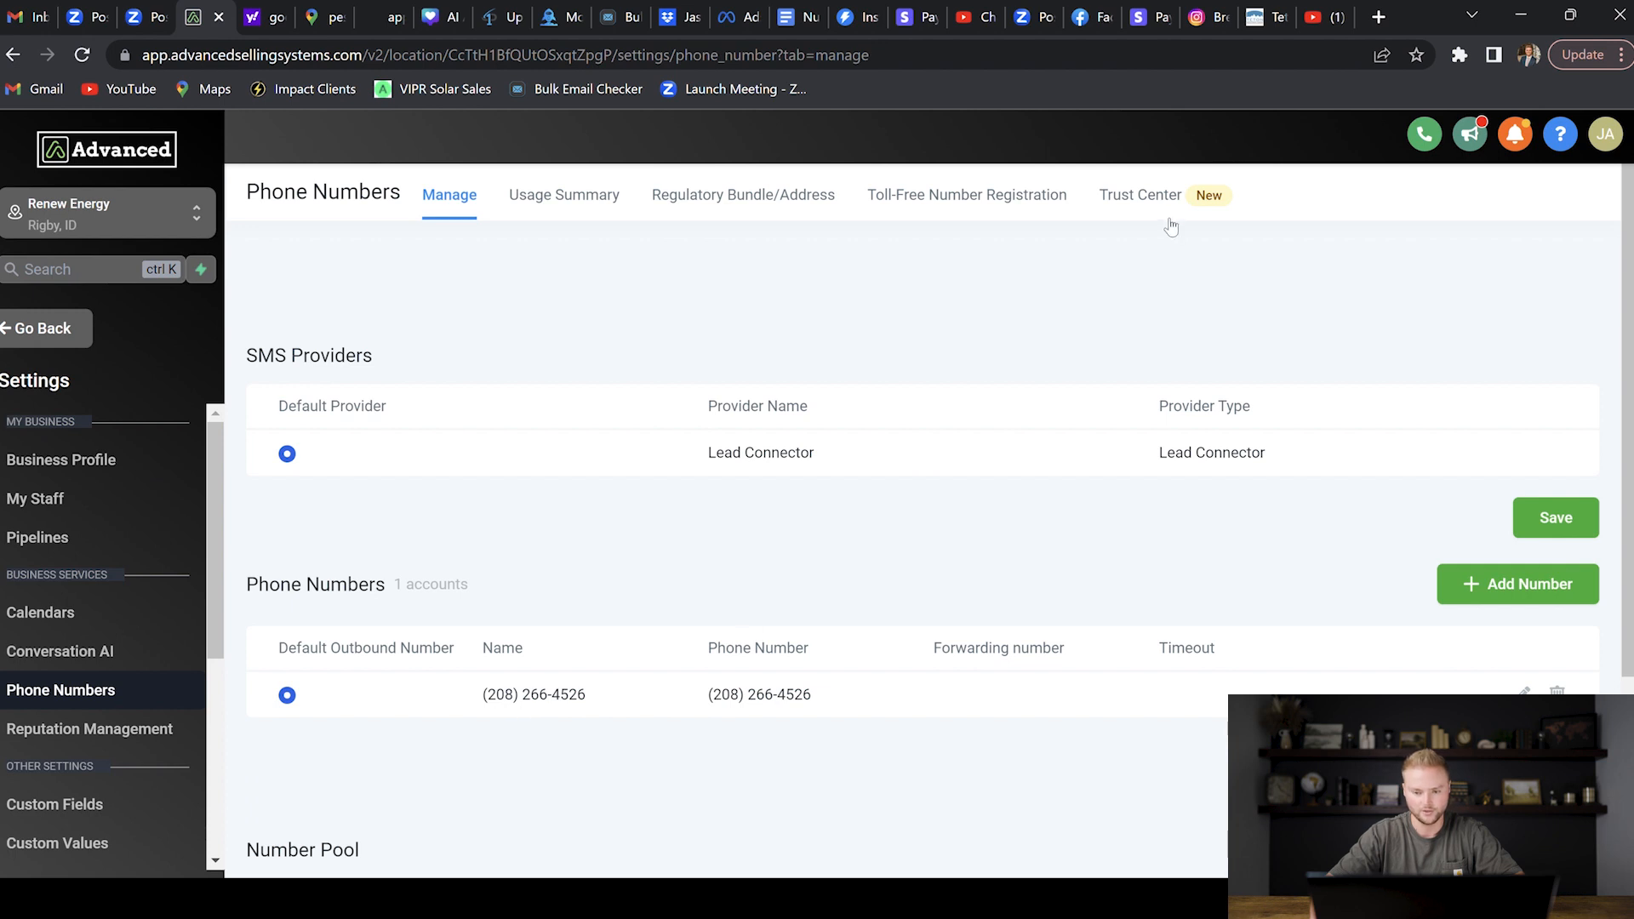
click(1139, 195)
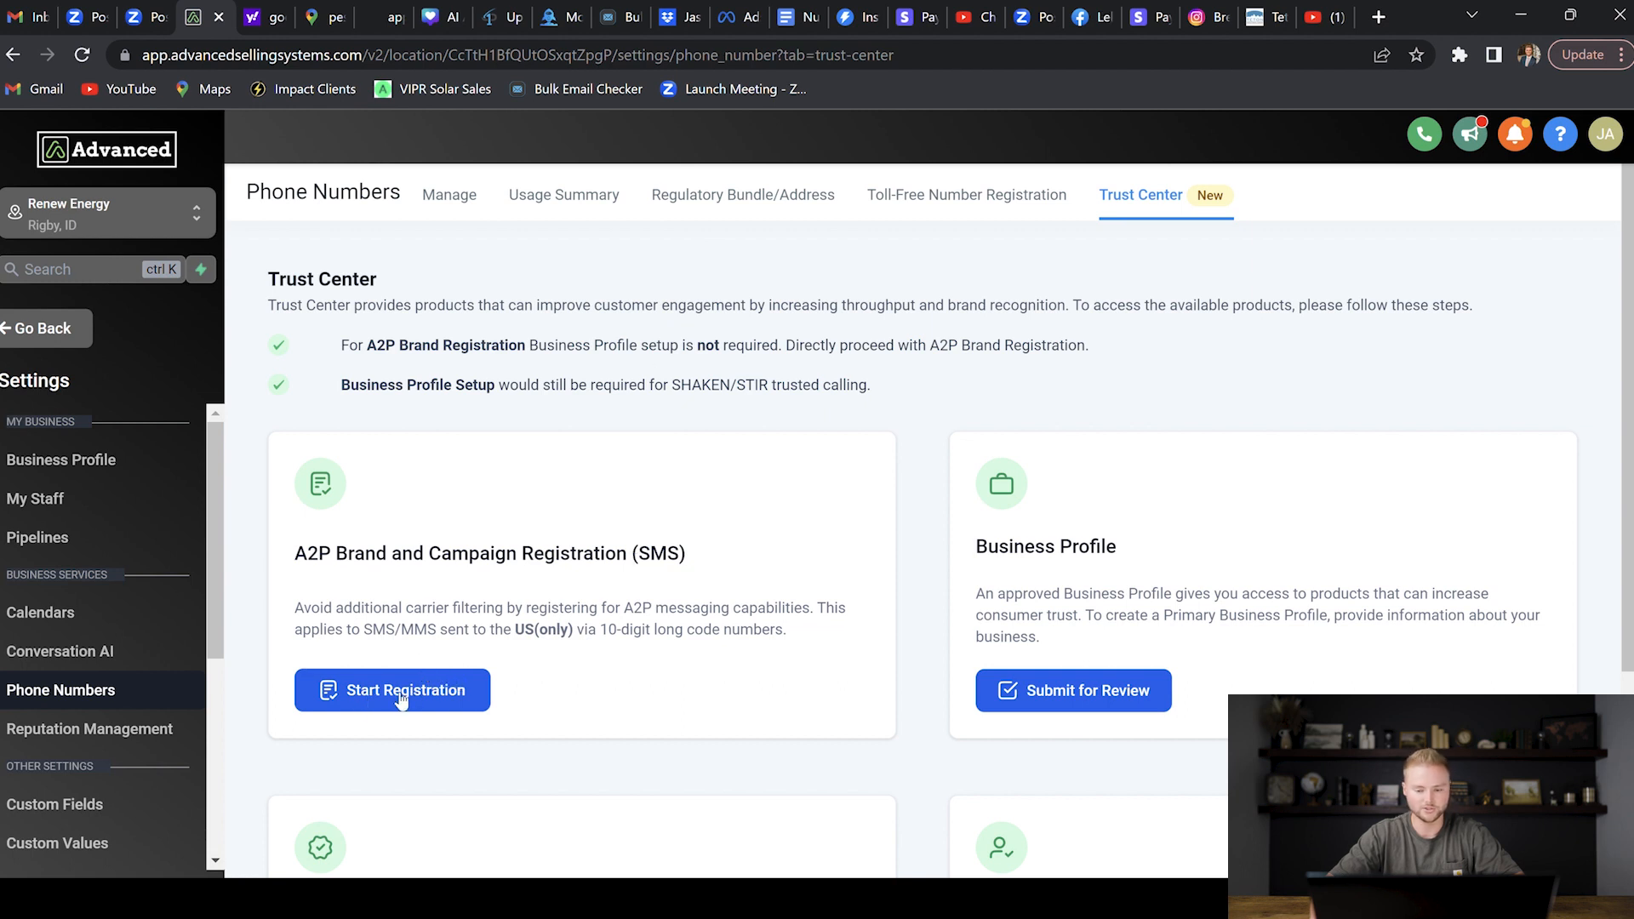
mouse_move(1016, 609)
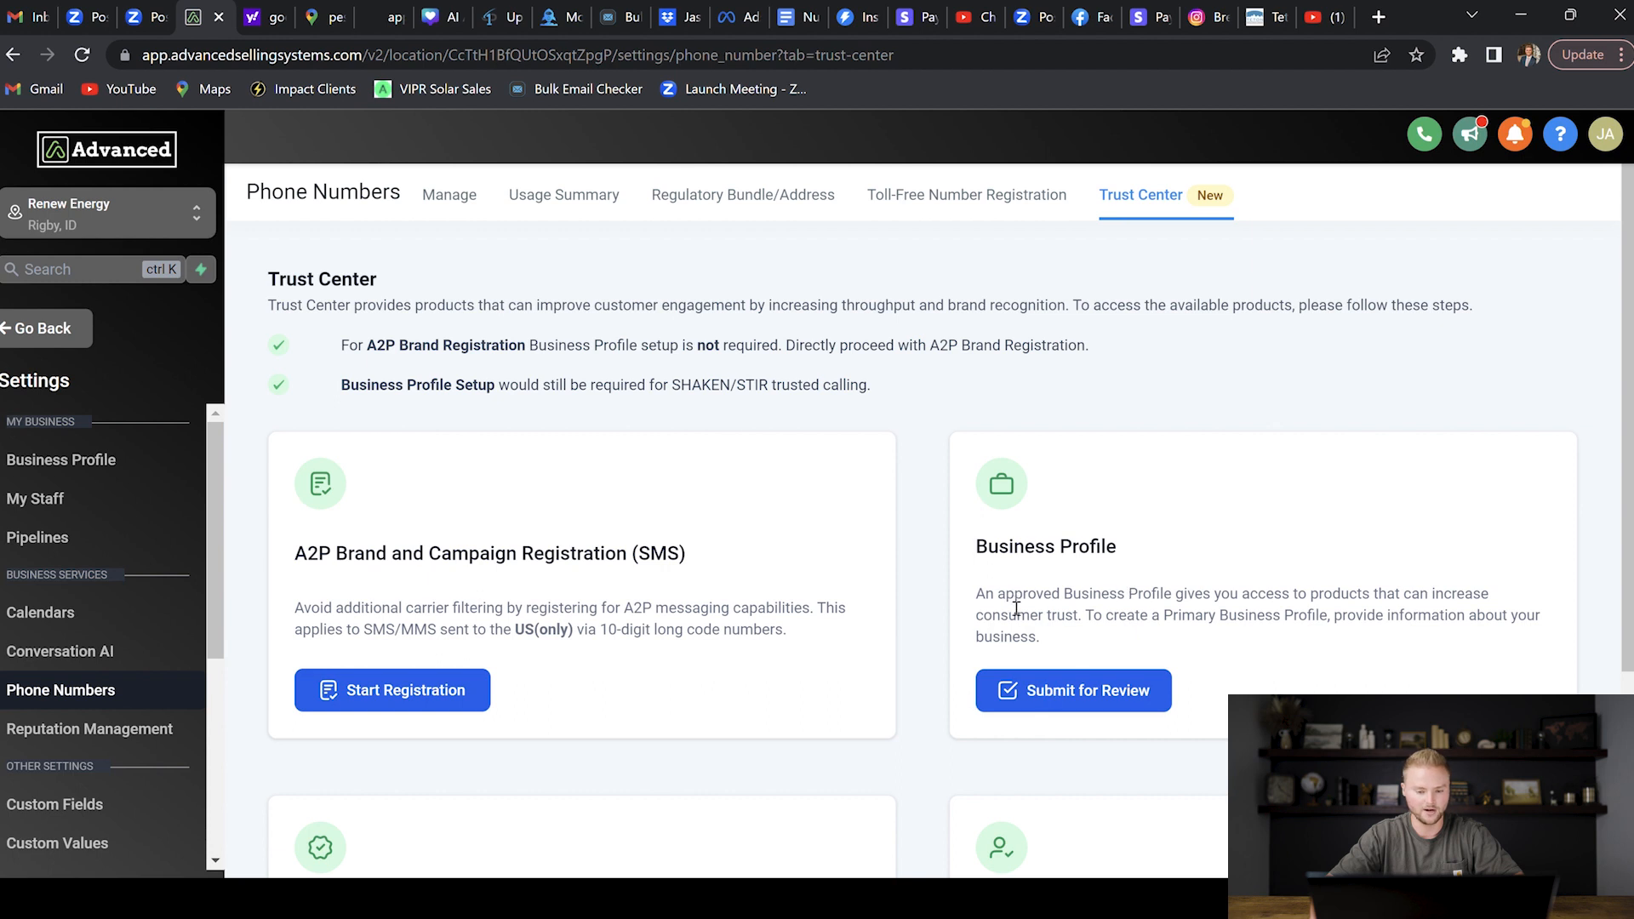
scroll(down, 3)
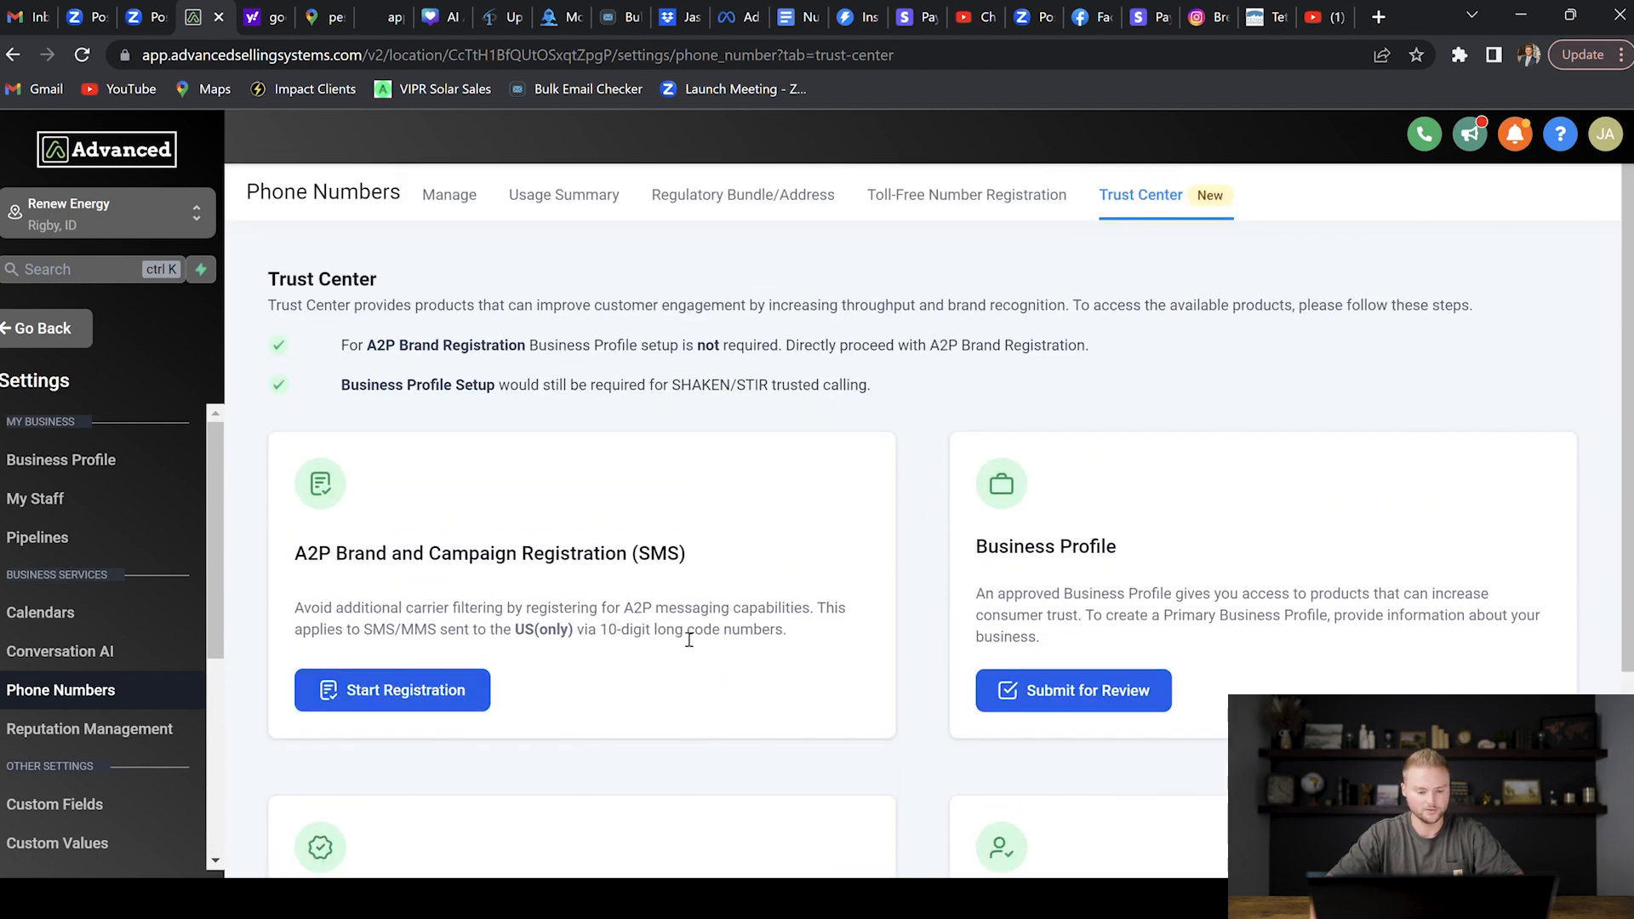
Start A2P Brand and Campaign Registration, answer 'Yes' to having a US EIN, and continue
click(391, 691)
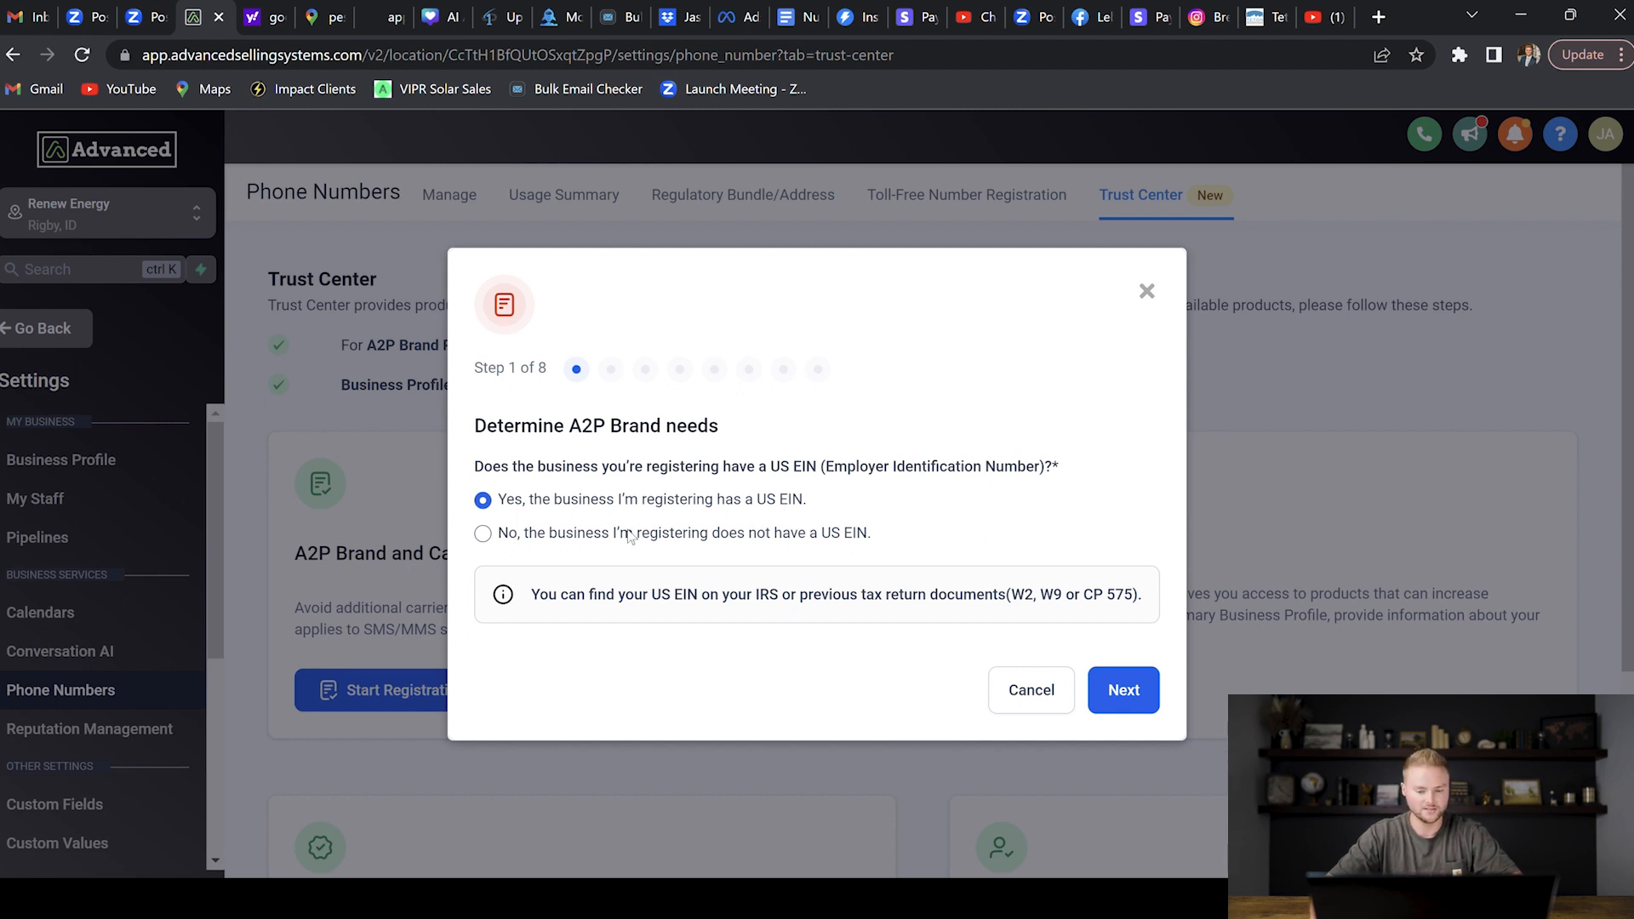
mouse_move(644, 545)
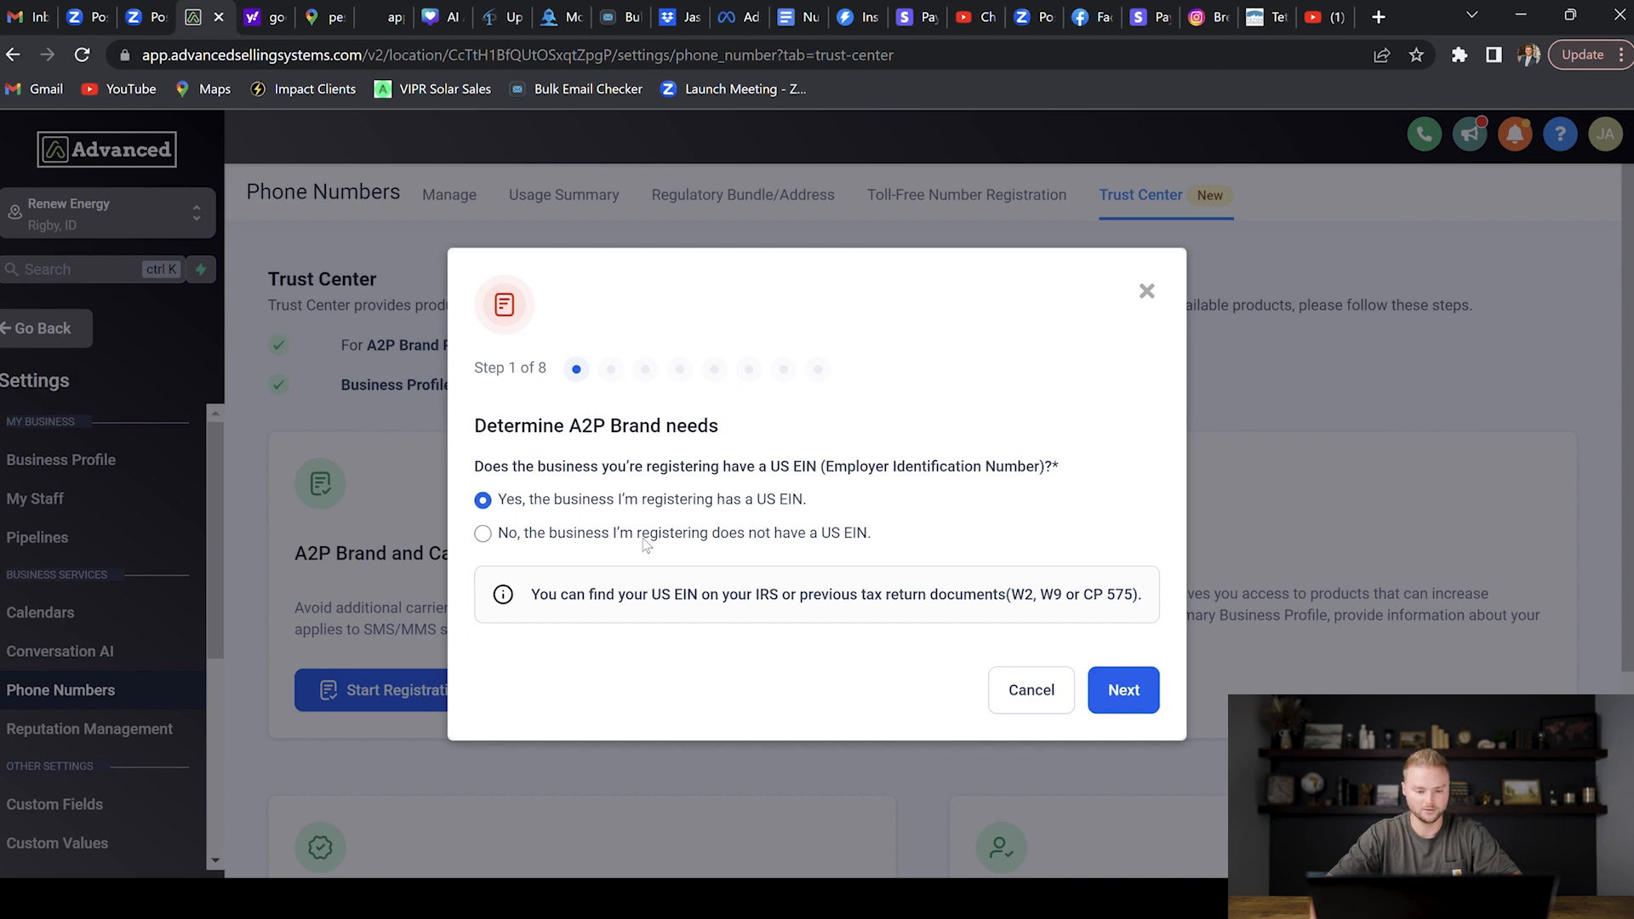
click(482, 533)
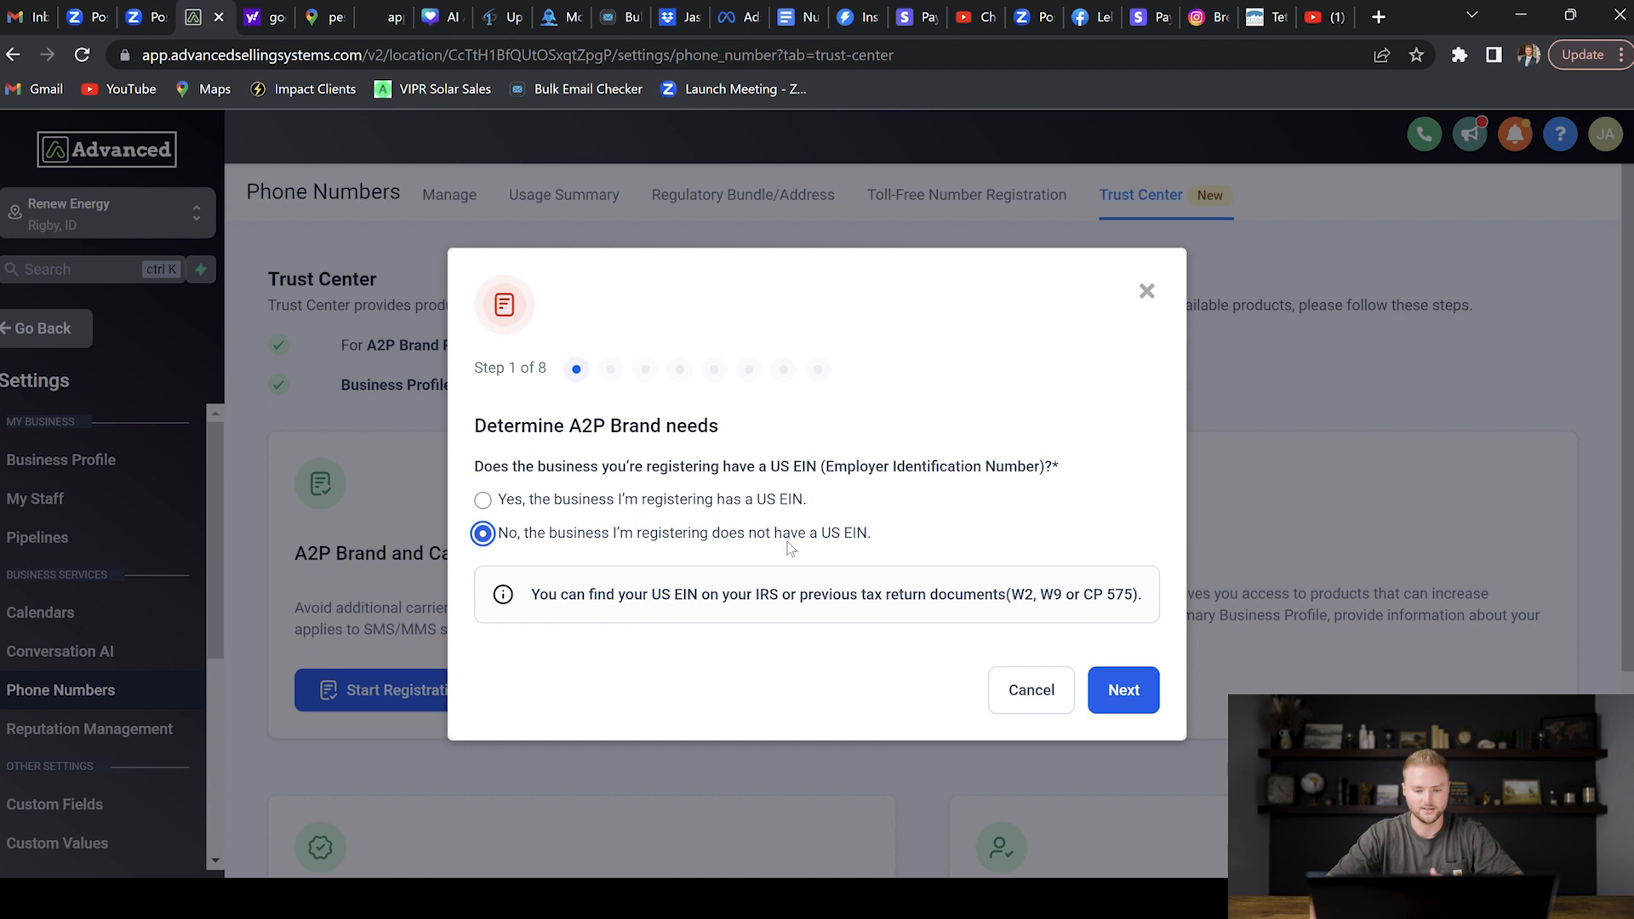
mouse_move(485, 511)
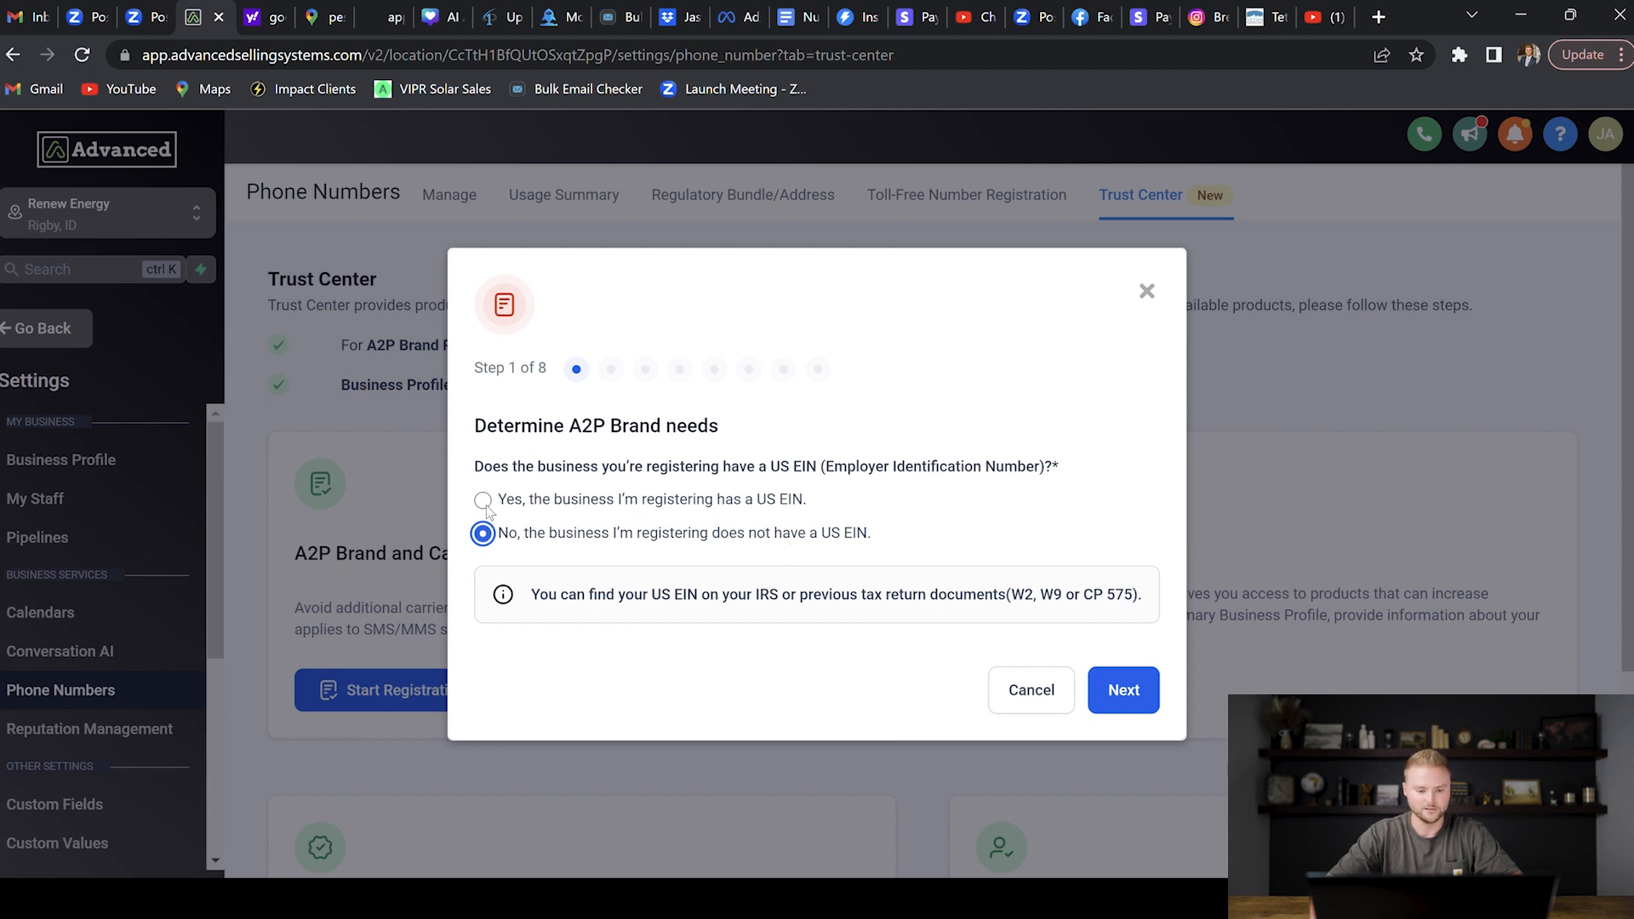
click(482, 501)
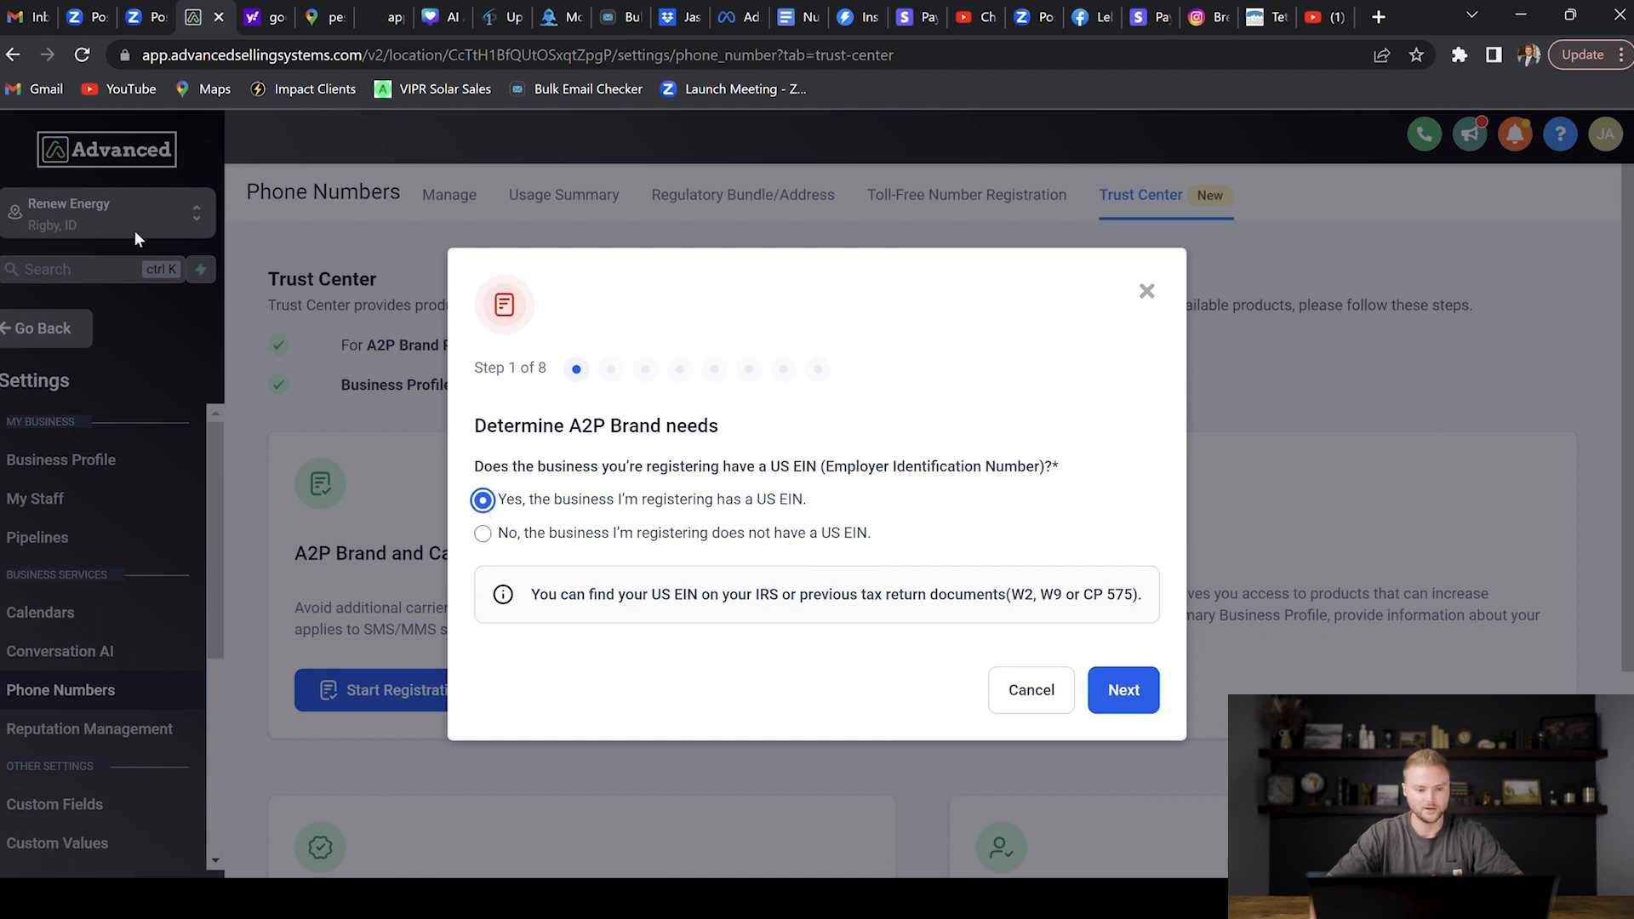
mouse_move(834, 511)
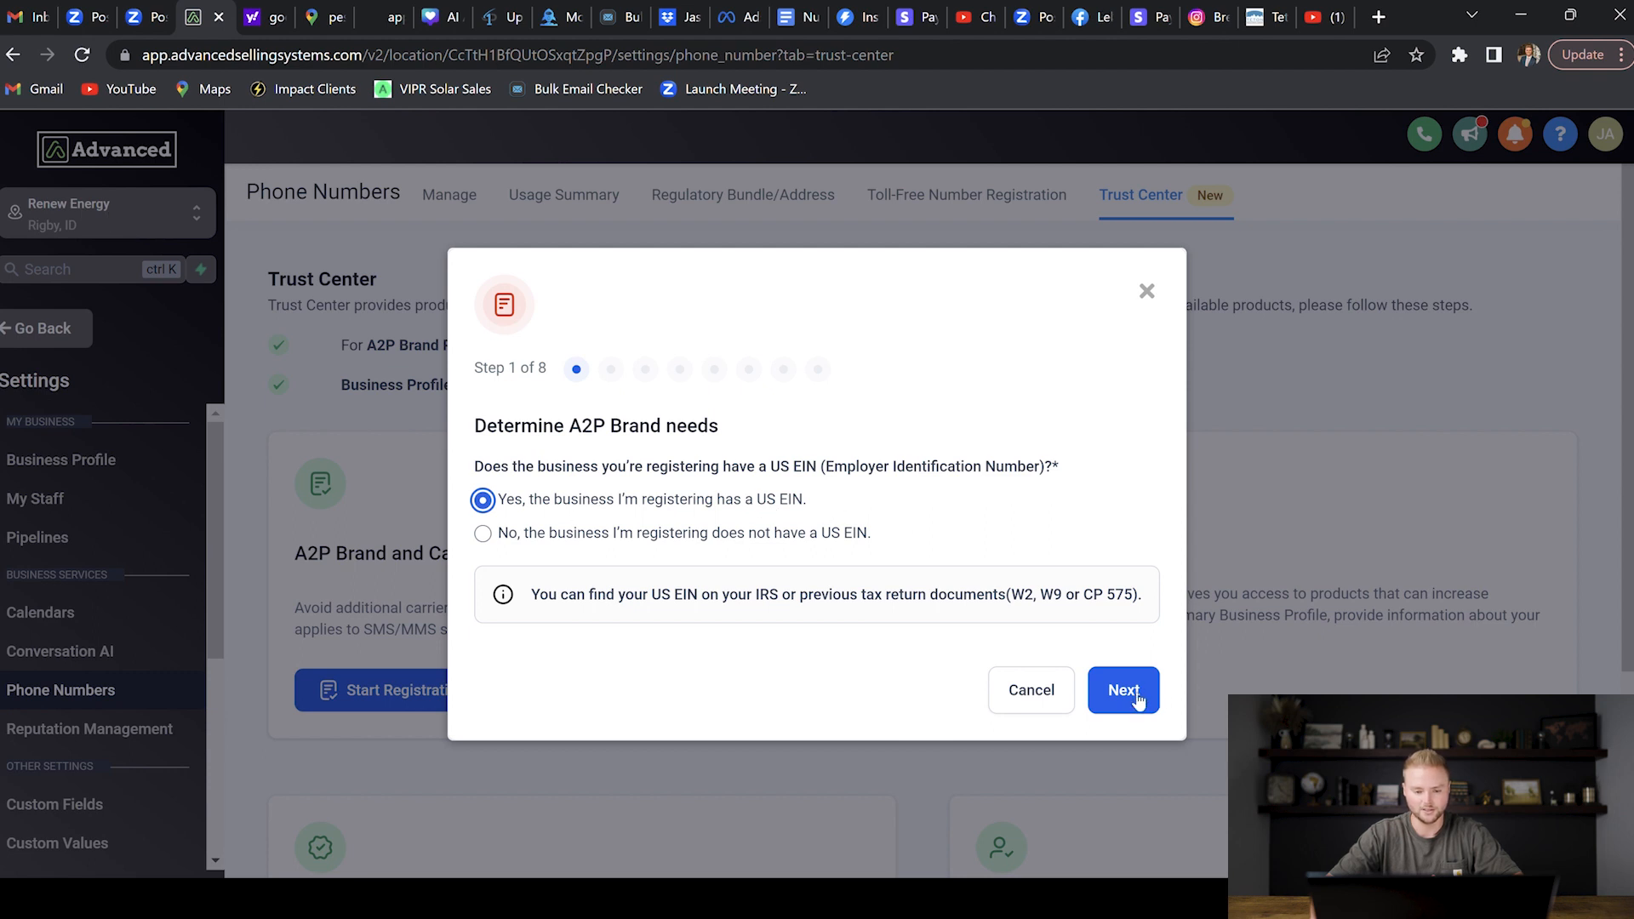
click(1123, 690)
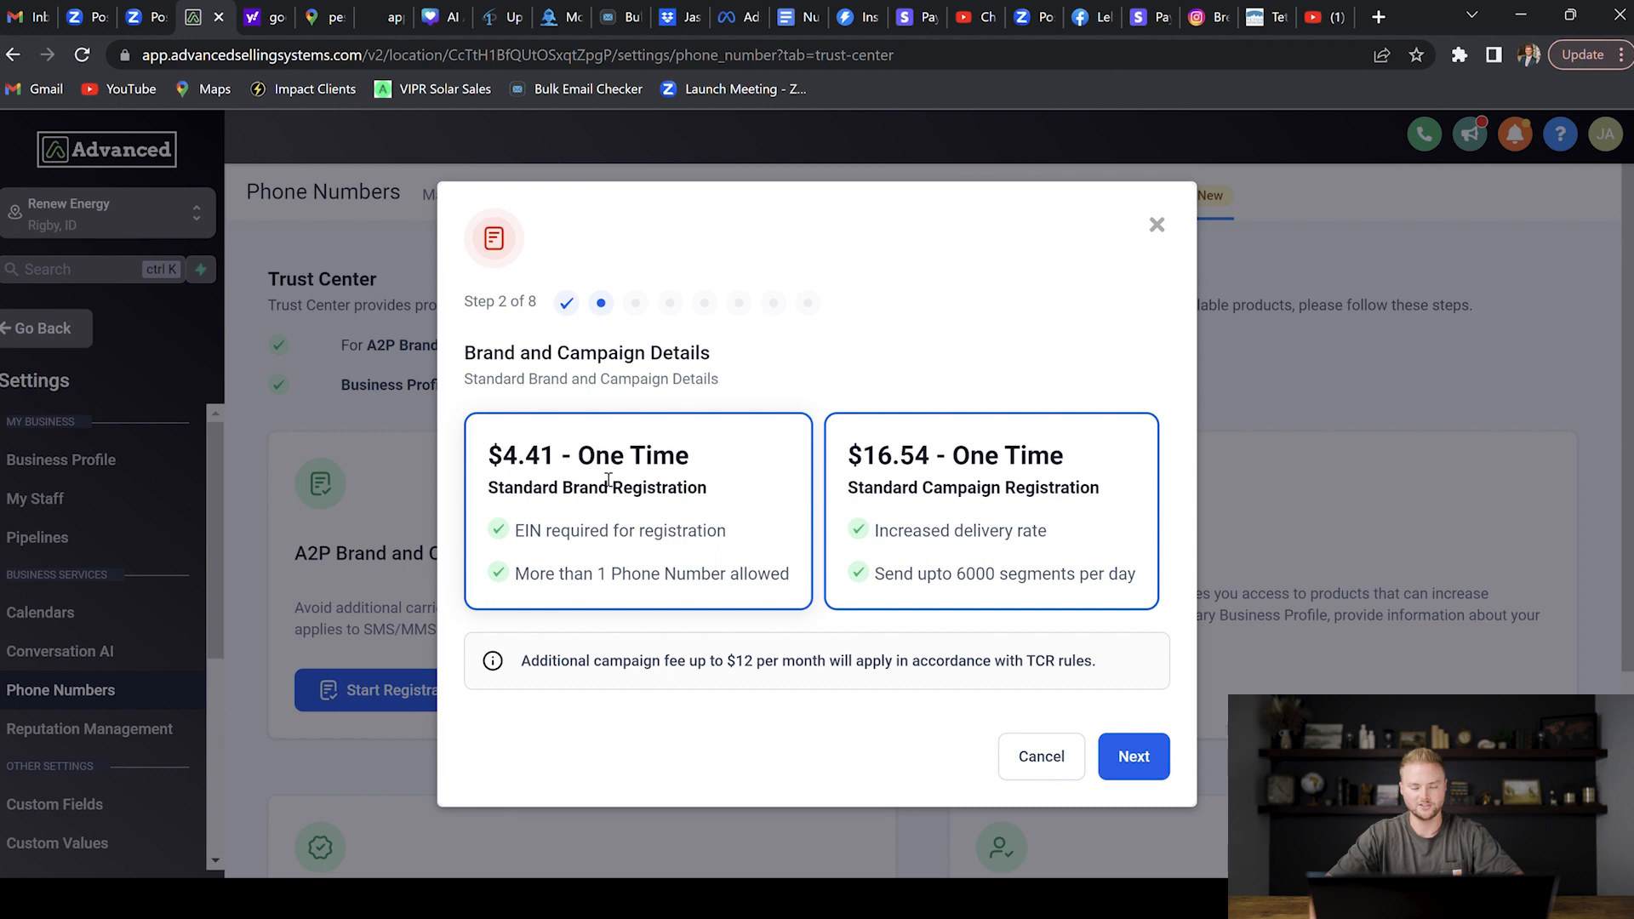
mouse_move(815, 442)
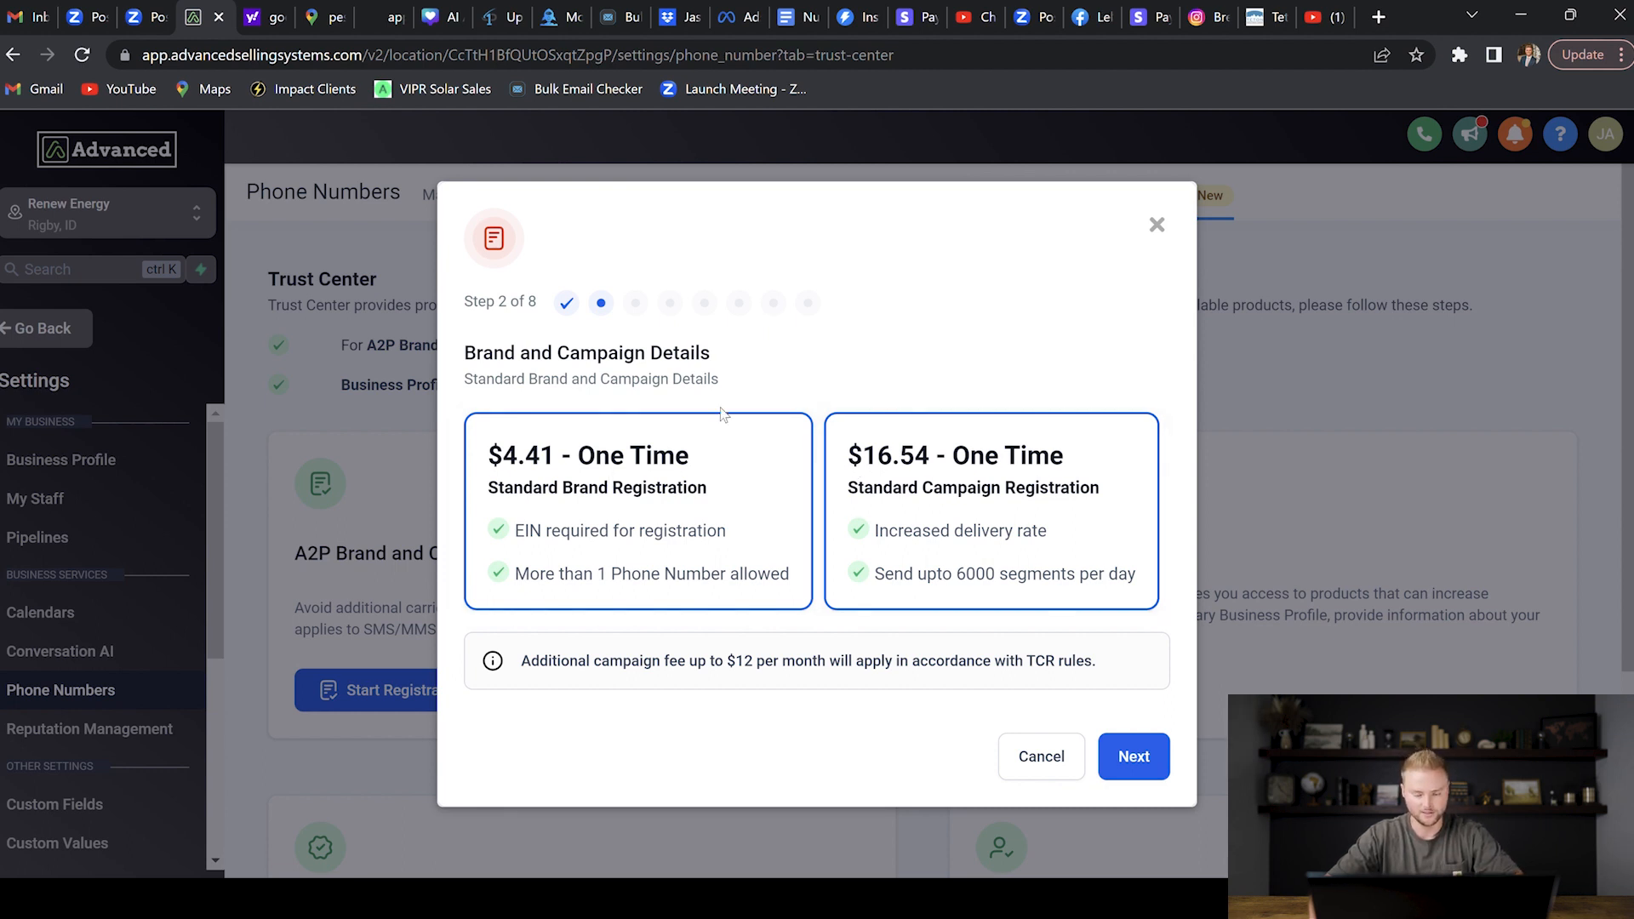
mouse_move(800, 506)
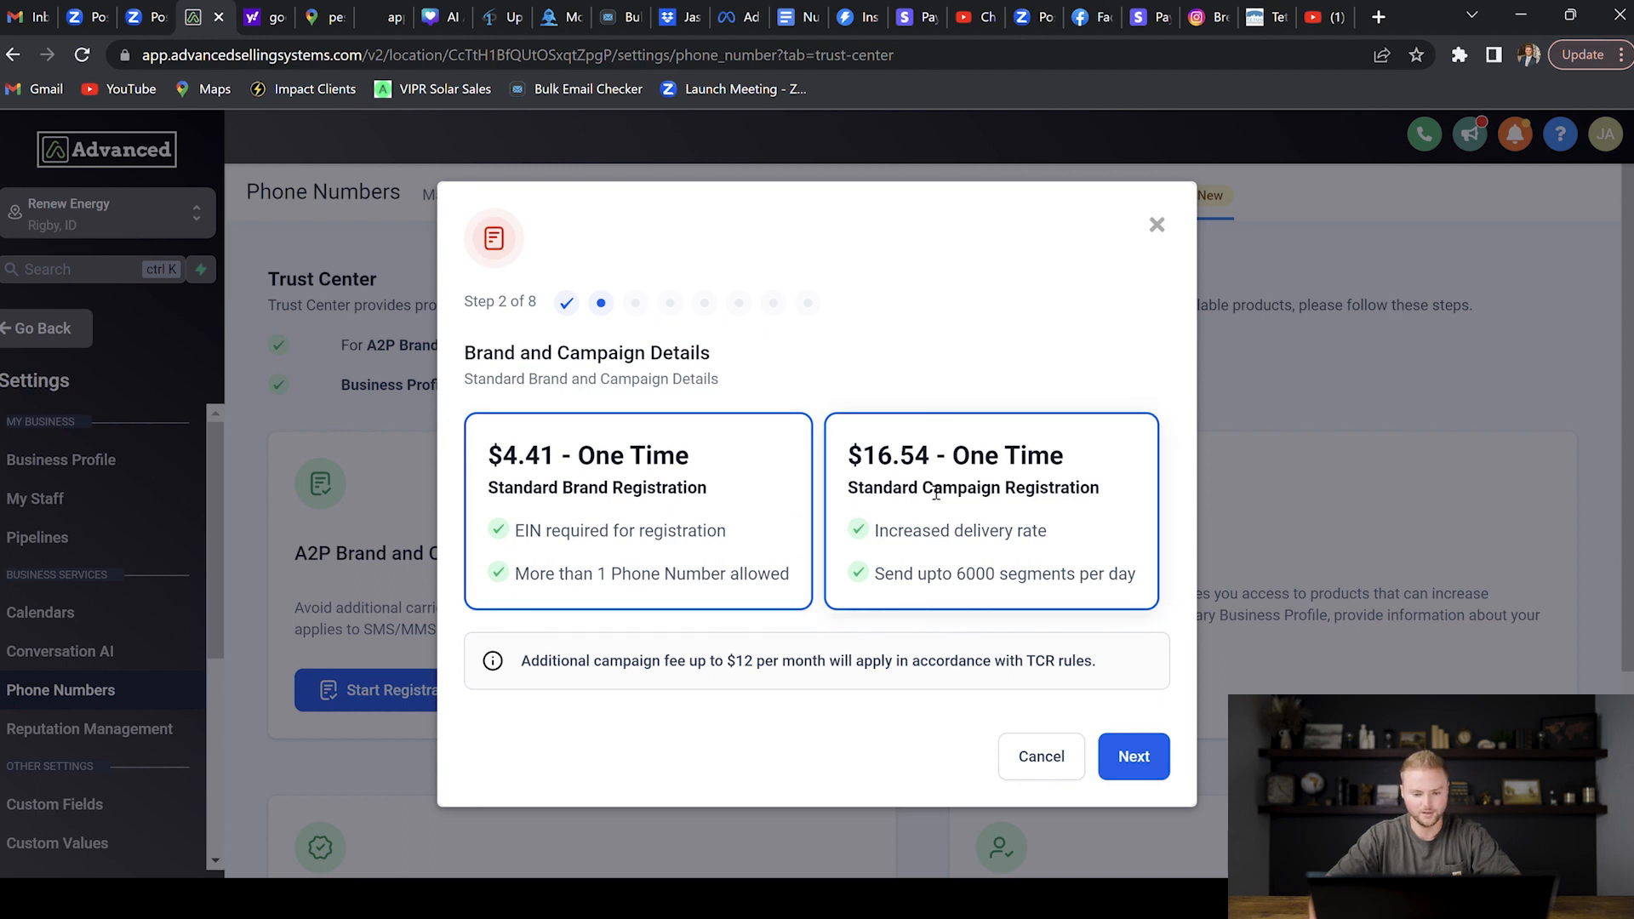
Set business type to Limited Liability Company and registration ID type to EIN
click(1133, 757)
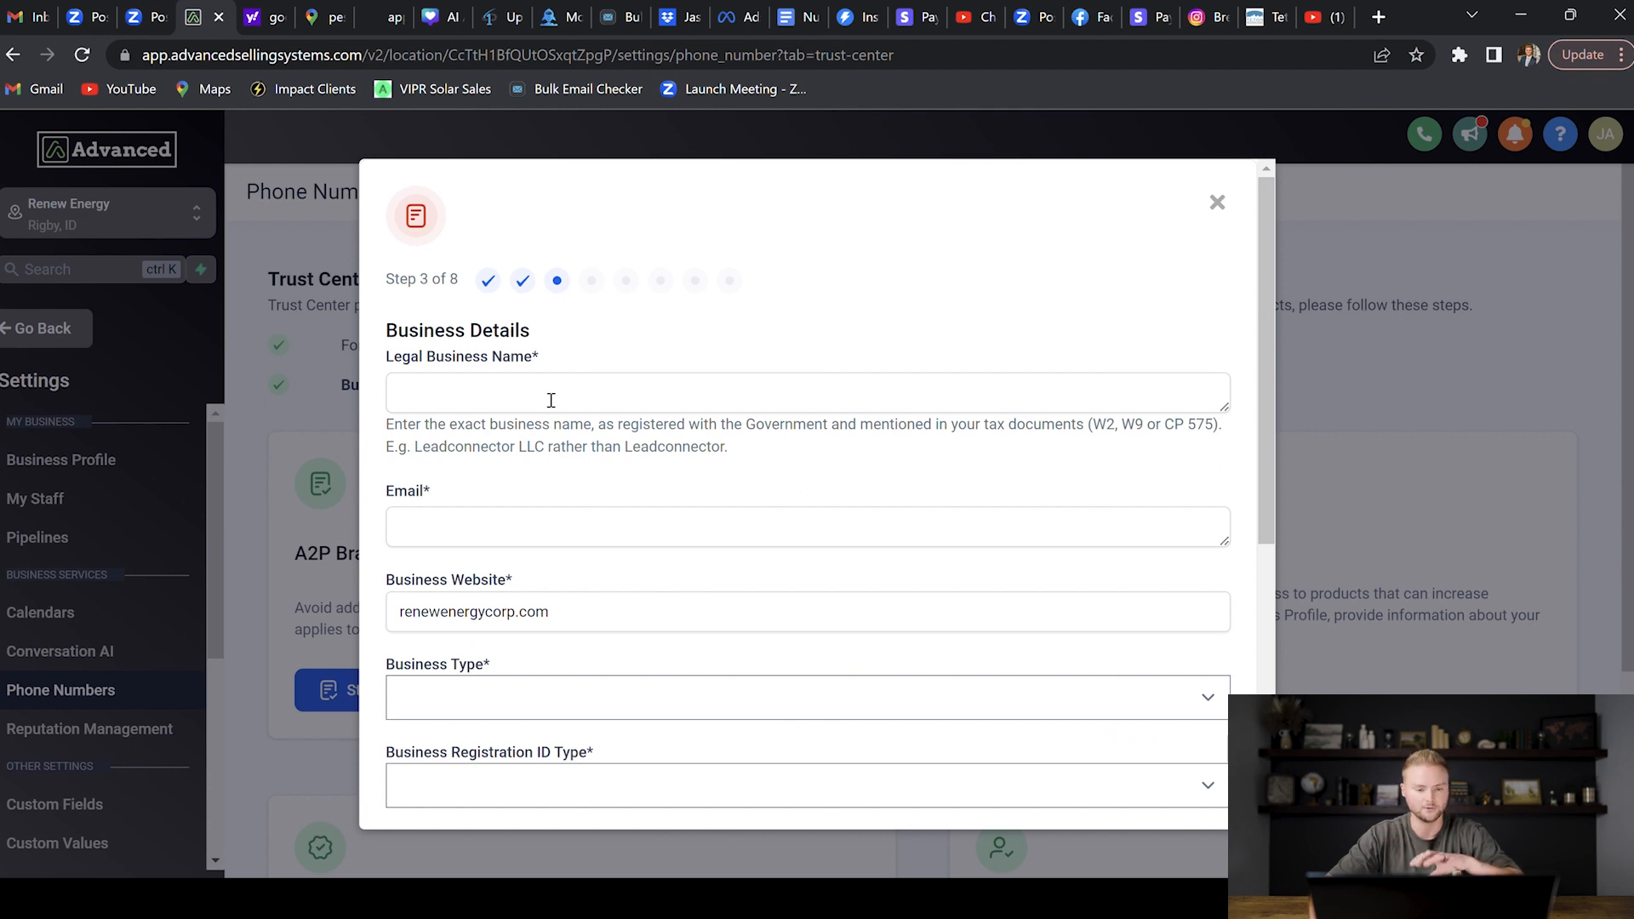
mouse_move(115, 290)
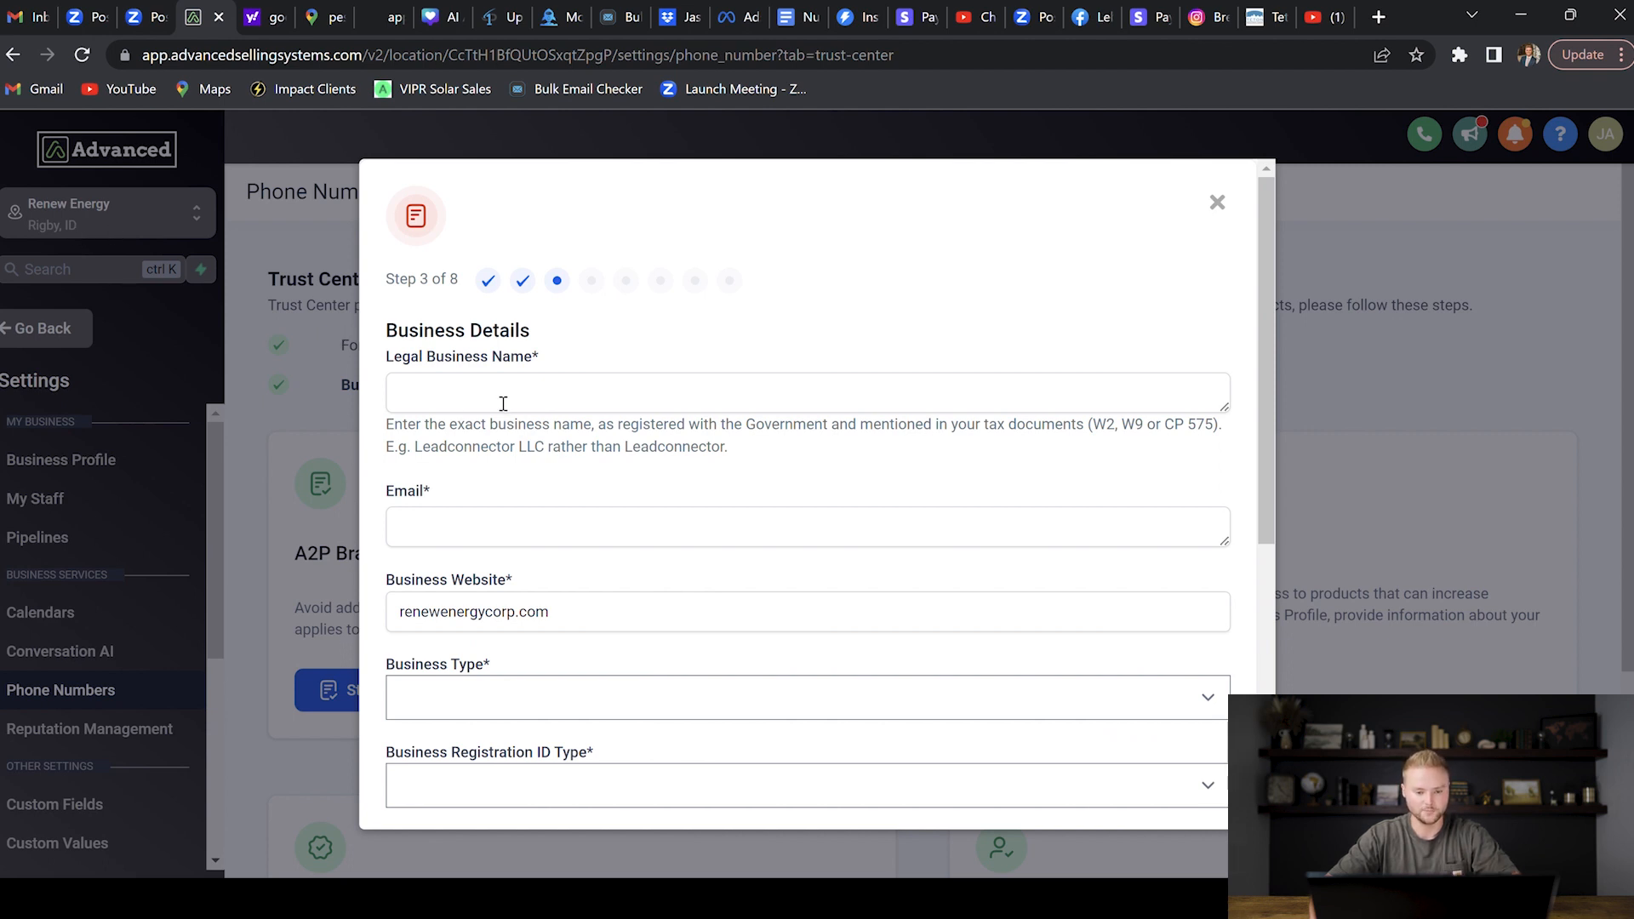
scroll(down, 3)
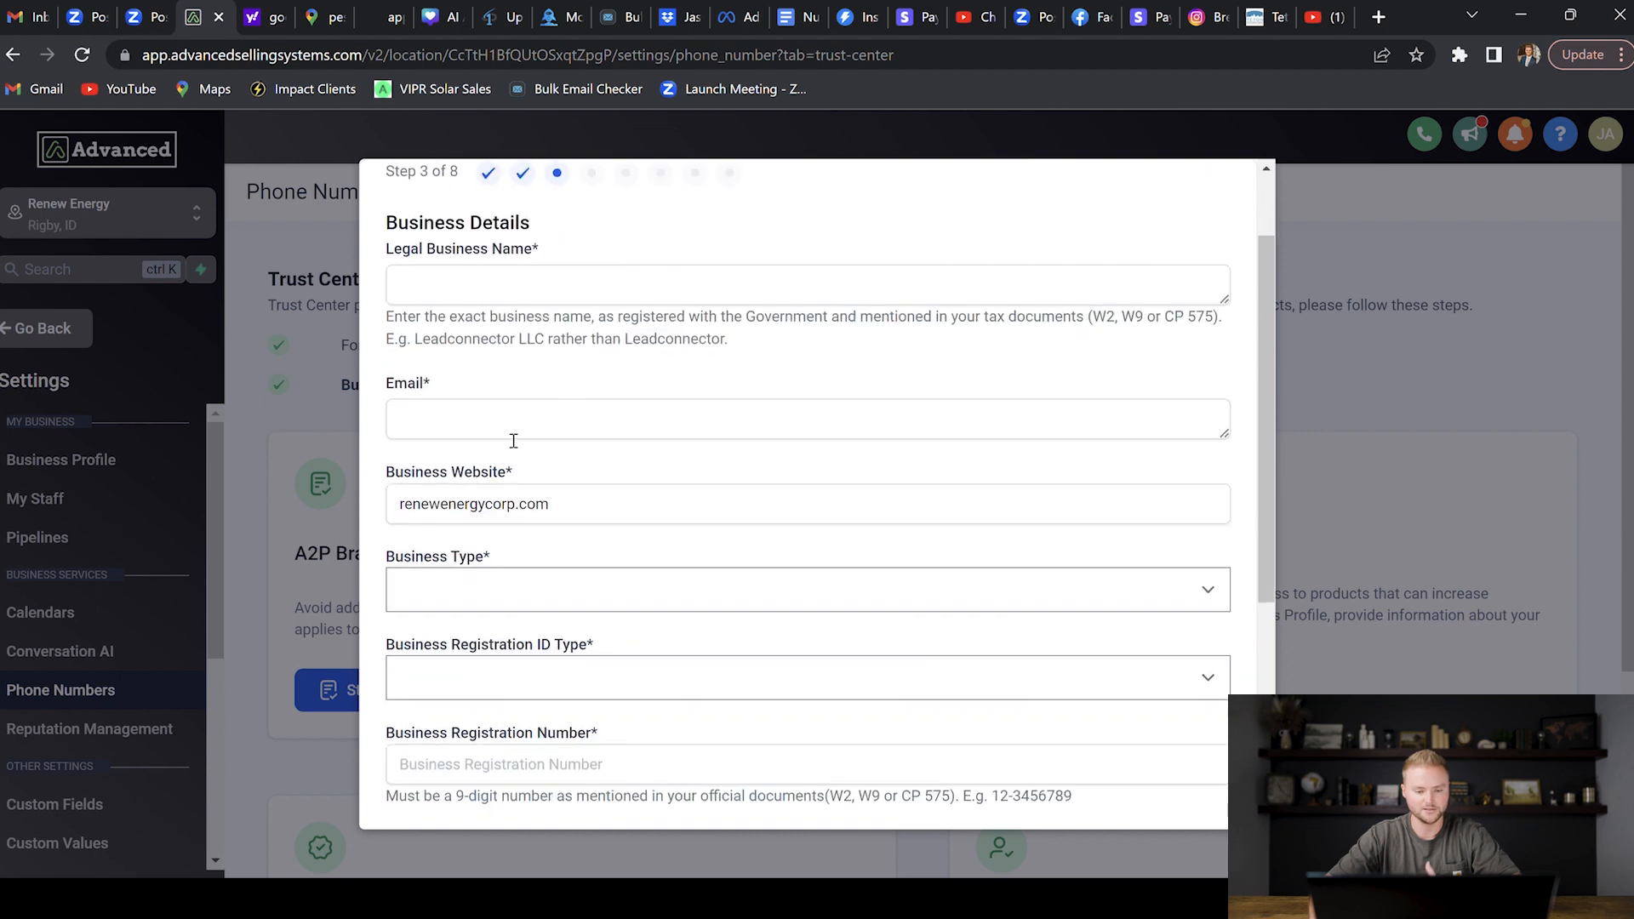
scroll(down, 3)
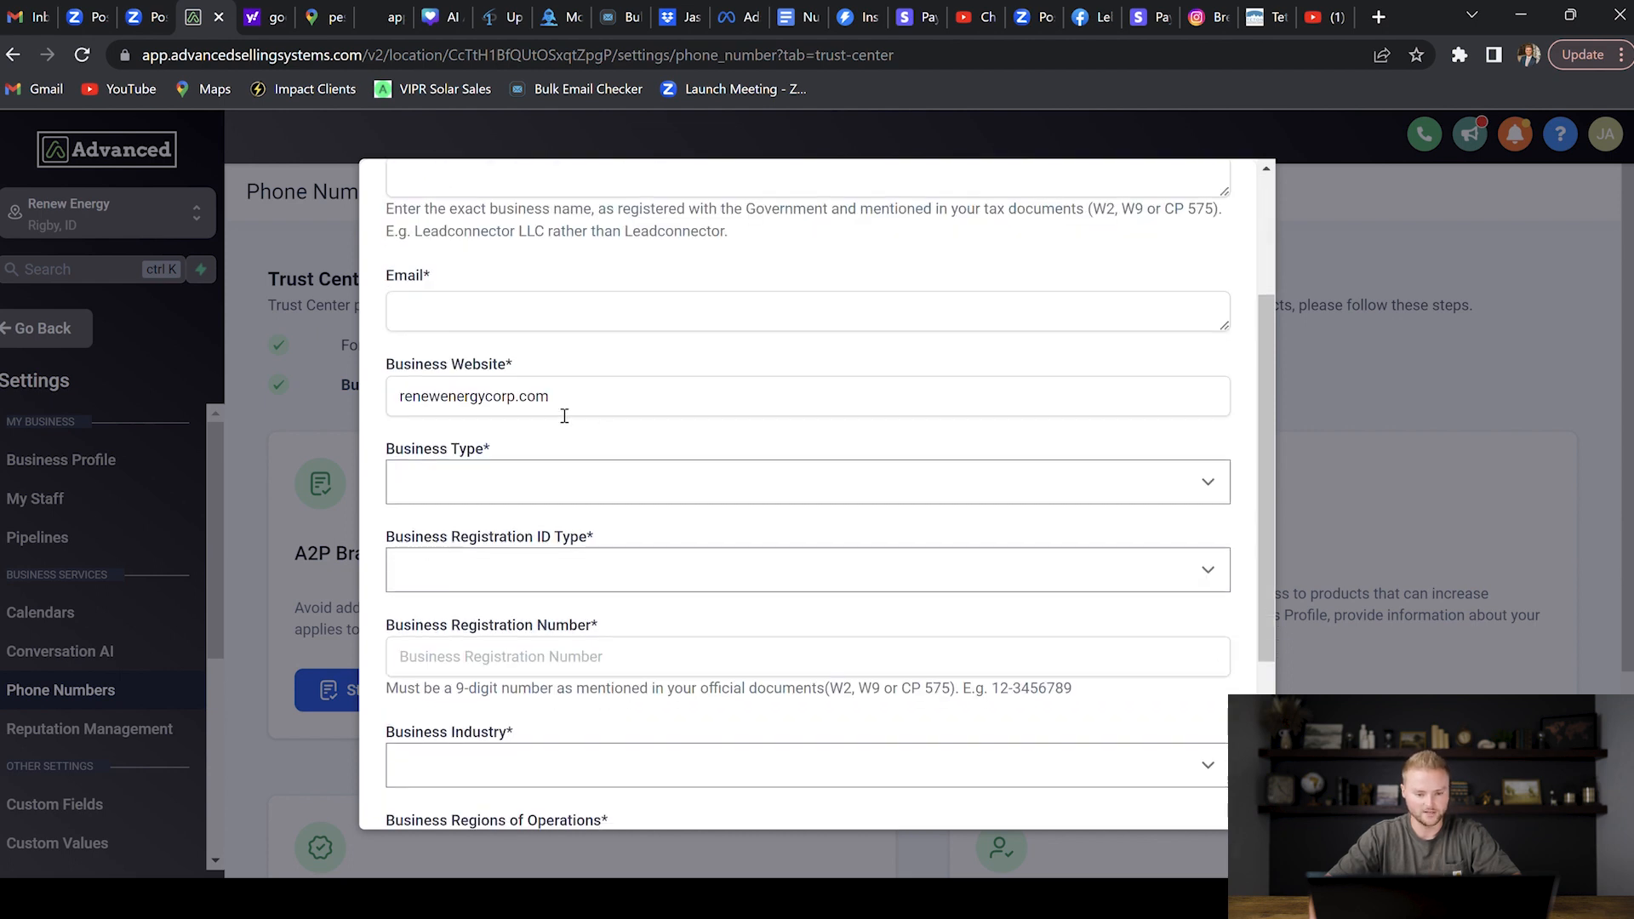
scroll(down, 3)
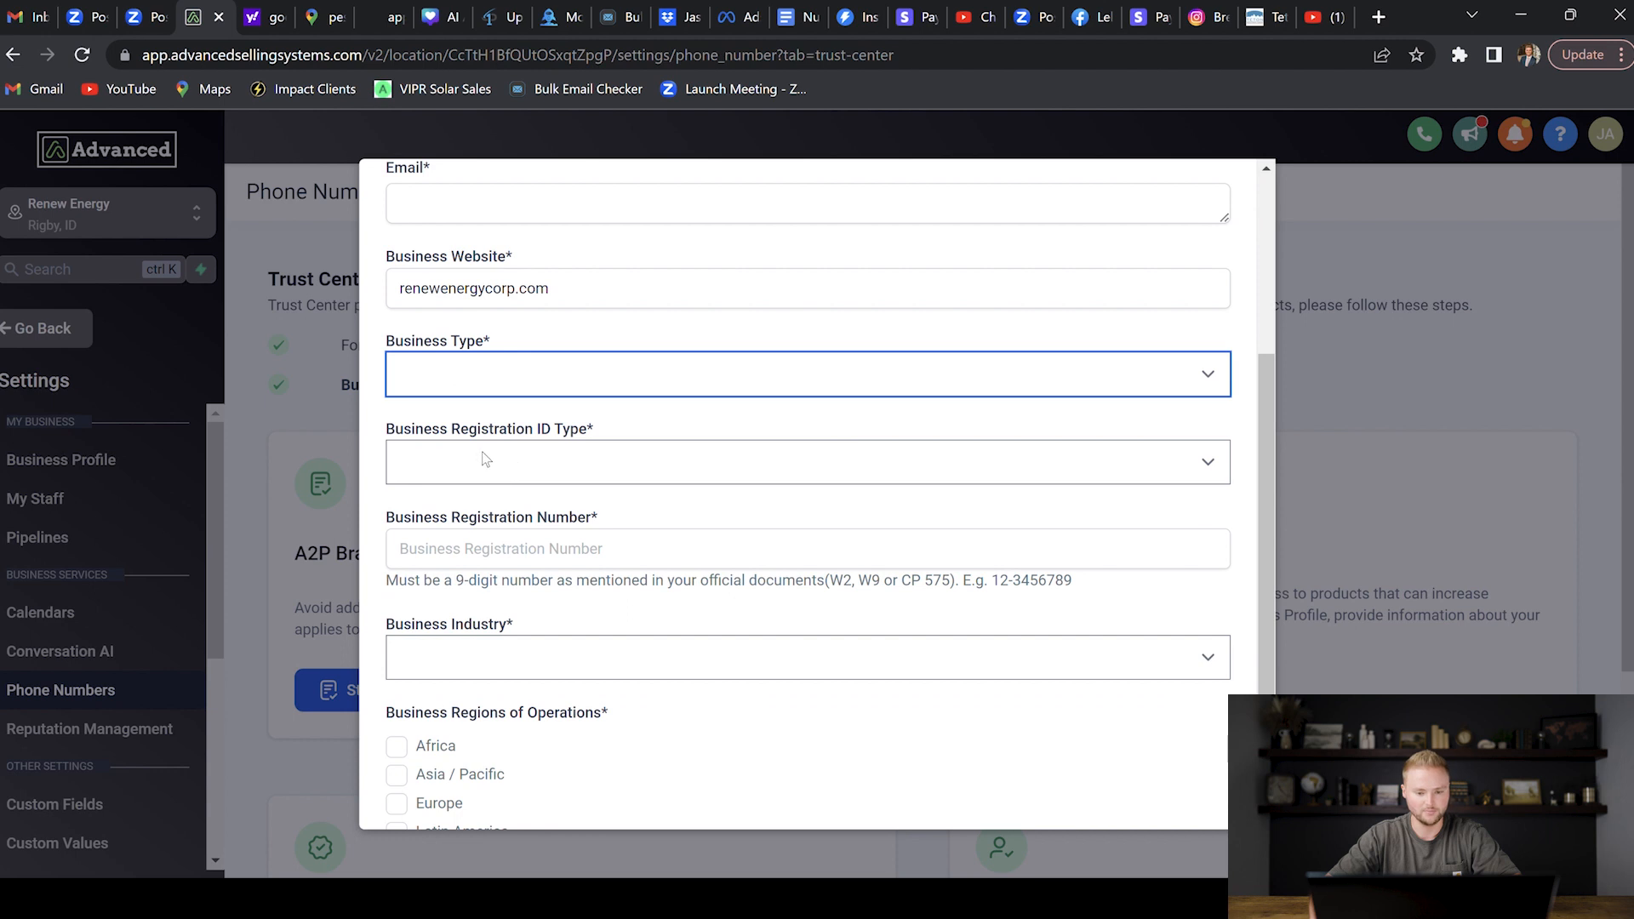
click(807, 373)
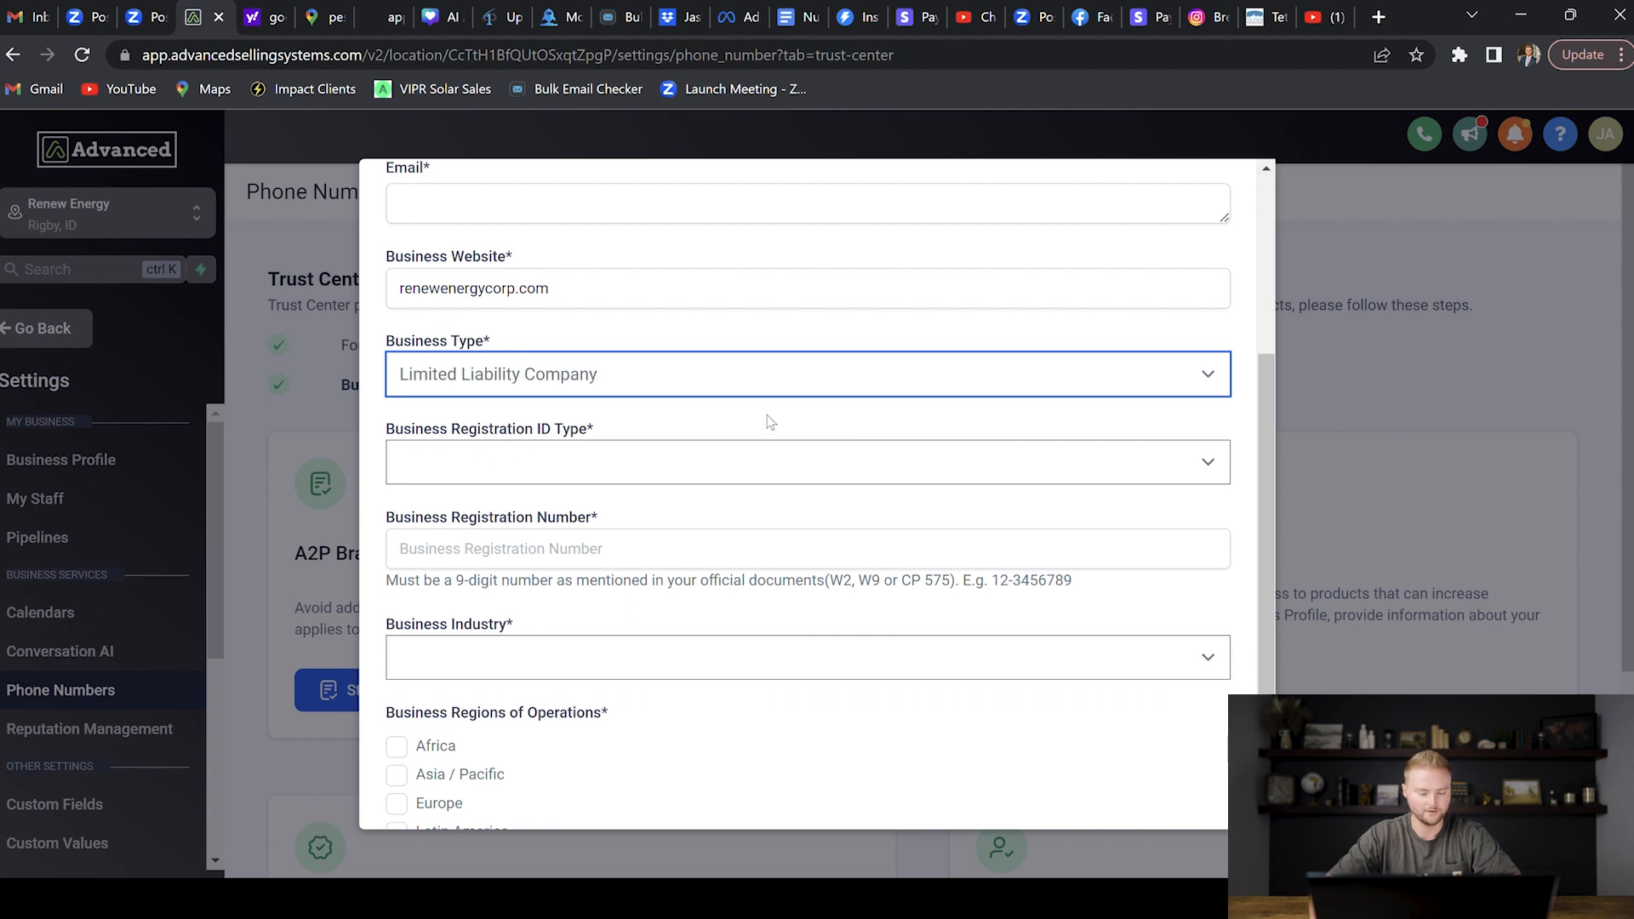
mouse_move(717, 436)
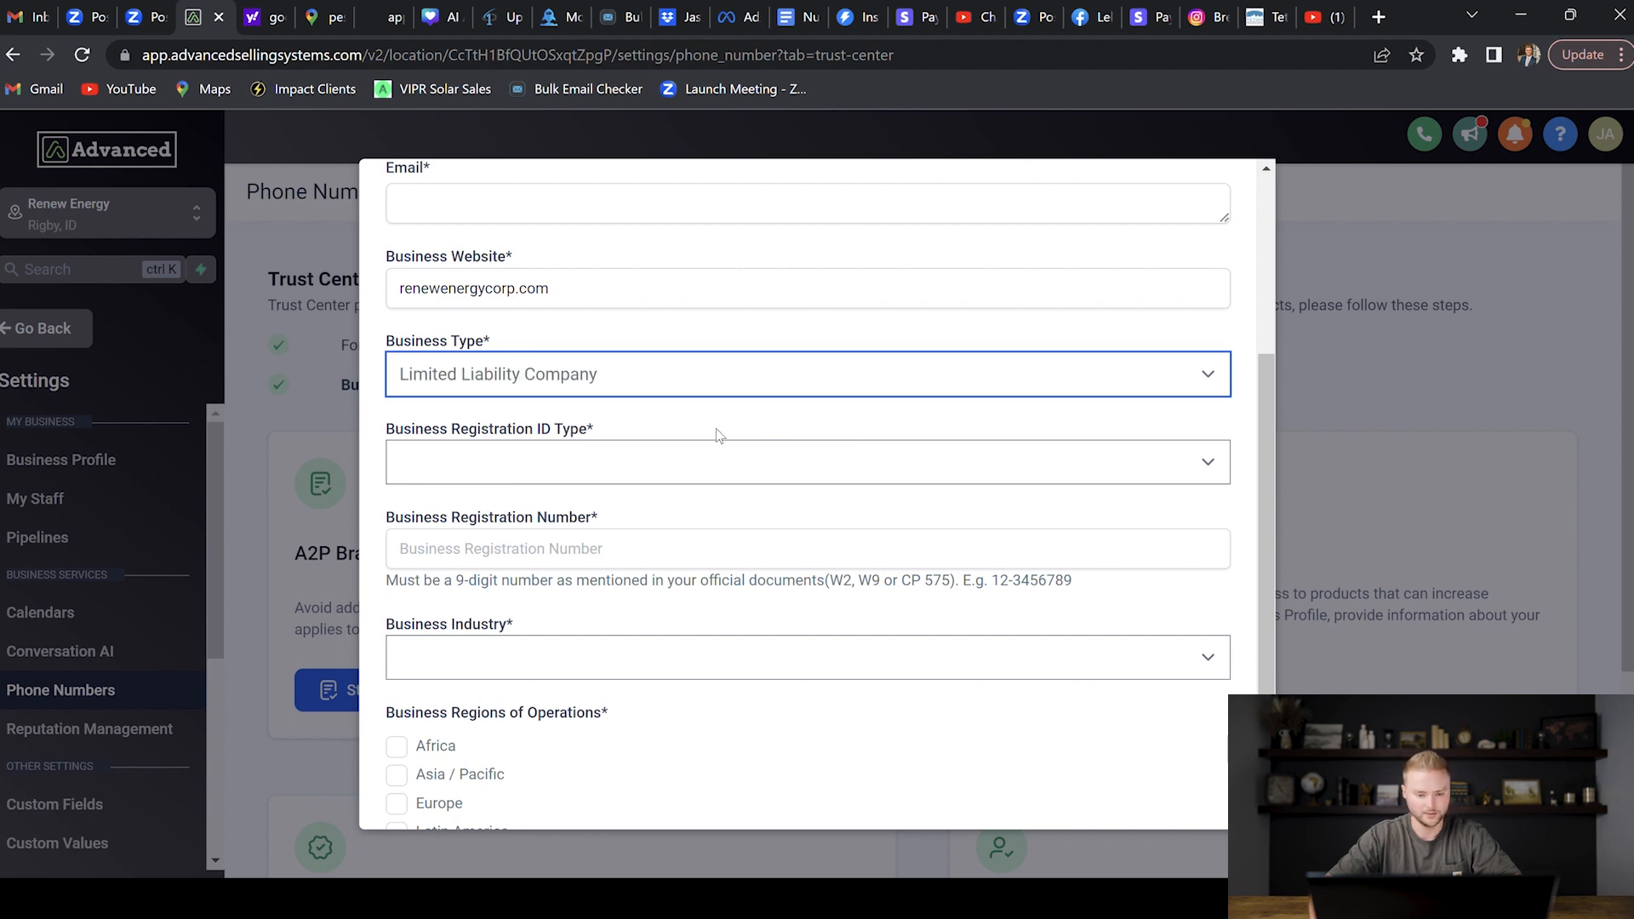
click(807, 462)
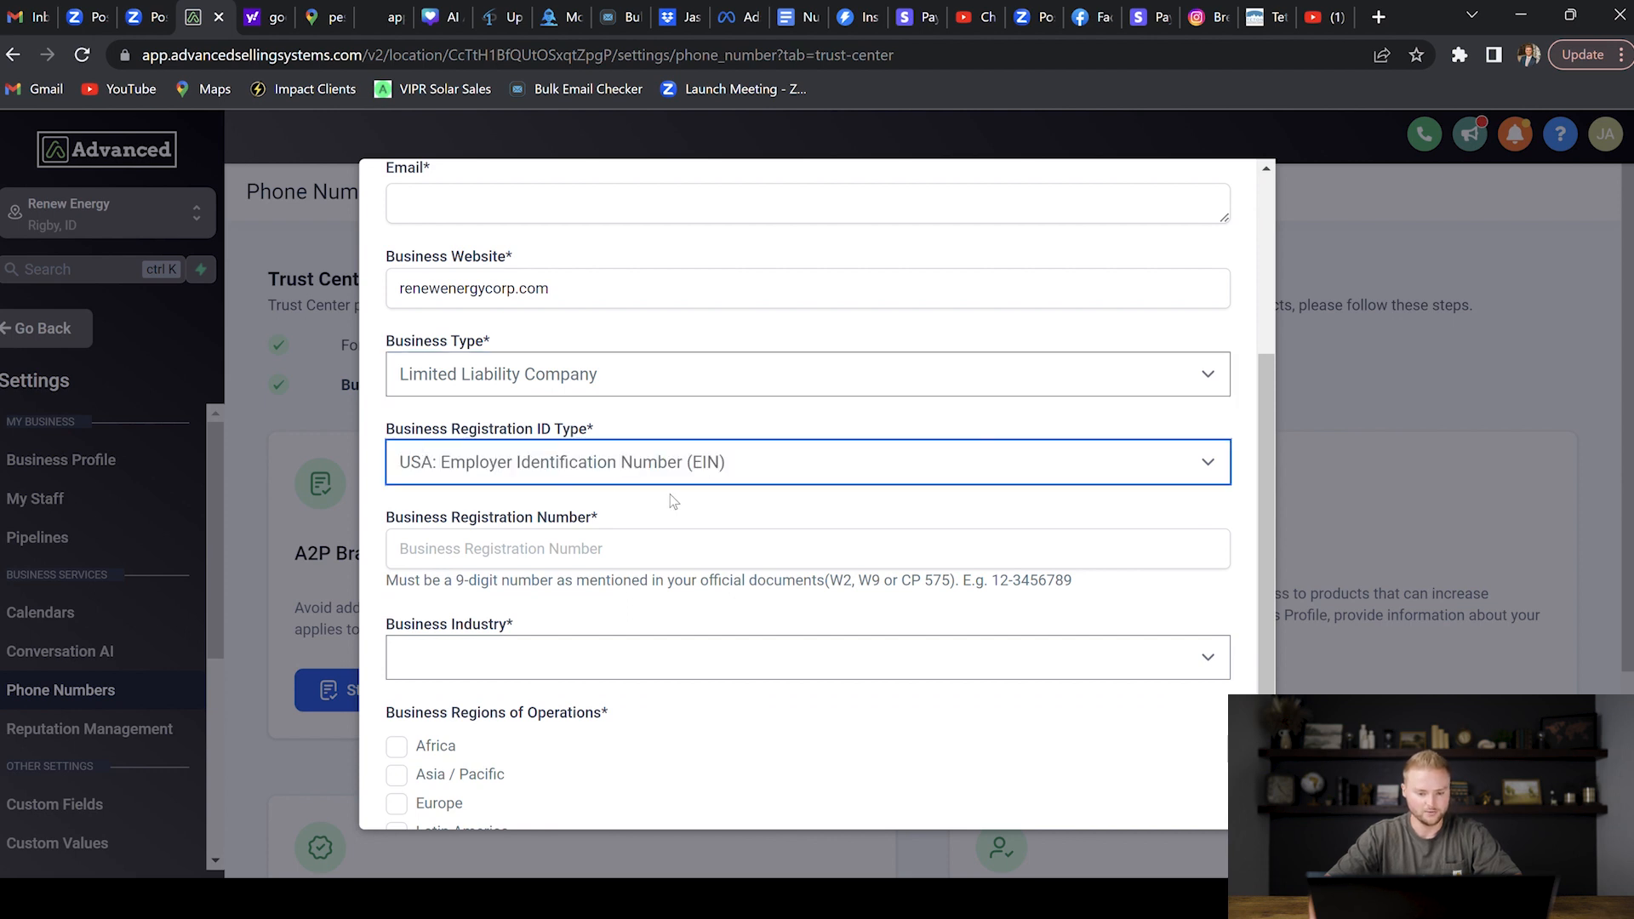
Enter the EIN registration number, choose Energy industry, and tick USA and Canada
click(807, 548)
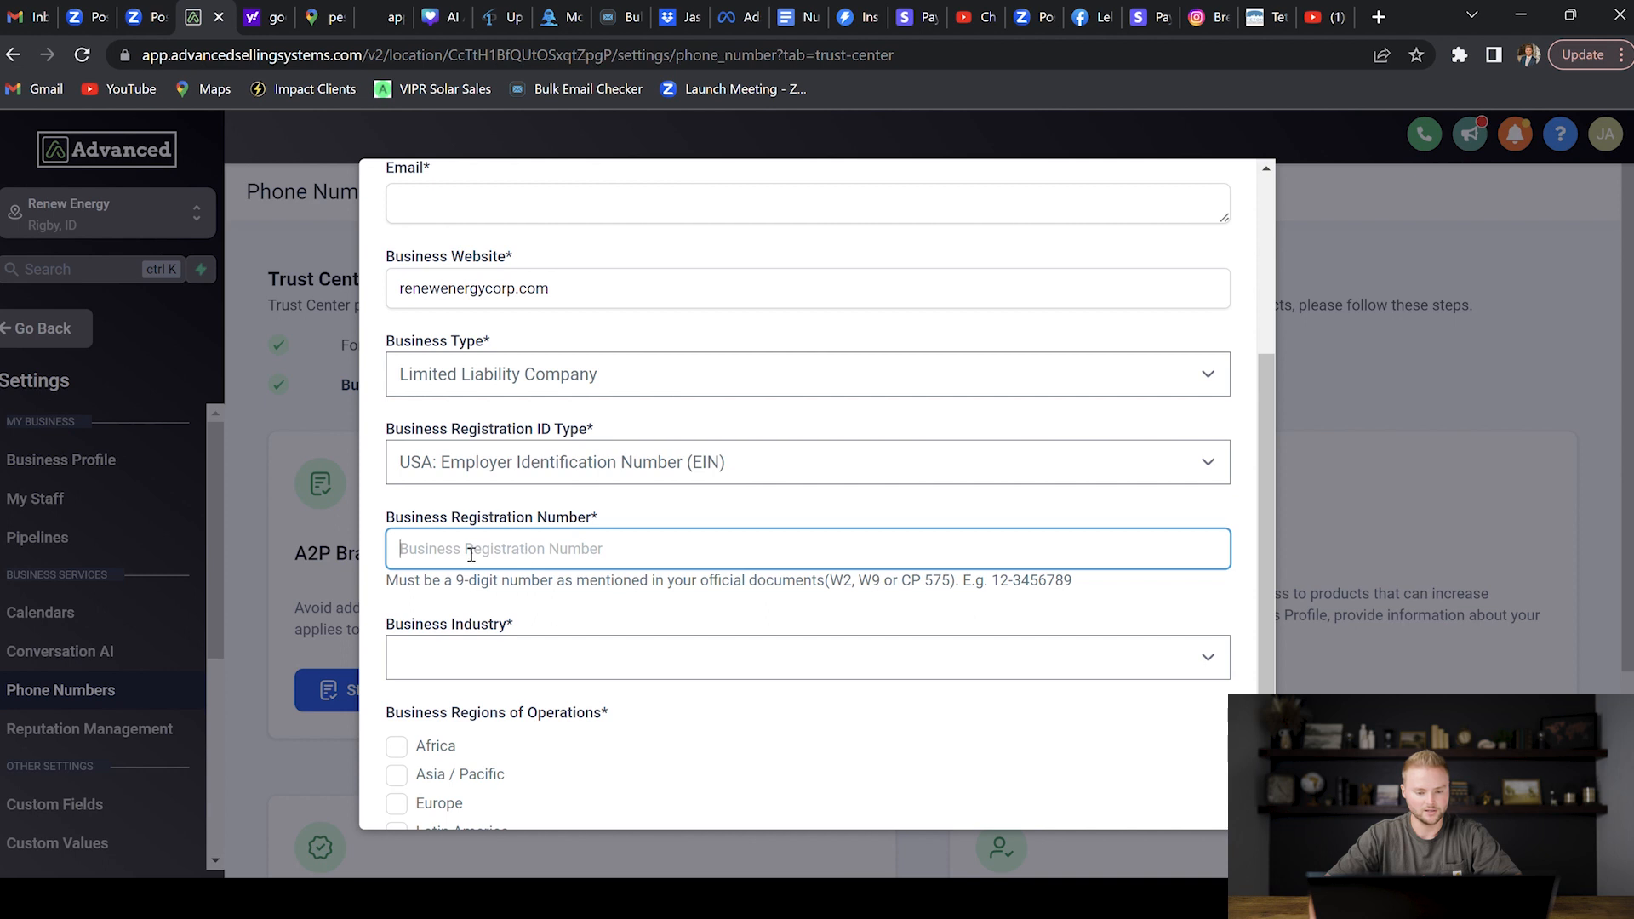
mouse_move(646, 515)
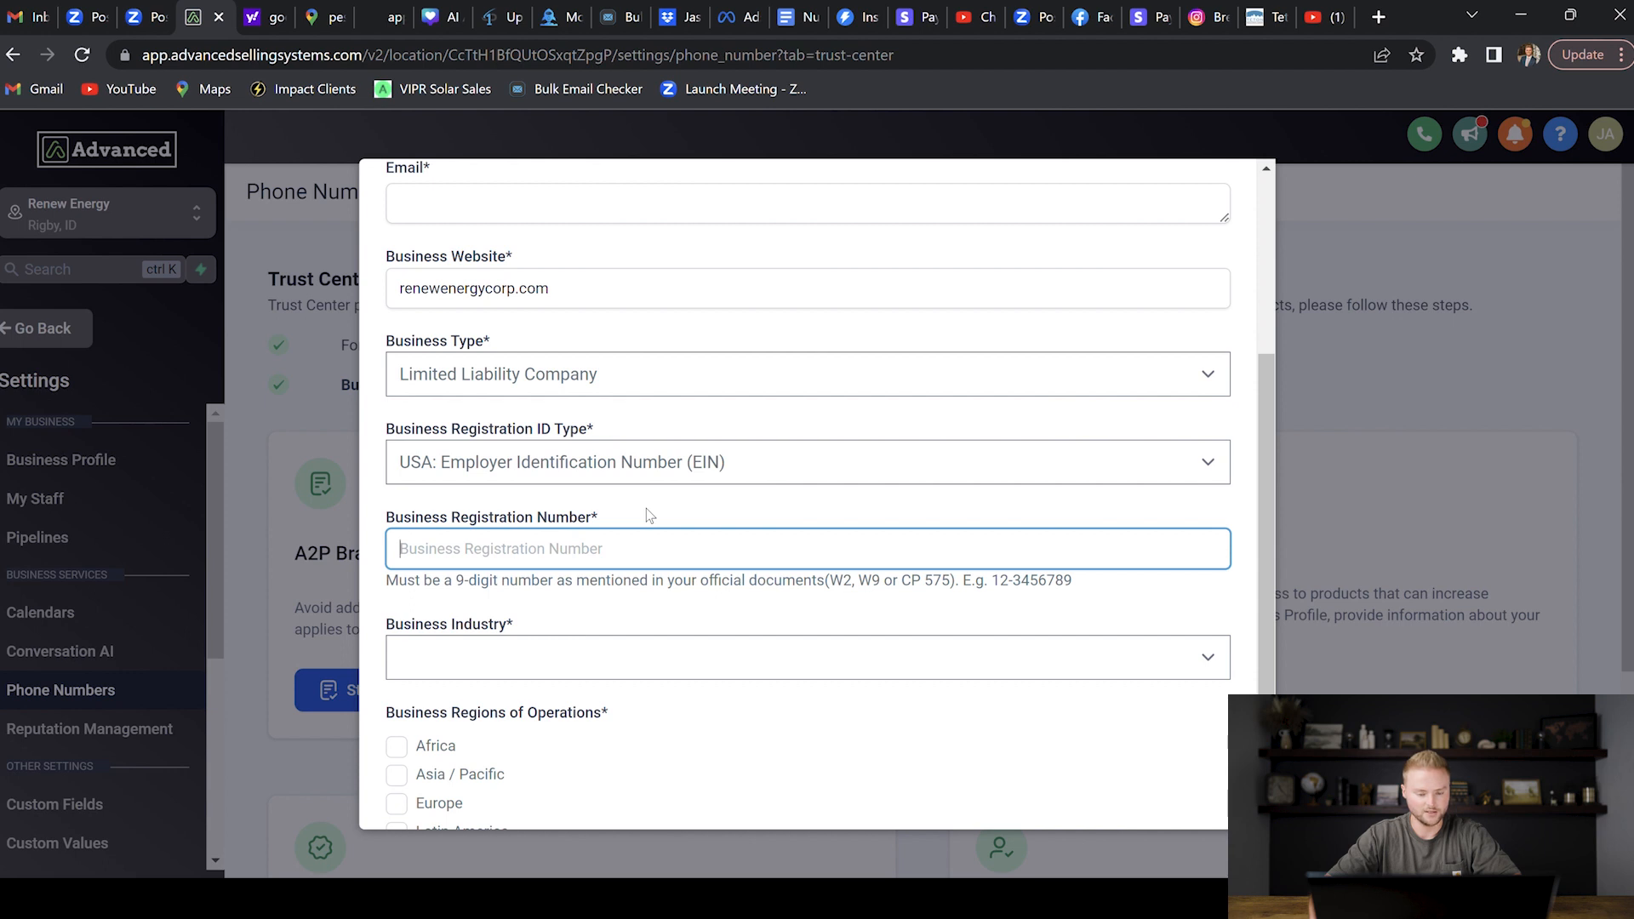
scroll(down, 3)
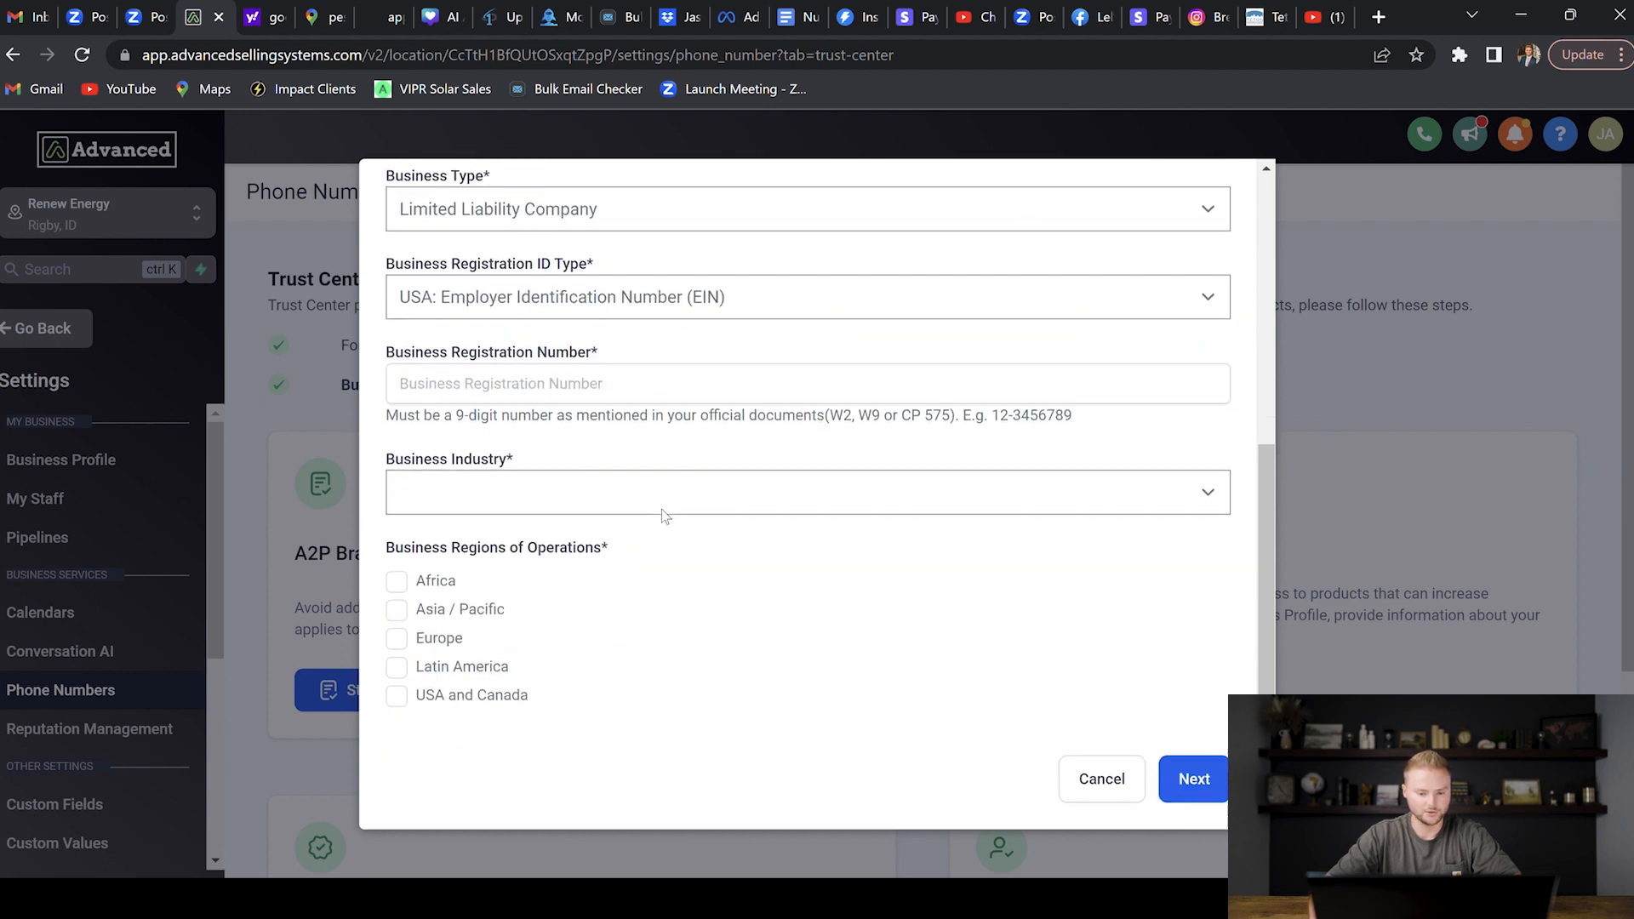
mouse_move(512, 725)
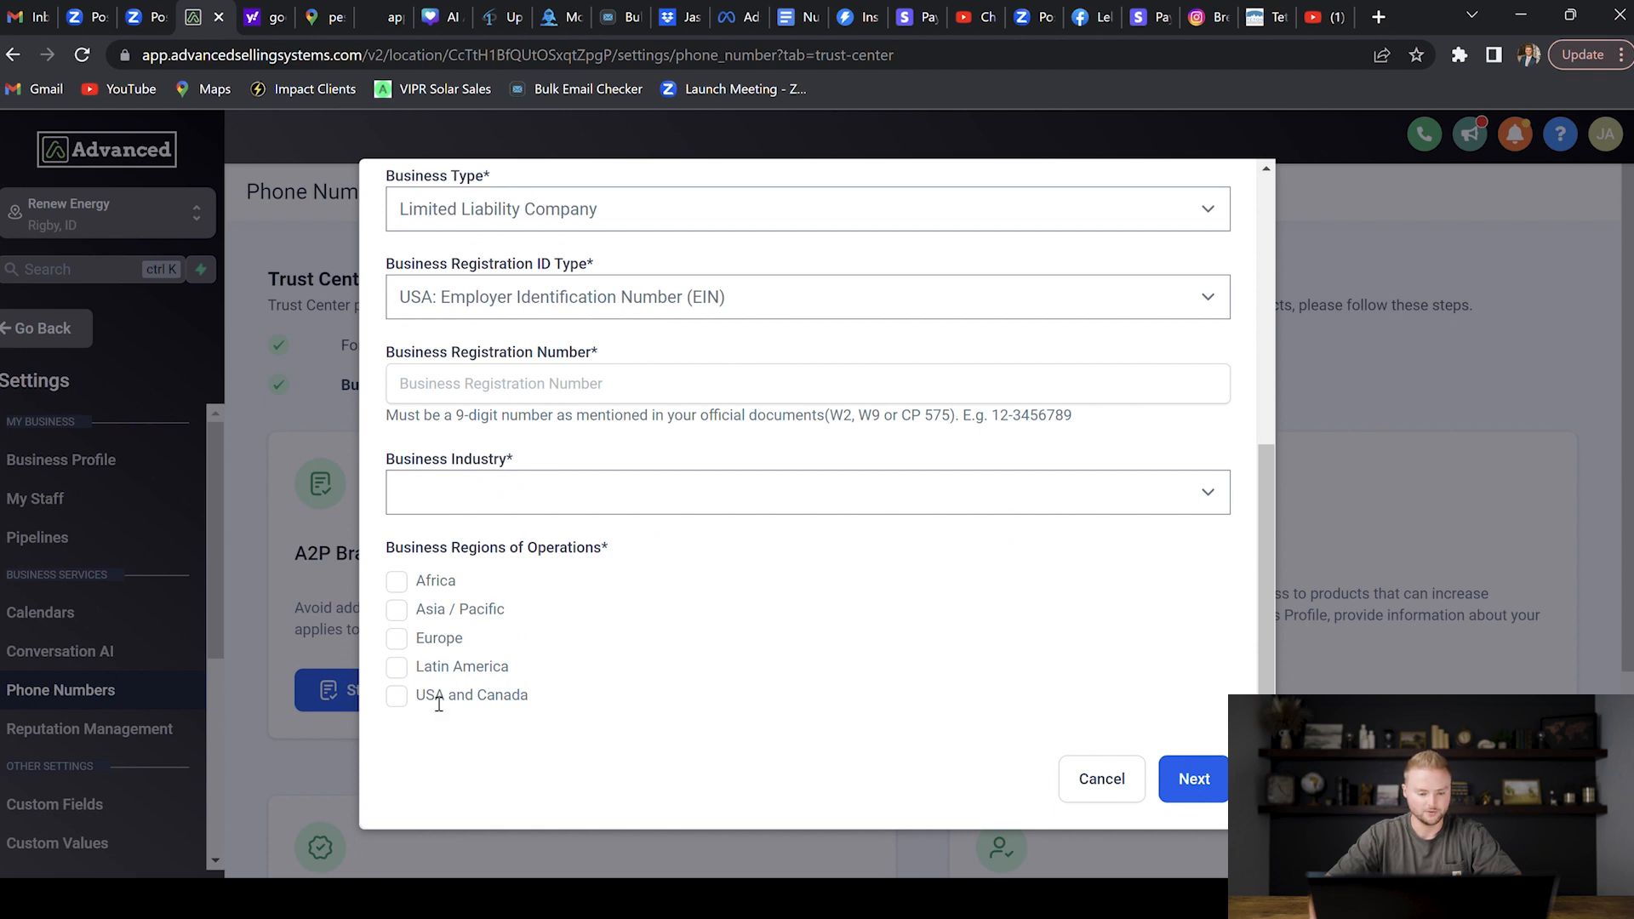
click(395, 717)
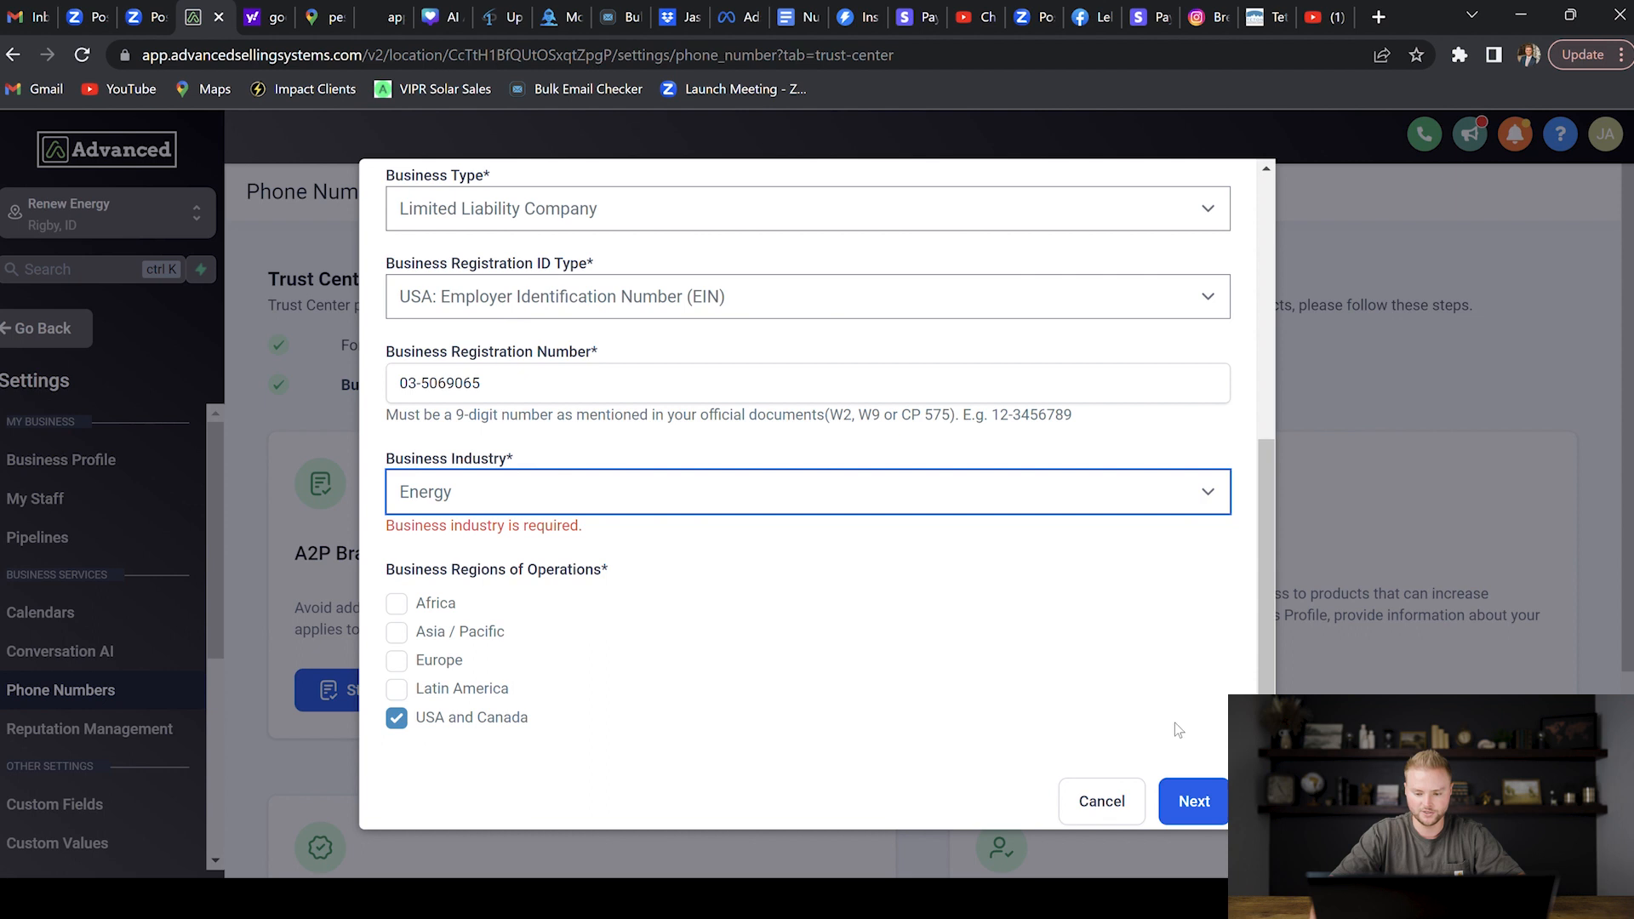
click(1192, 802)
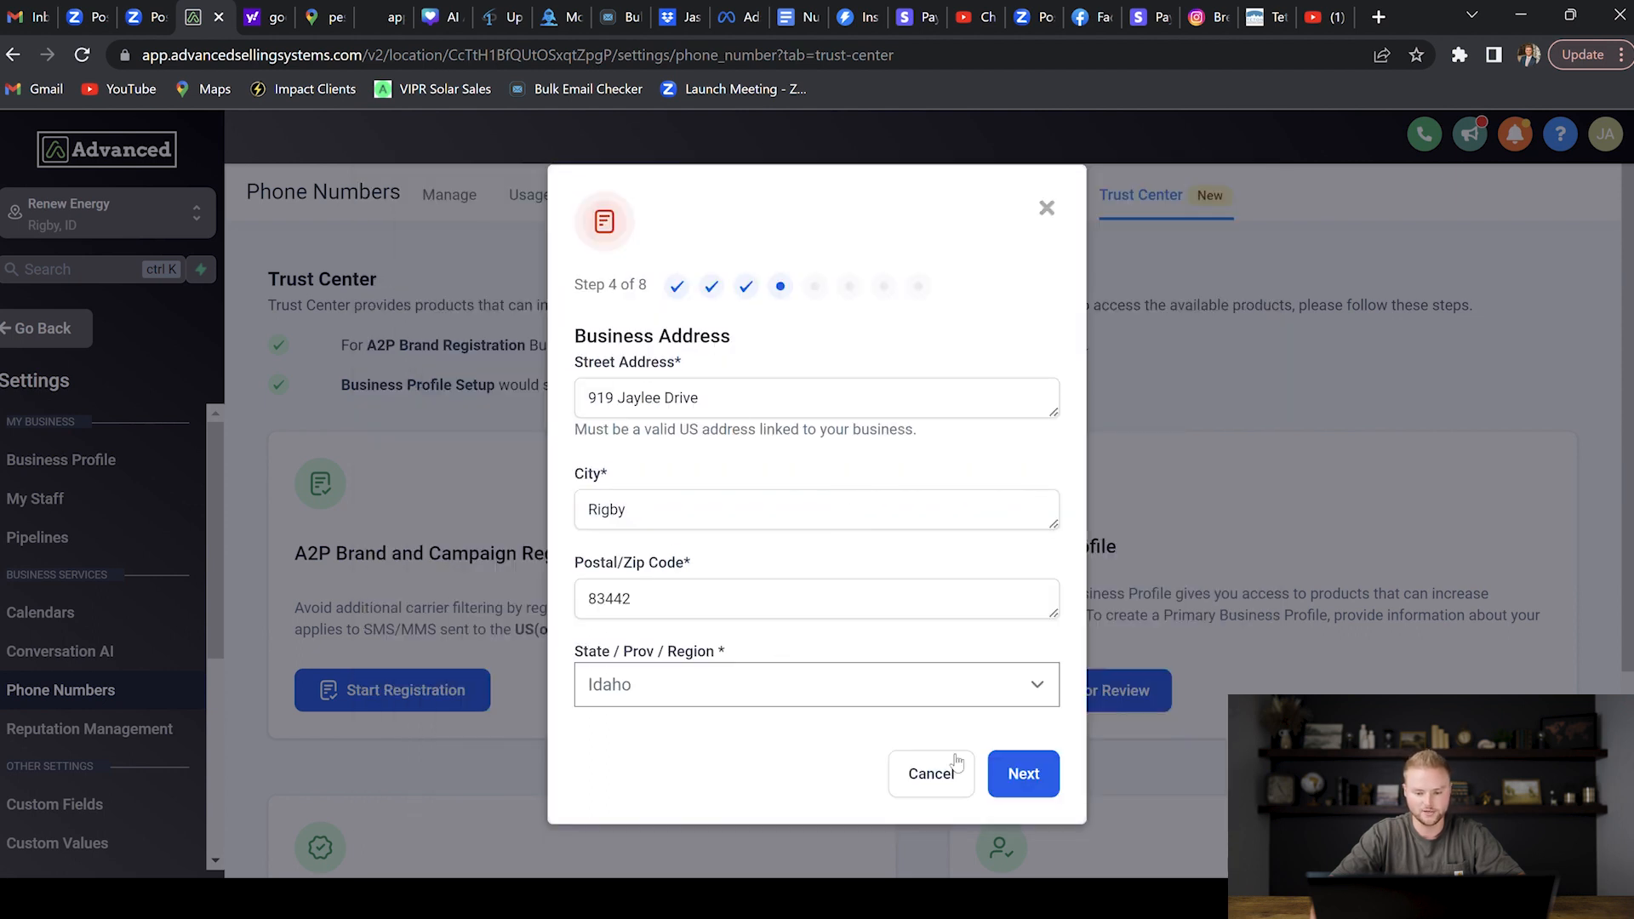
click(1021, 774)
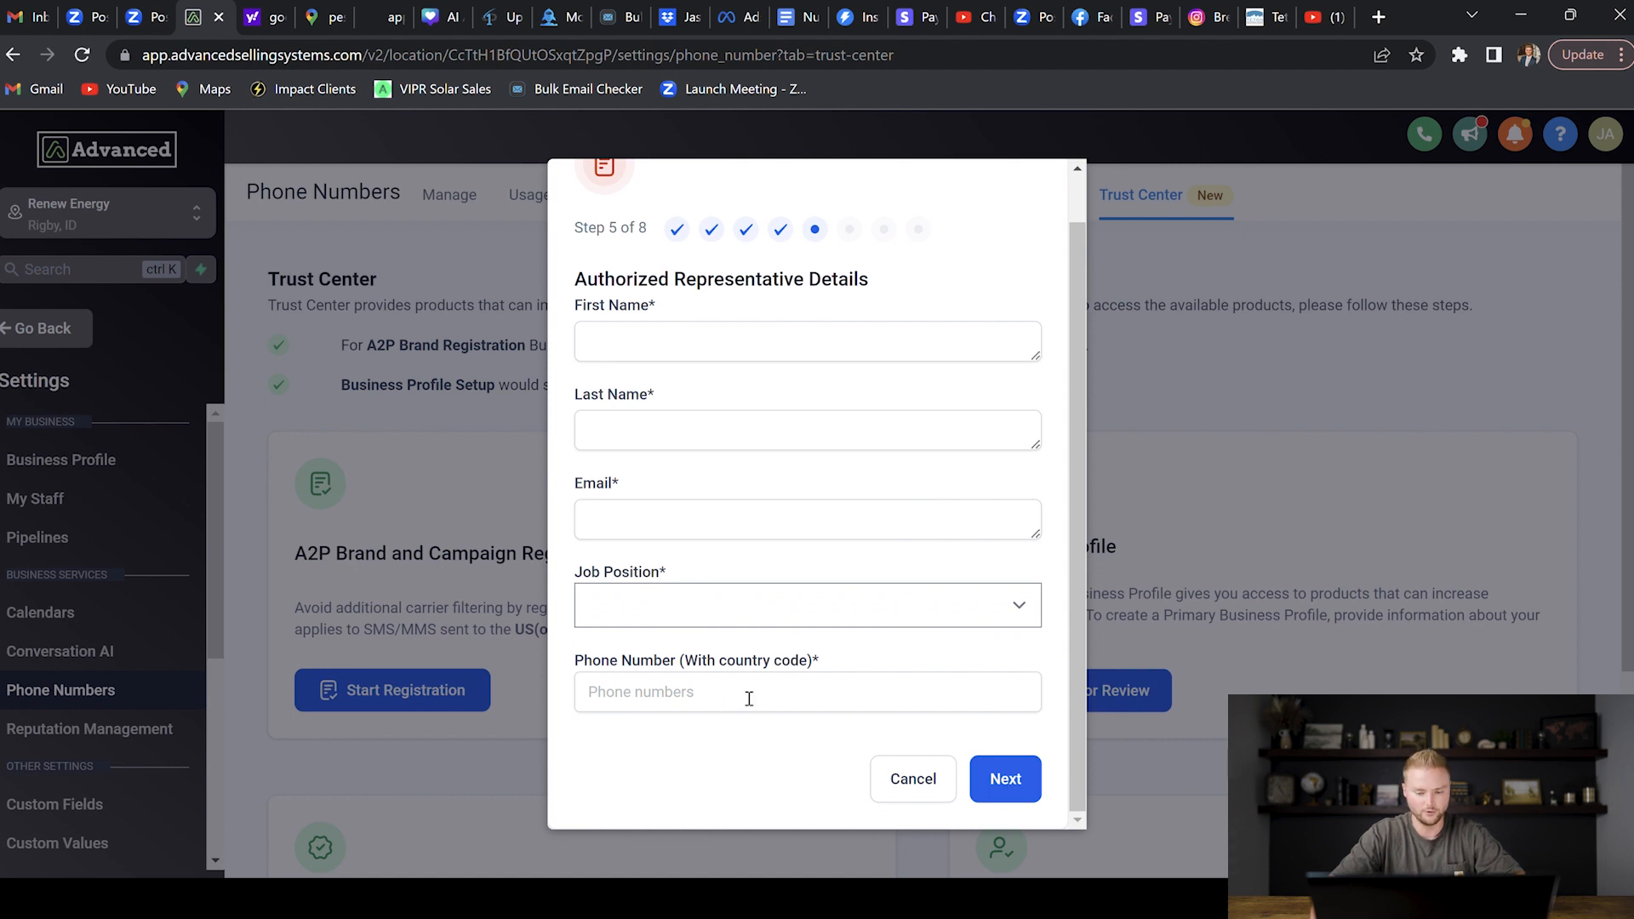
text((208) 360-6978)
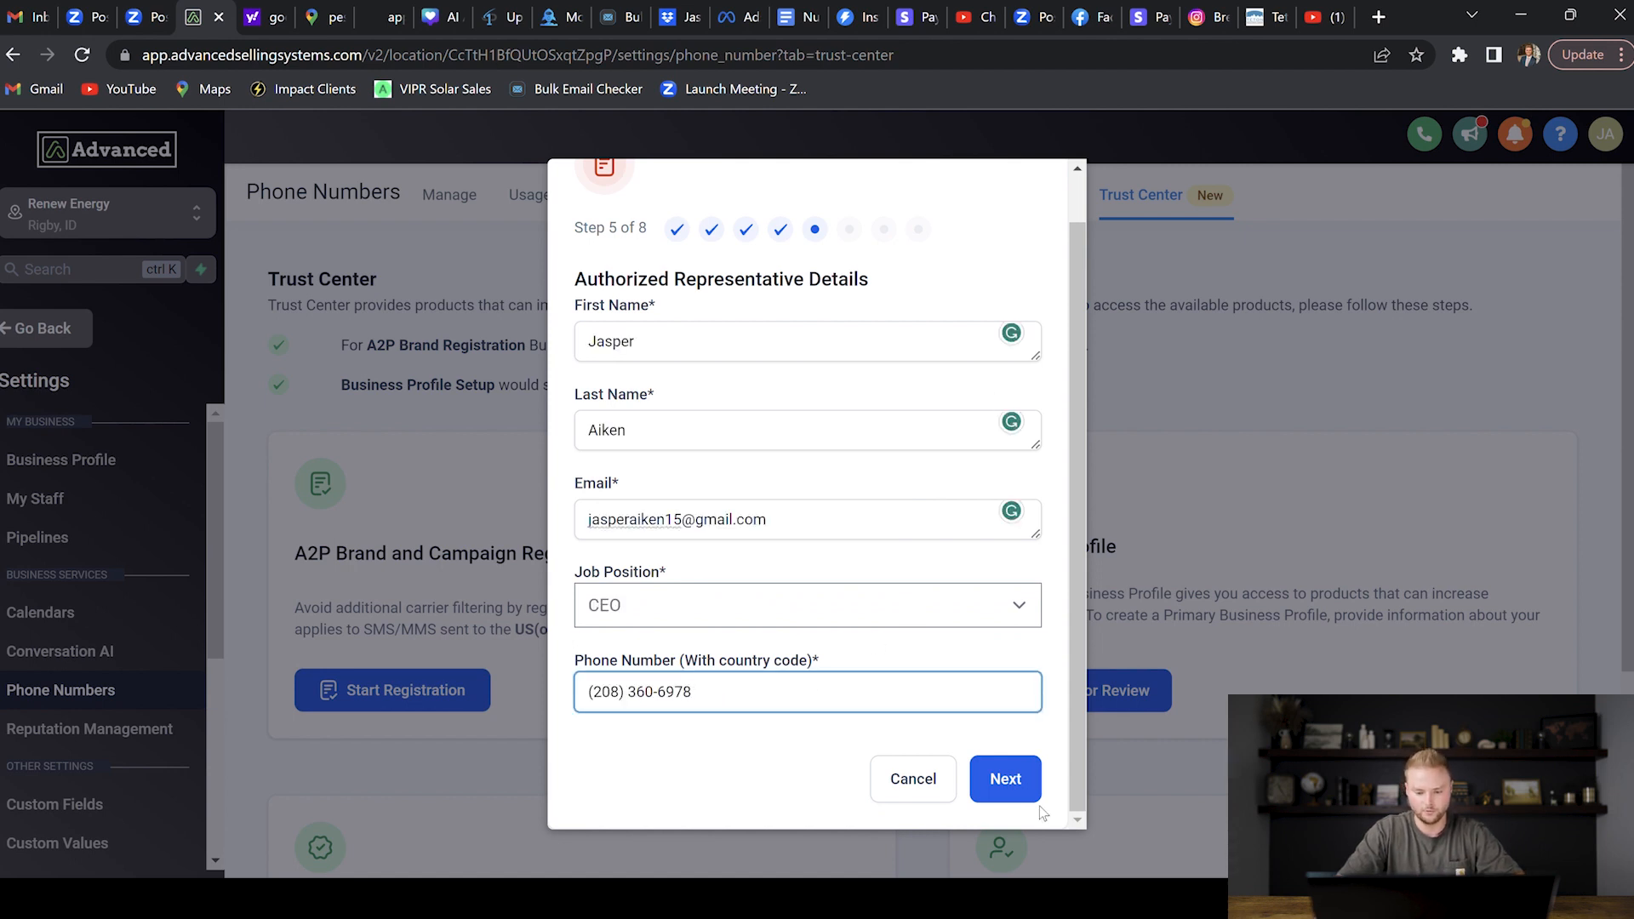
Keep Low Volume Mixed and describe solar appointment reminders and follow-up texts
click(1005, 779)
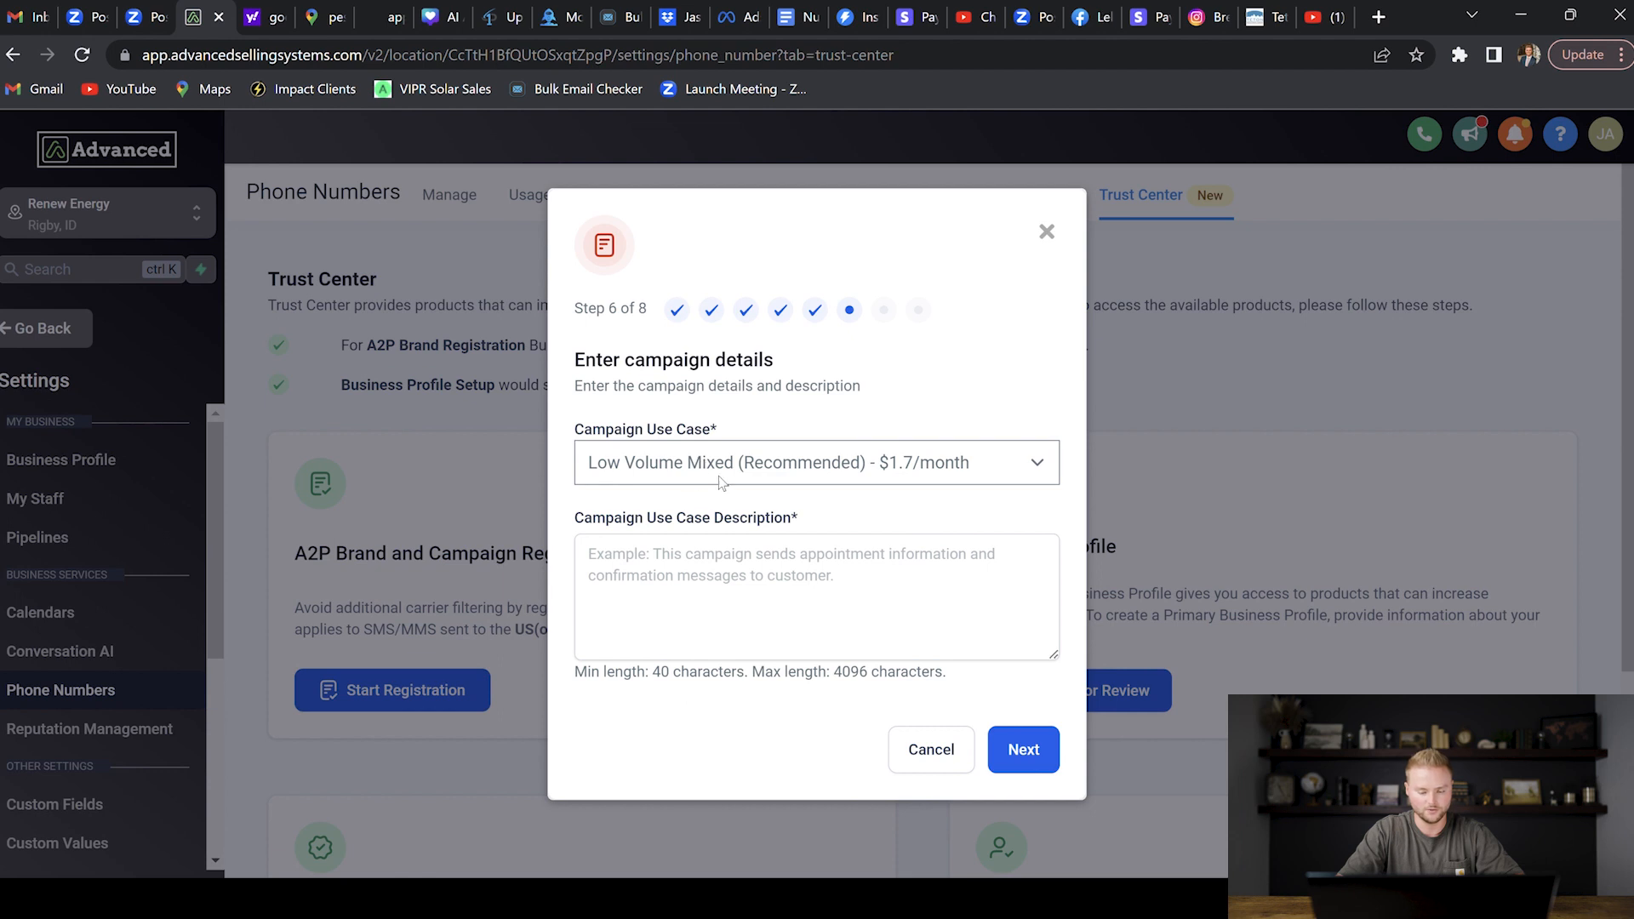
mouse_move(710, 492)
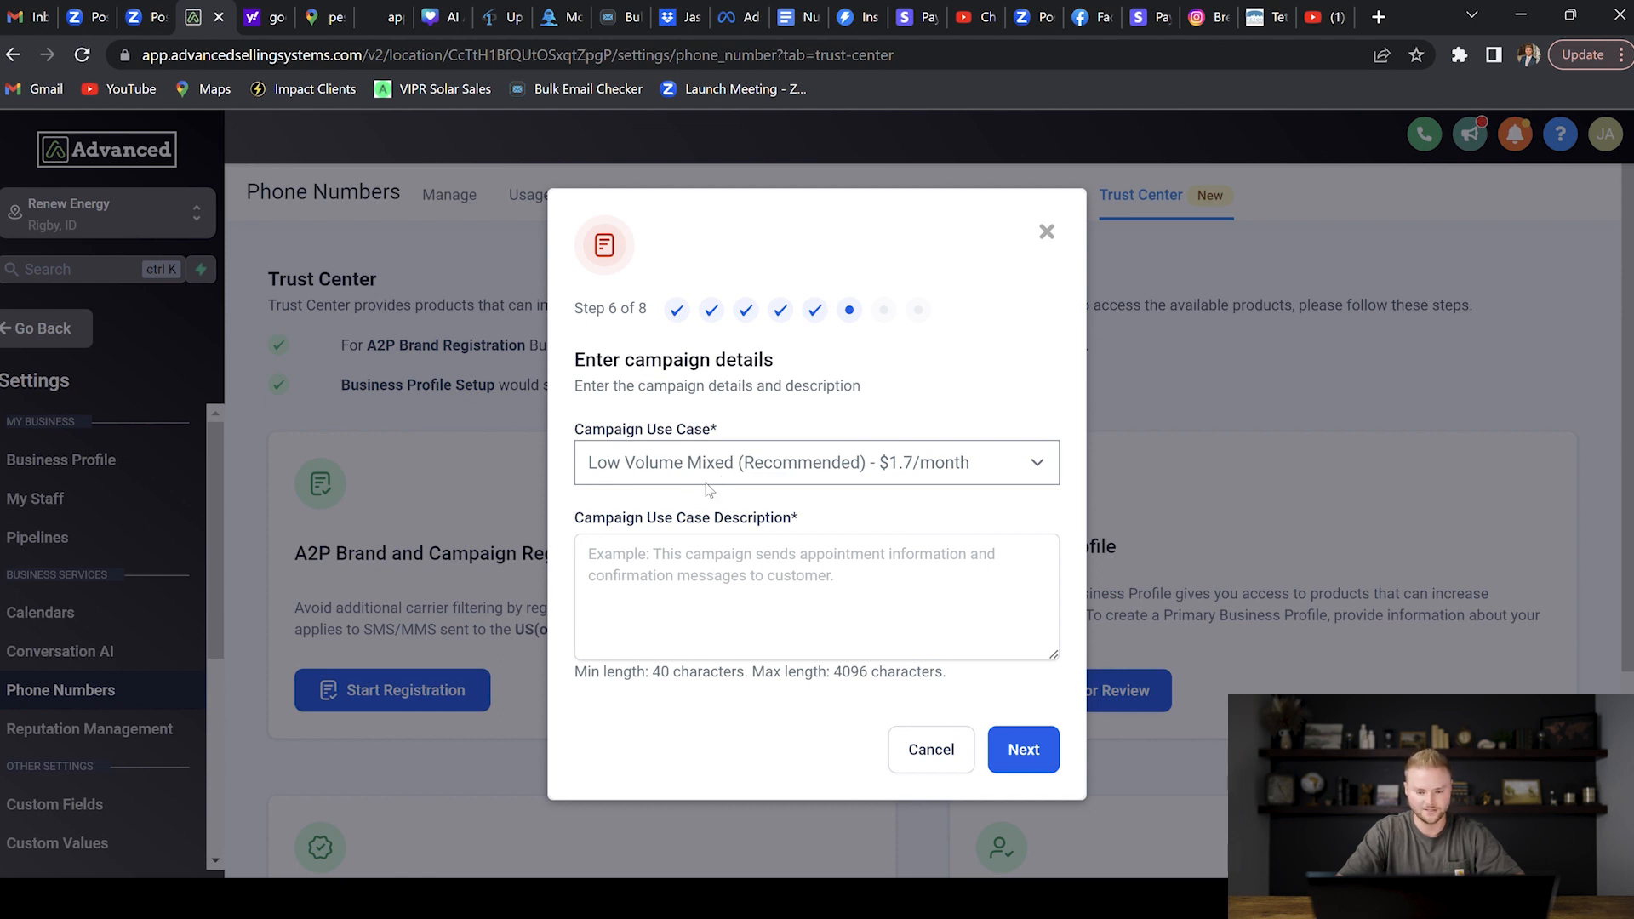
mouse_move(951, 500)
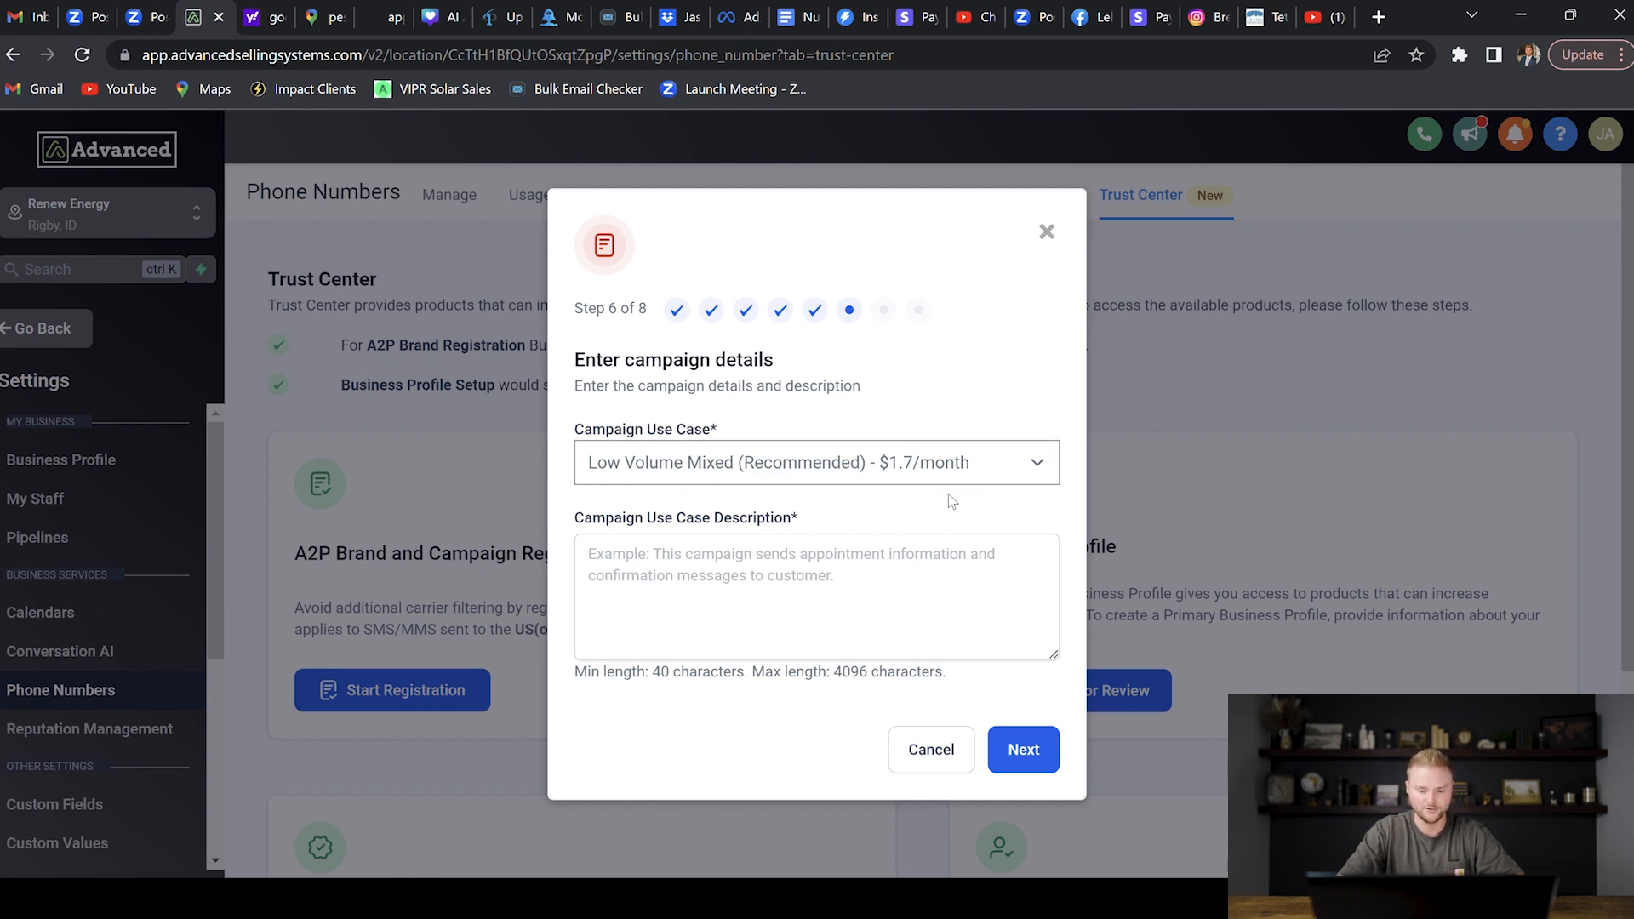
mouse_move(920, 520)
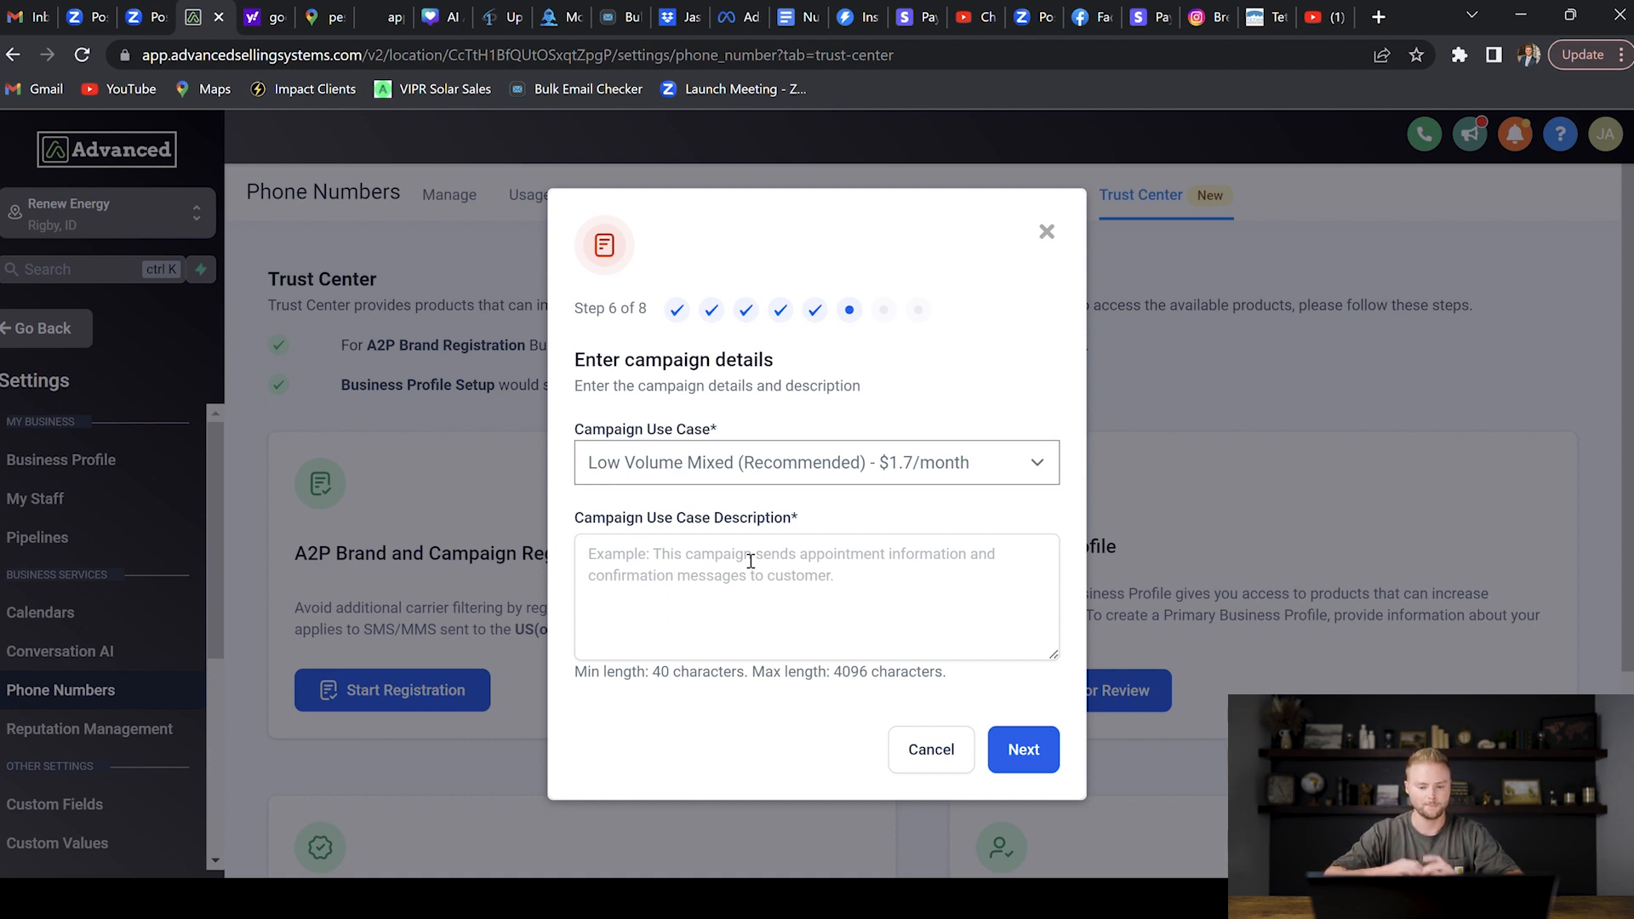
click(816, 595)
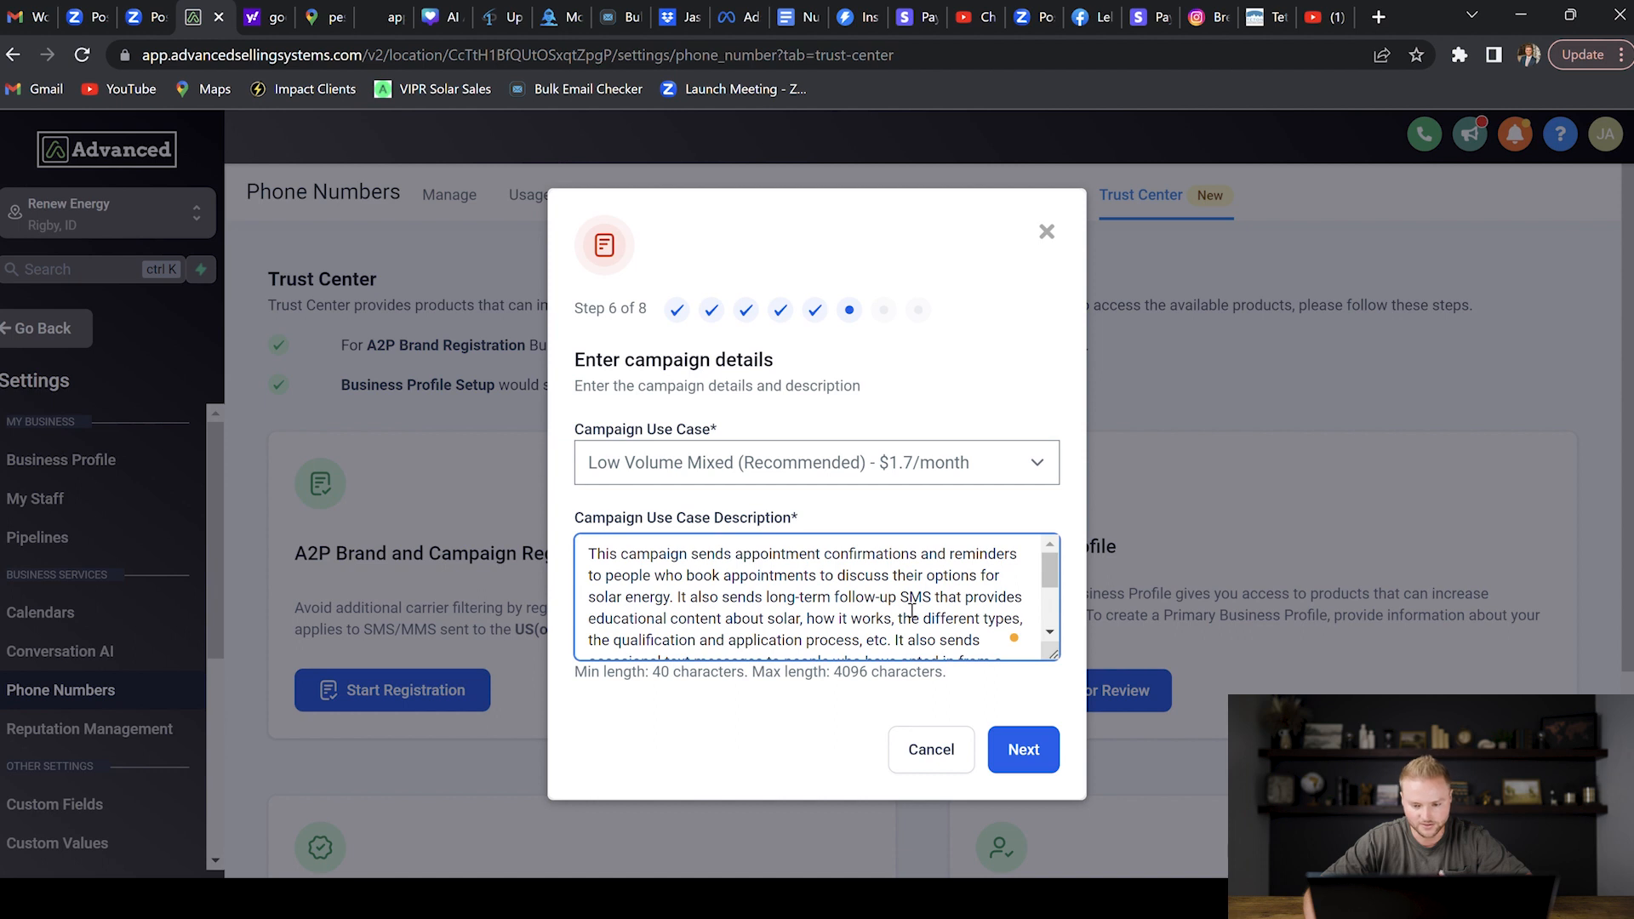
scroll(down, 3)
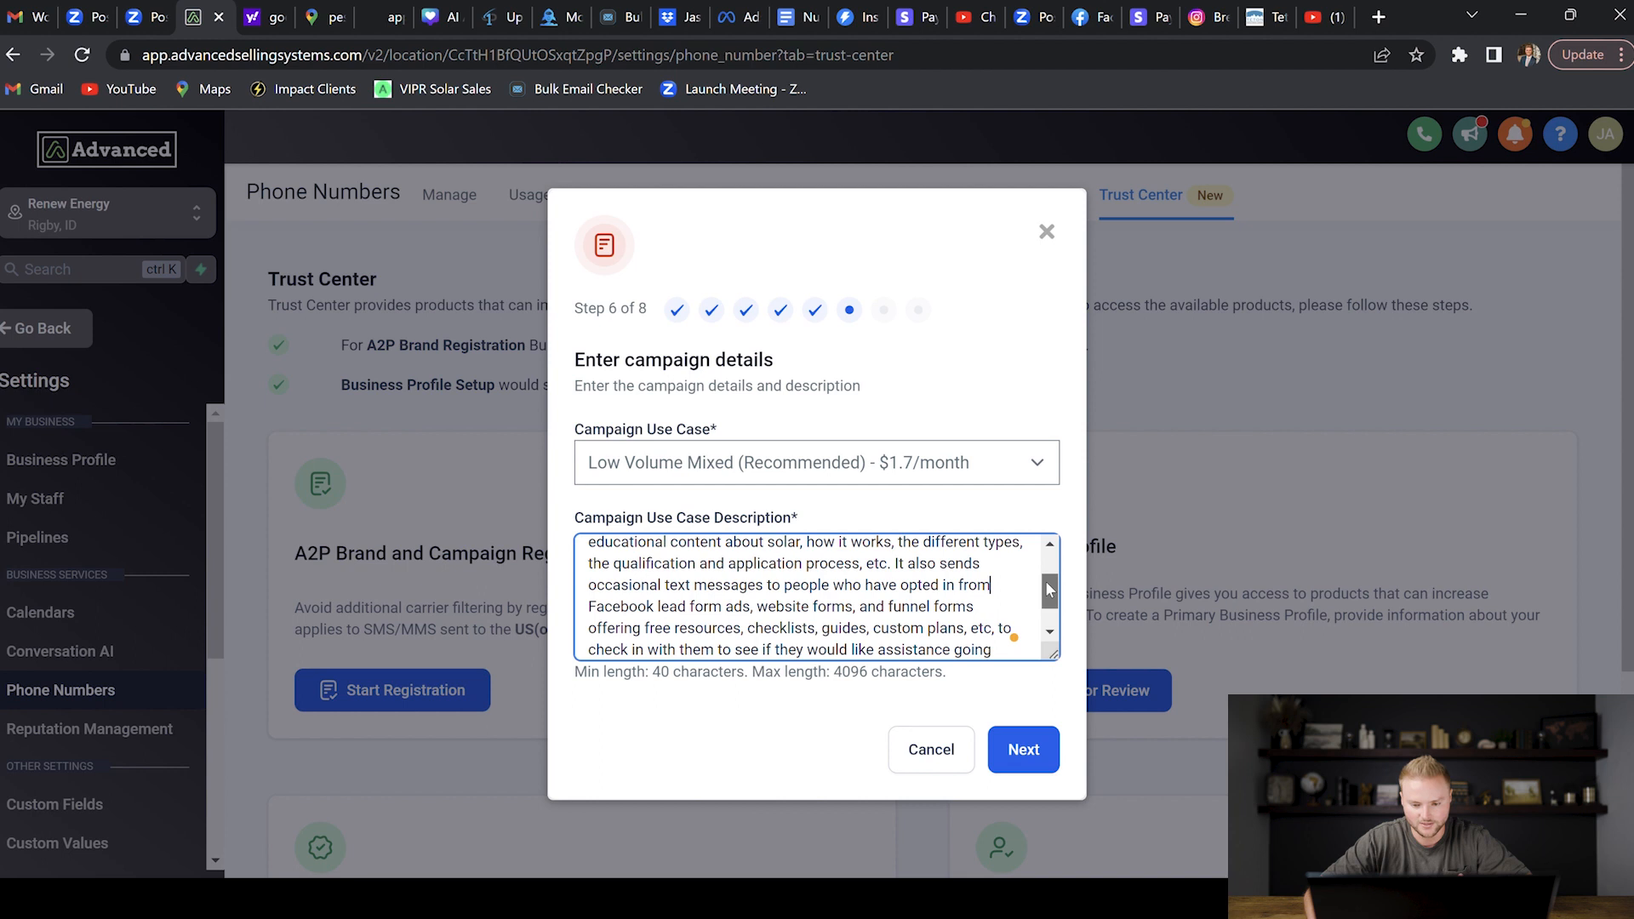
scroll(down, 3)
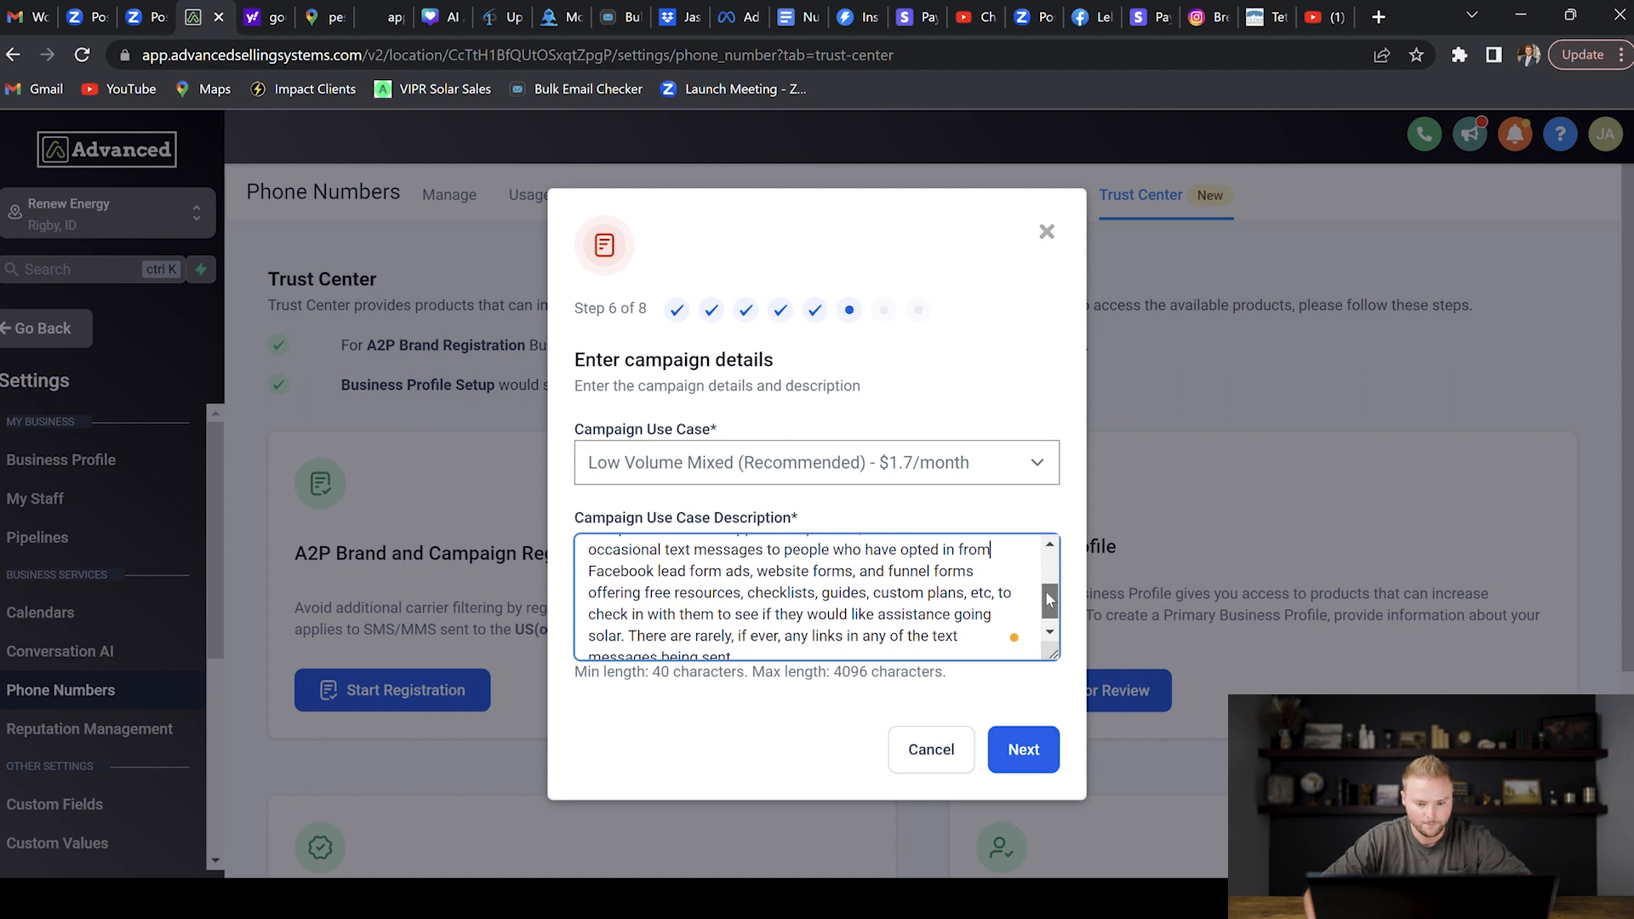
scroll(down, 3)
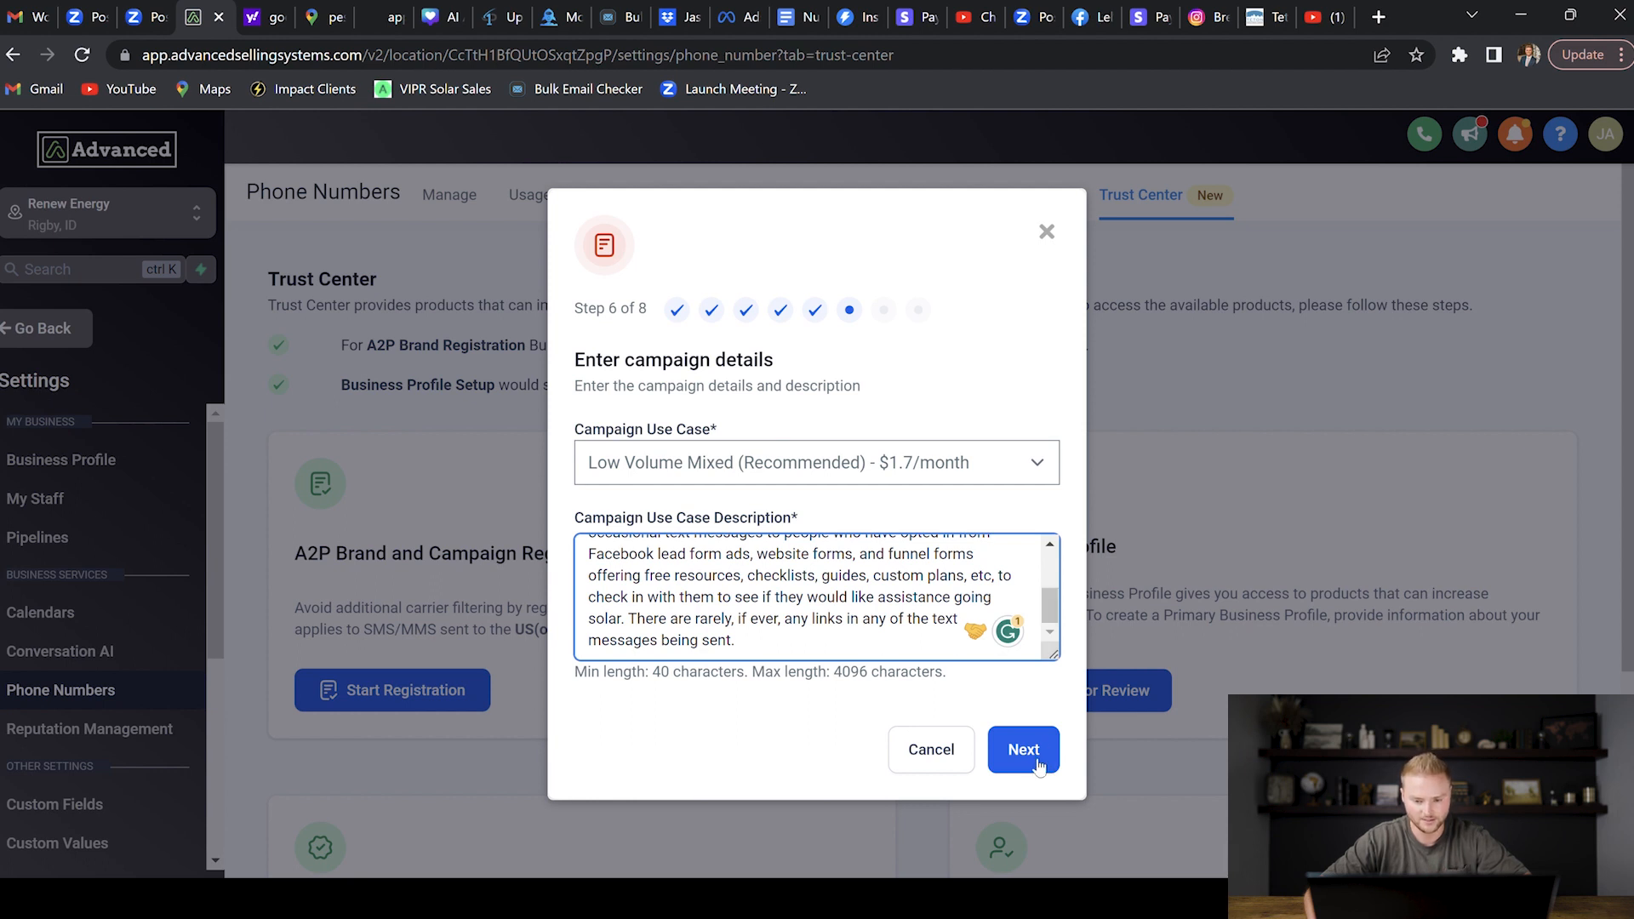
click(1022, 750)
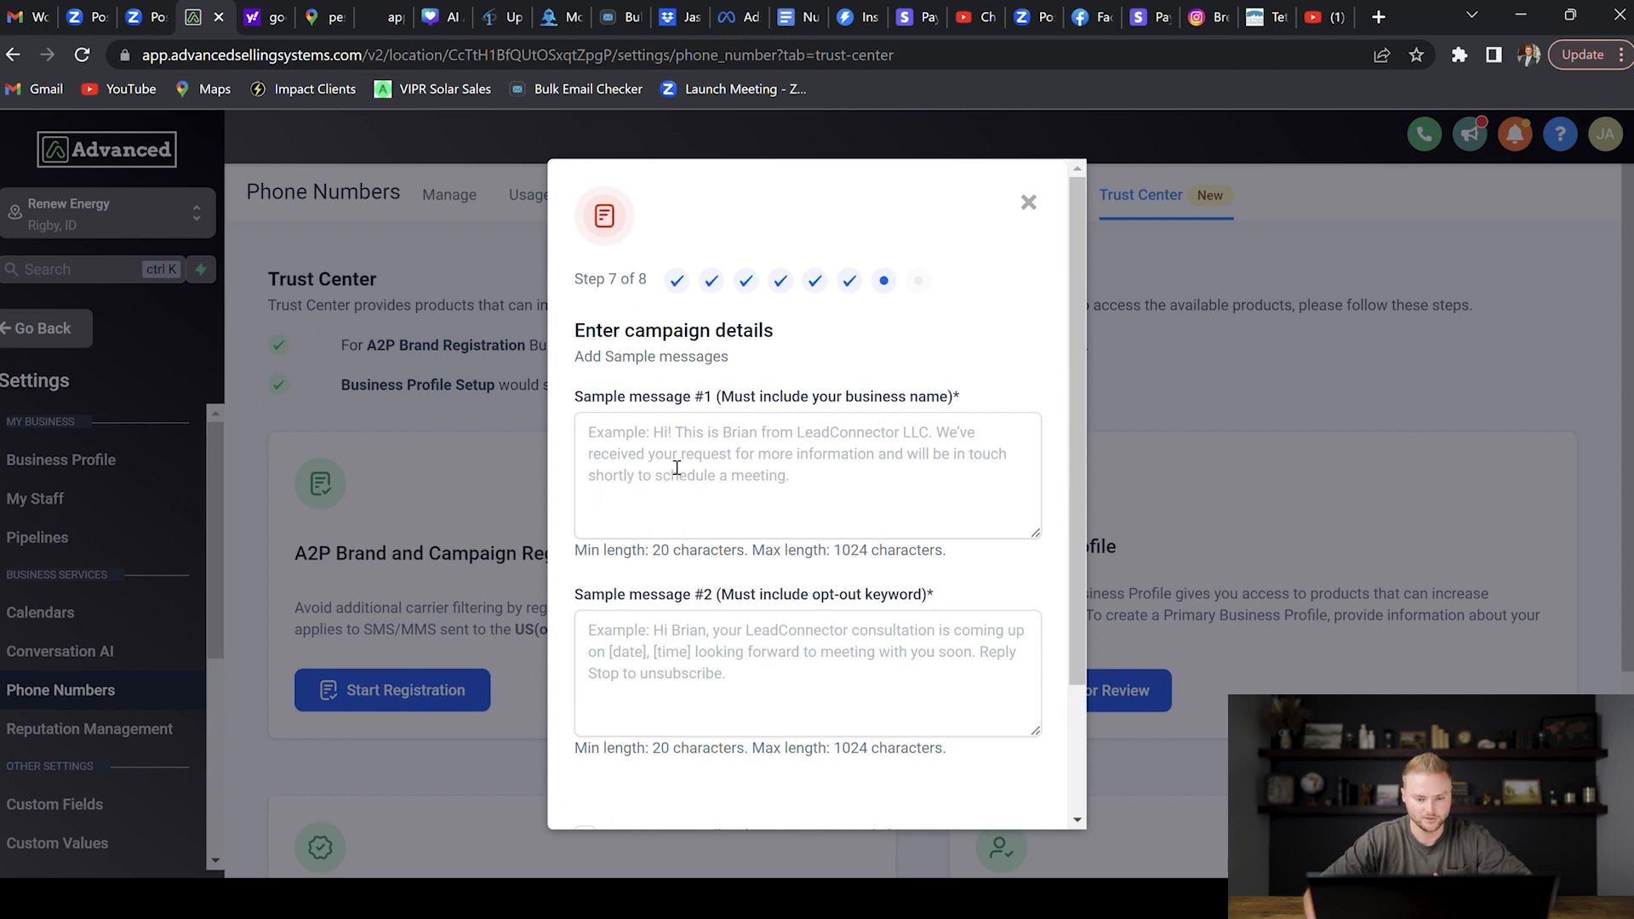
Write two Renew Energy sample messages, starting 'Hey John! It's Jasper…', and submit them
text(Hey John! It's Jasper with Renew Energy. Just checking in to see if you saw our last message and were still wanting us to email you our free solar pamphlet?)
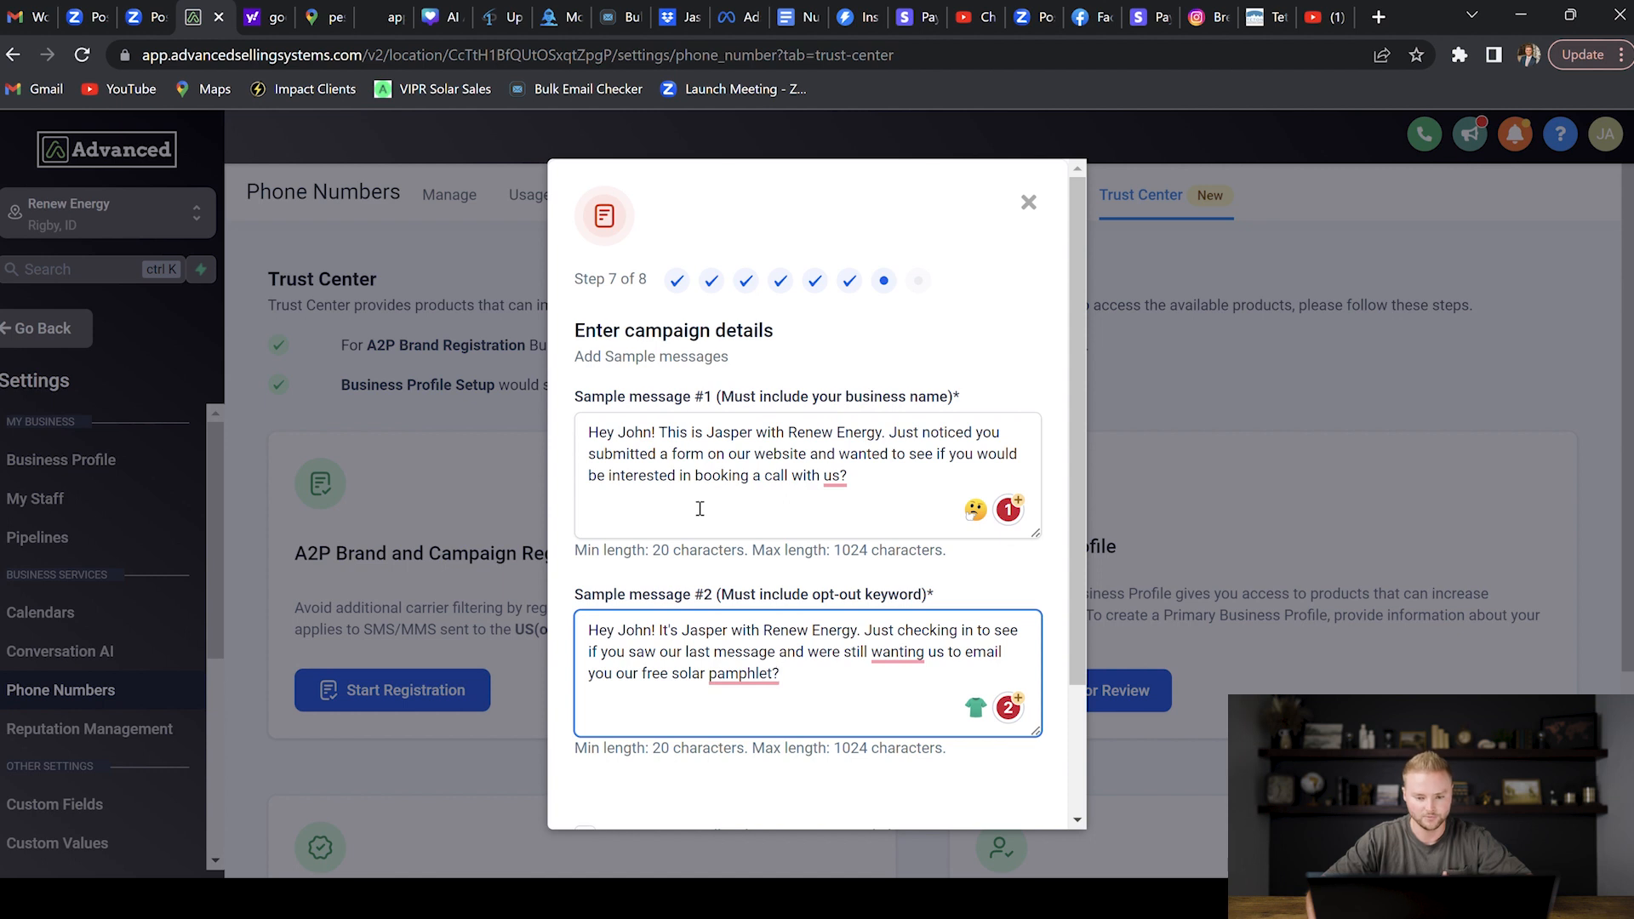
mouse_move(793, 510)
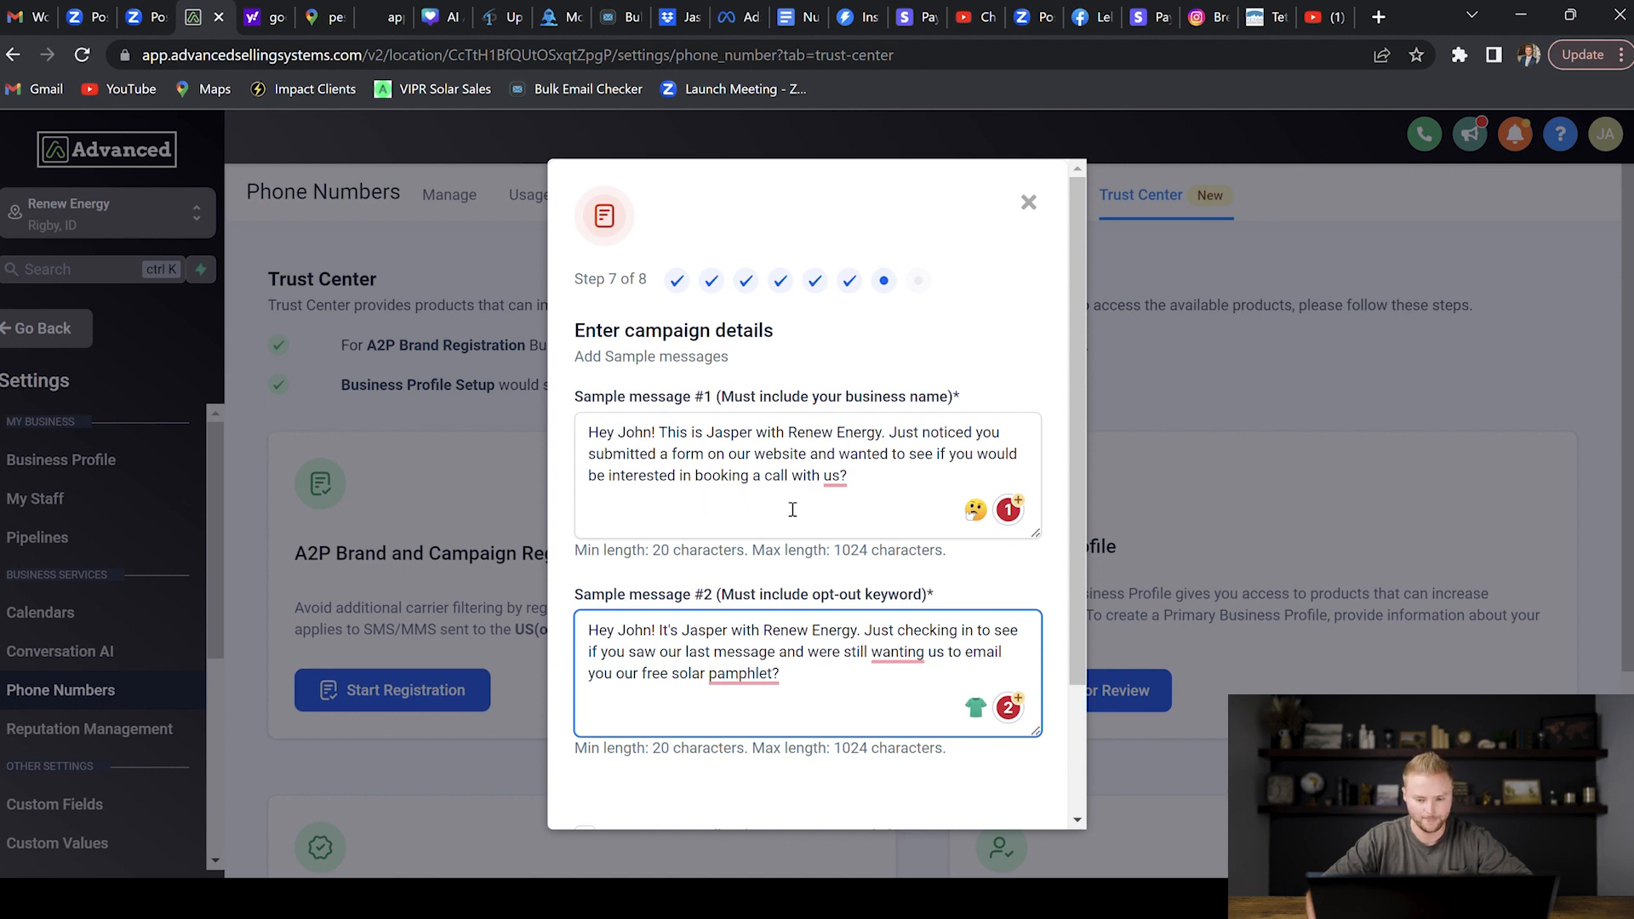
mouse_move(888, 512)
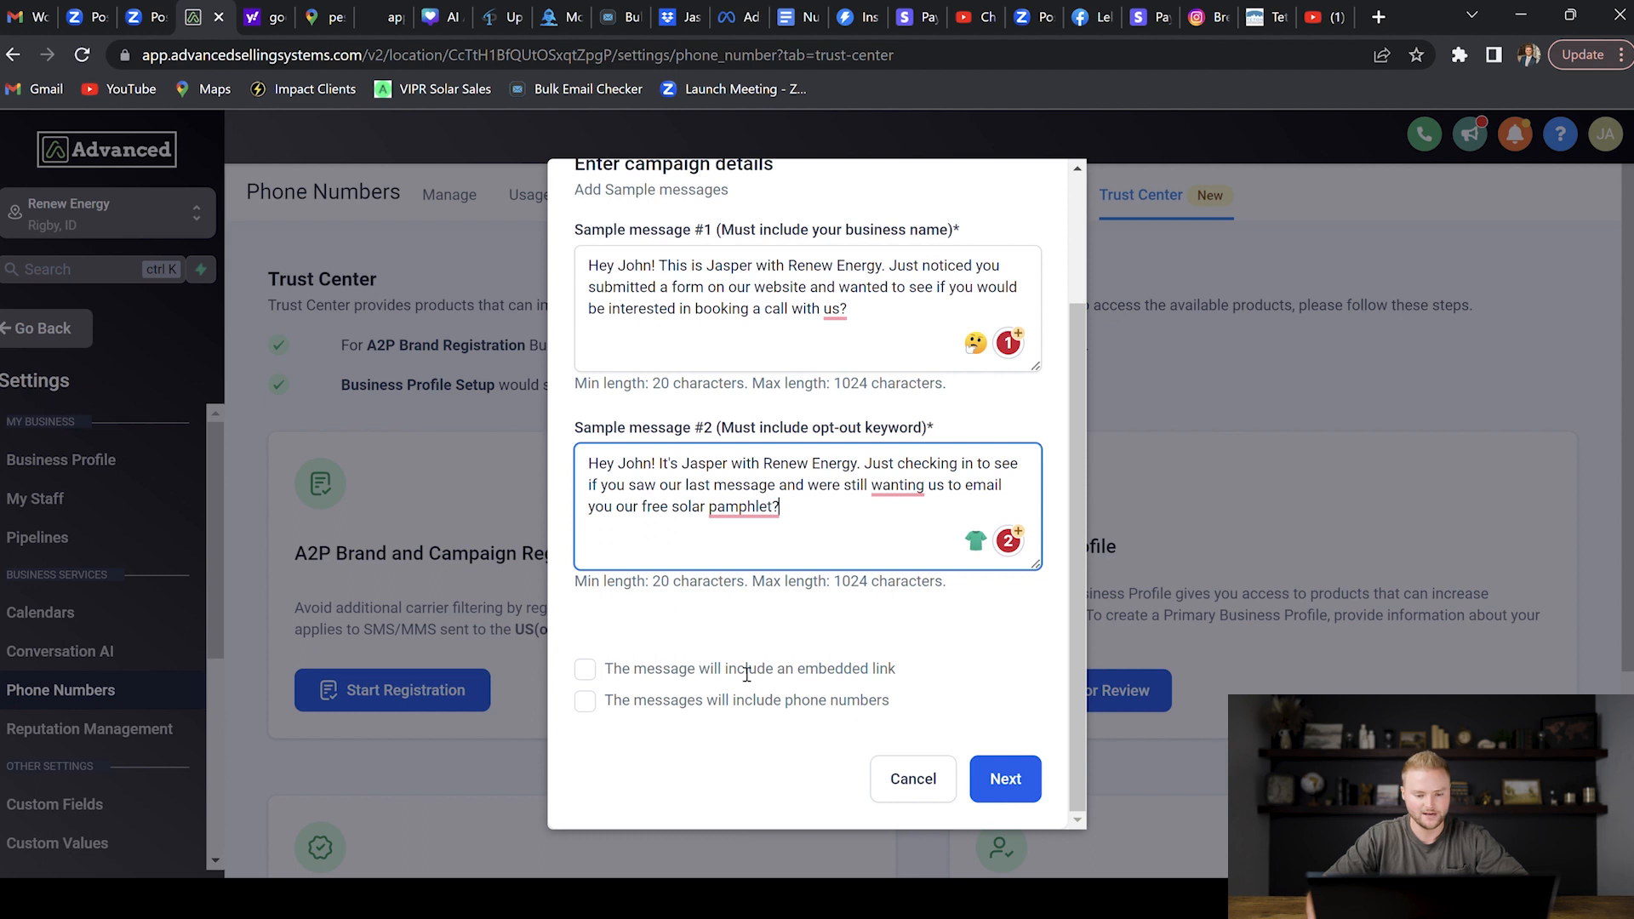
mouse_move(720, 723)
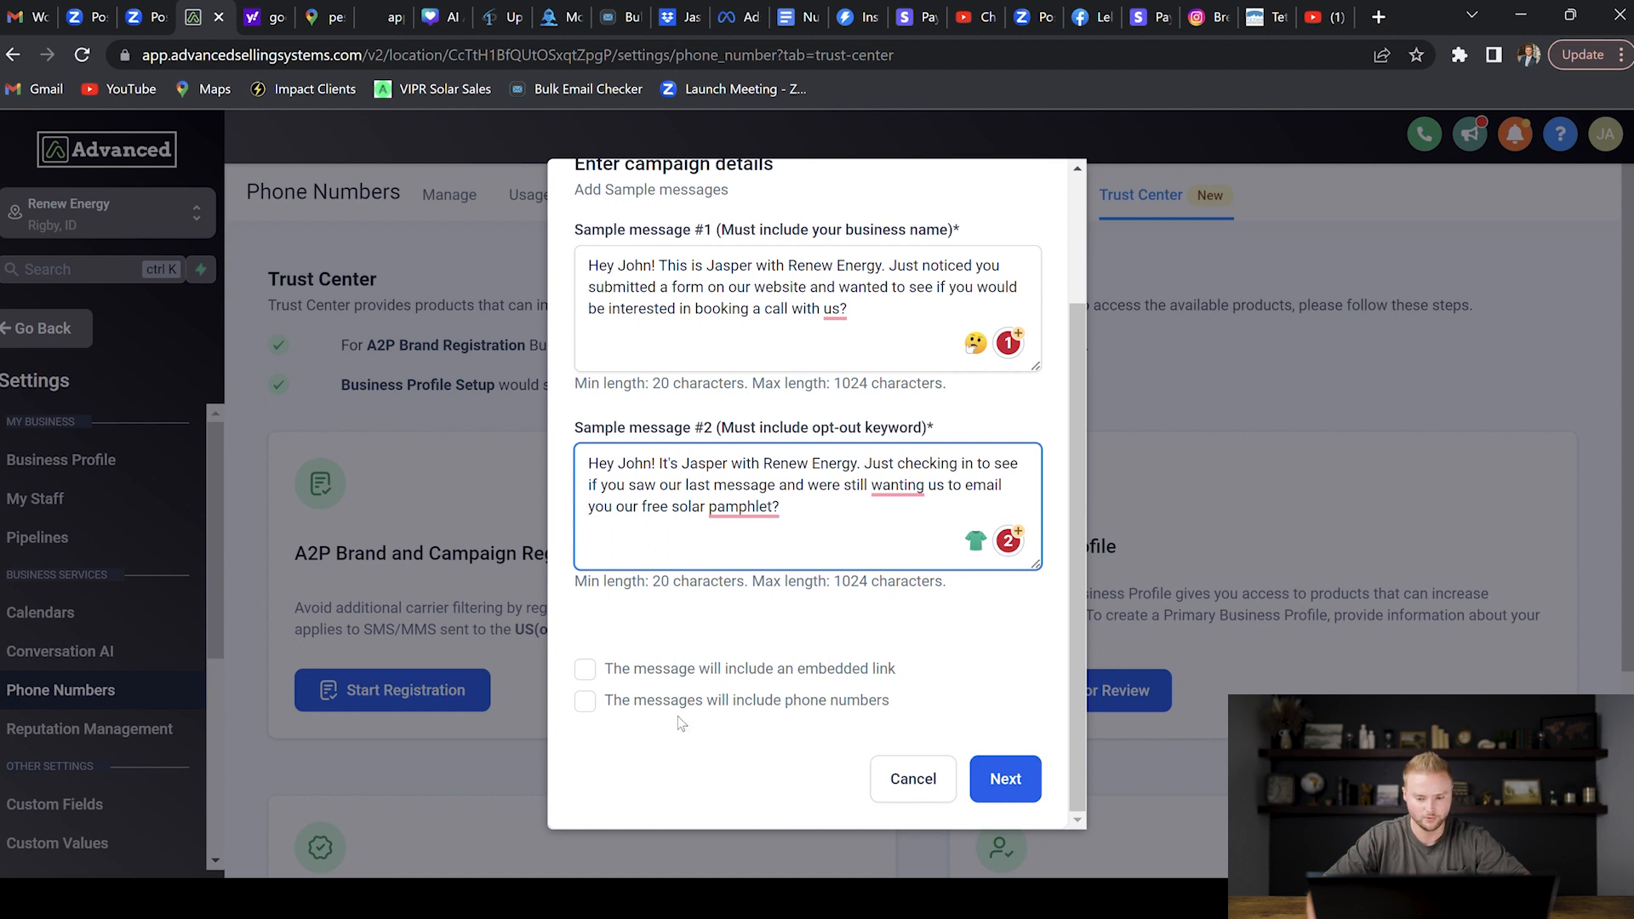
mouse_move(870, 728)
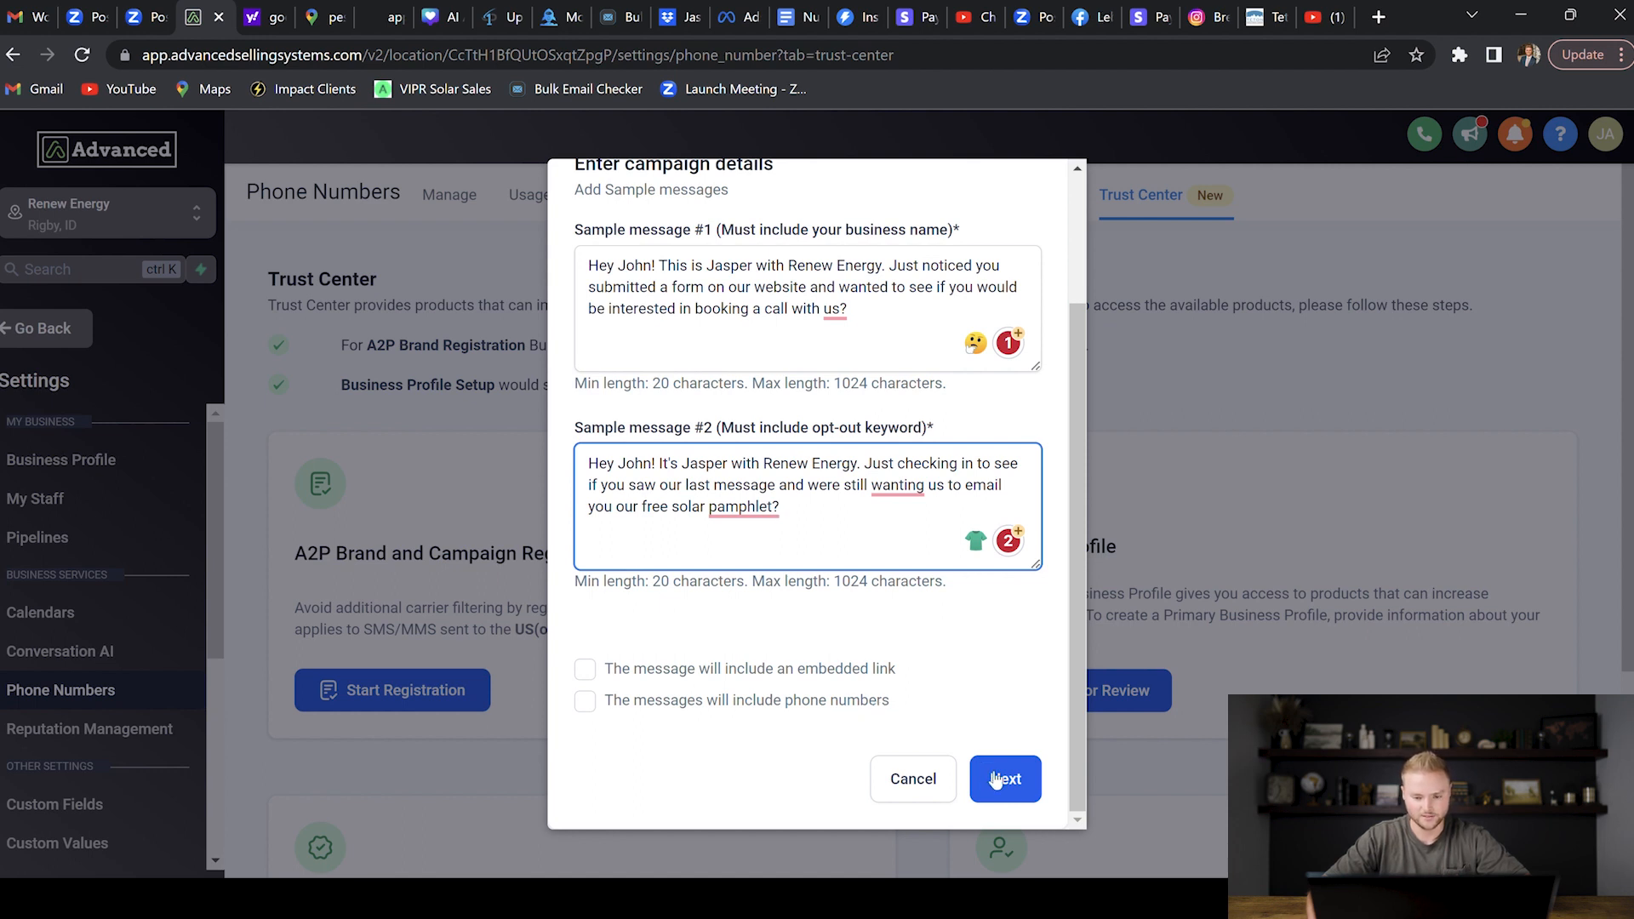
click(1003, 779)
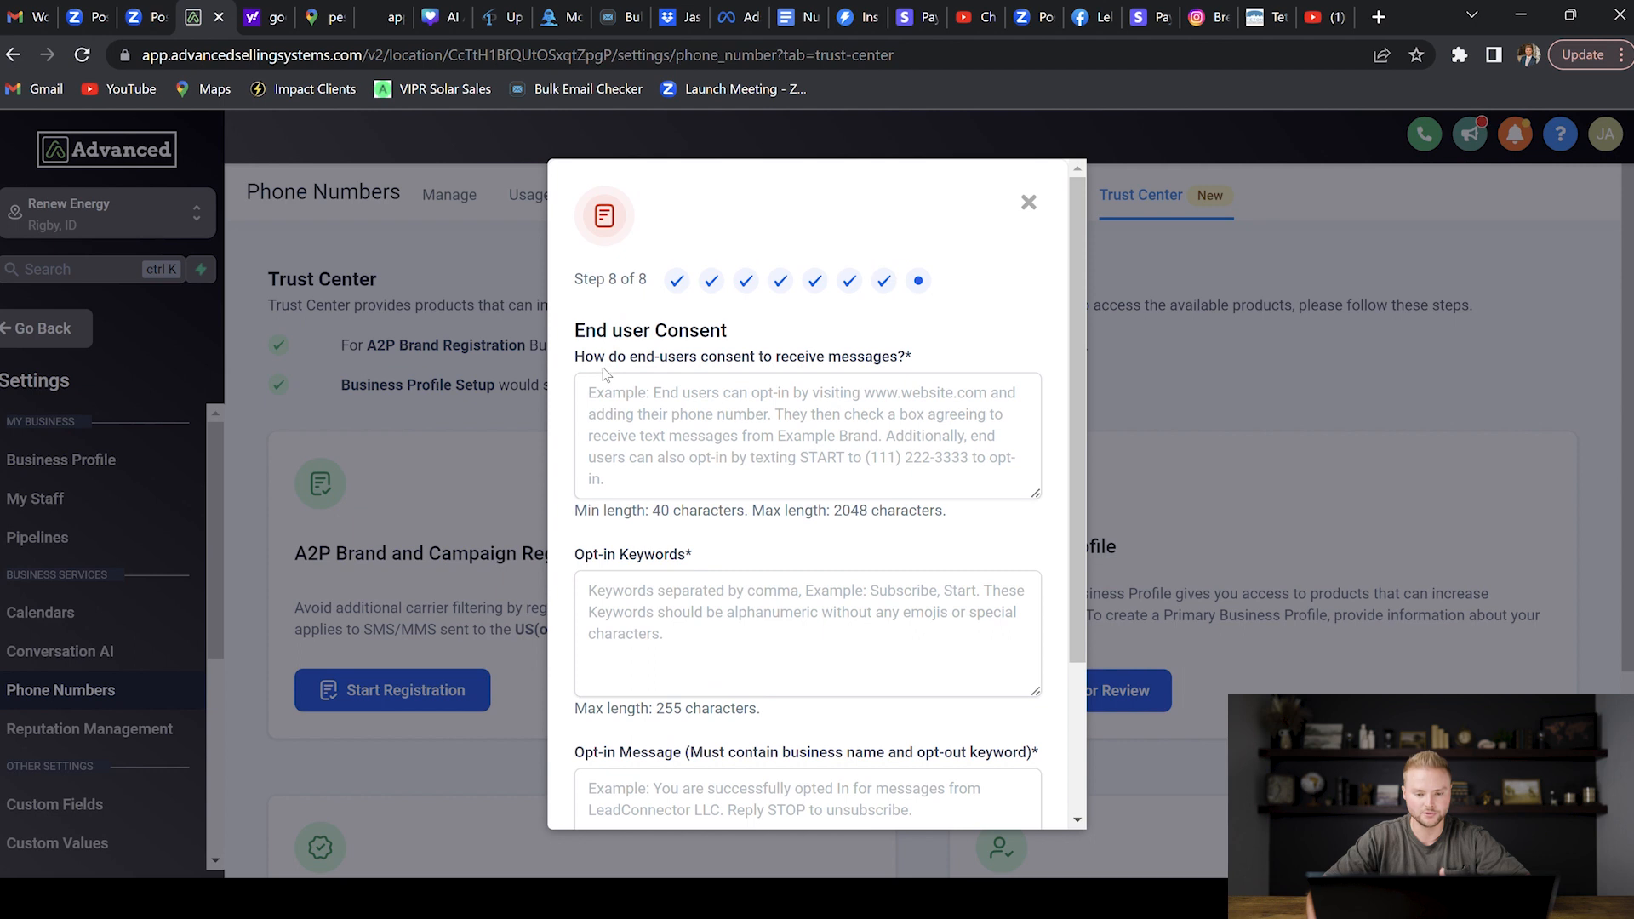
mouse_move(988, 354)
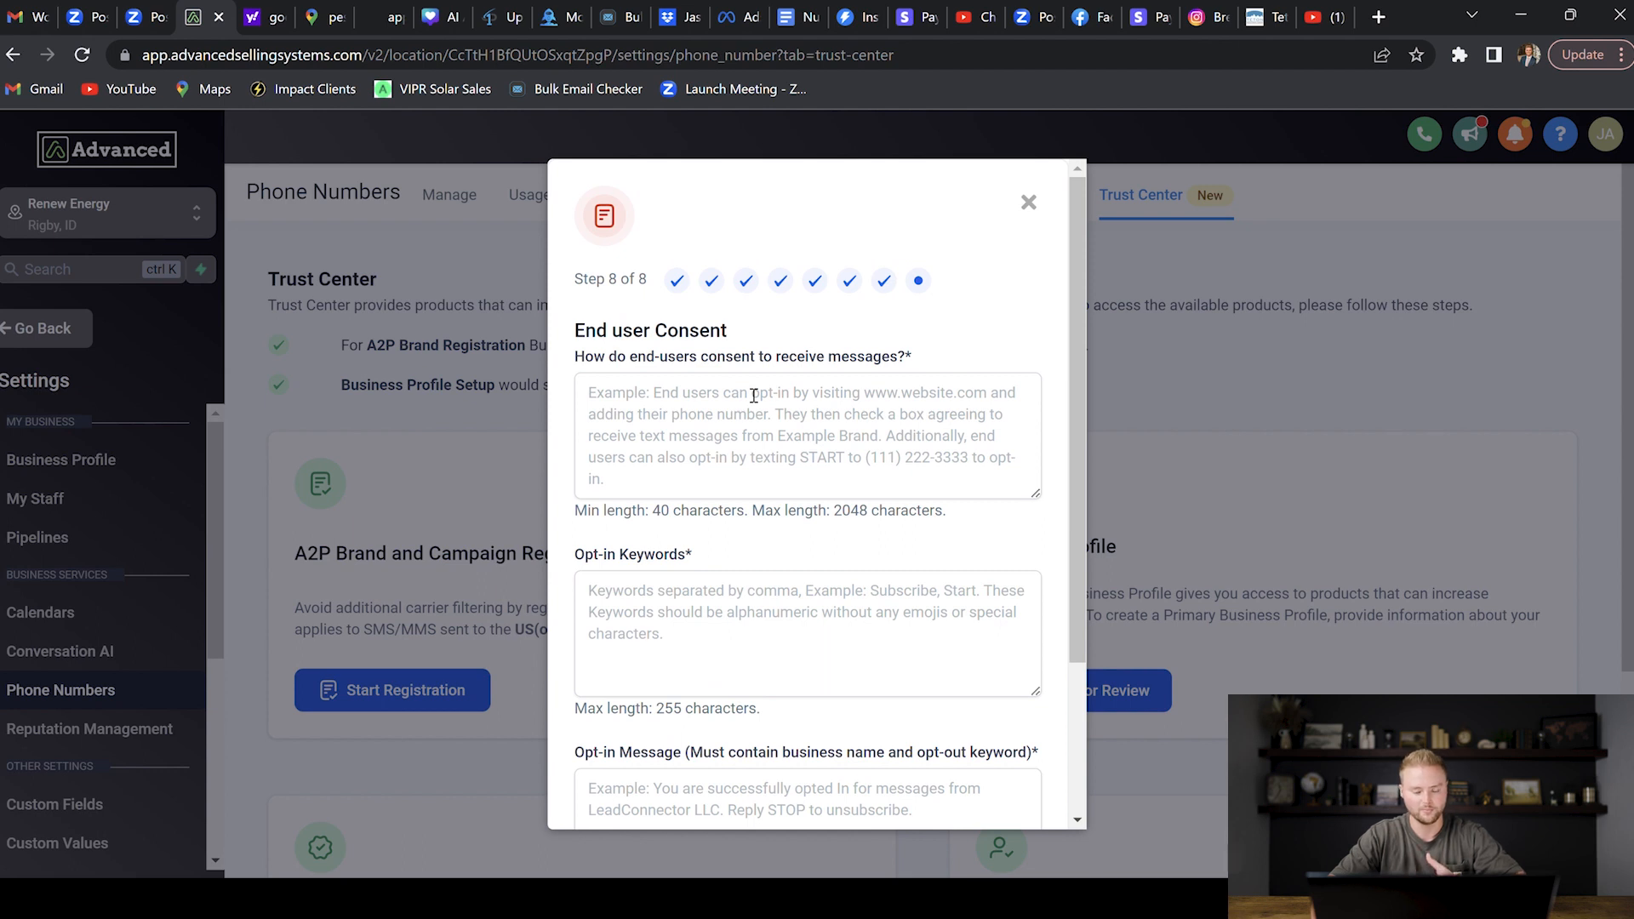
Describe consent via website, funnel, Facebook/Google lead forms, or verbal phone agreement
text(End-users consent in a few different ways. They consent through submitting a form on our website, funnels, and Facebook/Google lead forms. They also consent to receive SMS verbally with our representatives over the phone.)
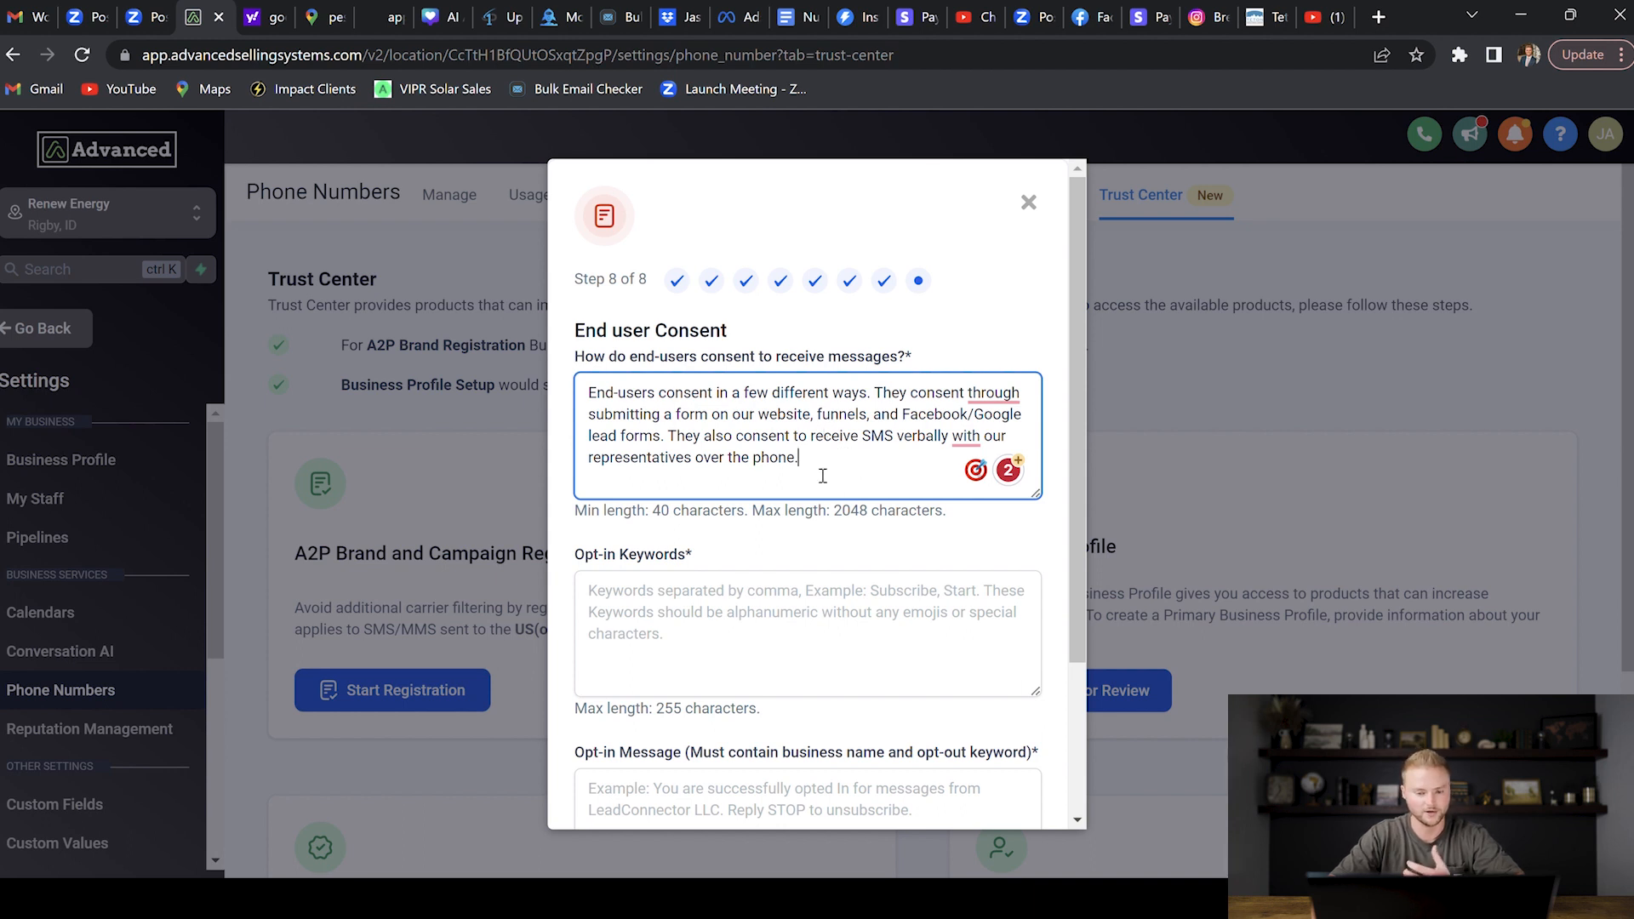
scroll(down, 3)
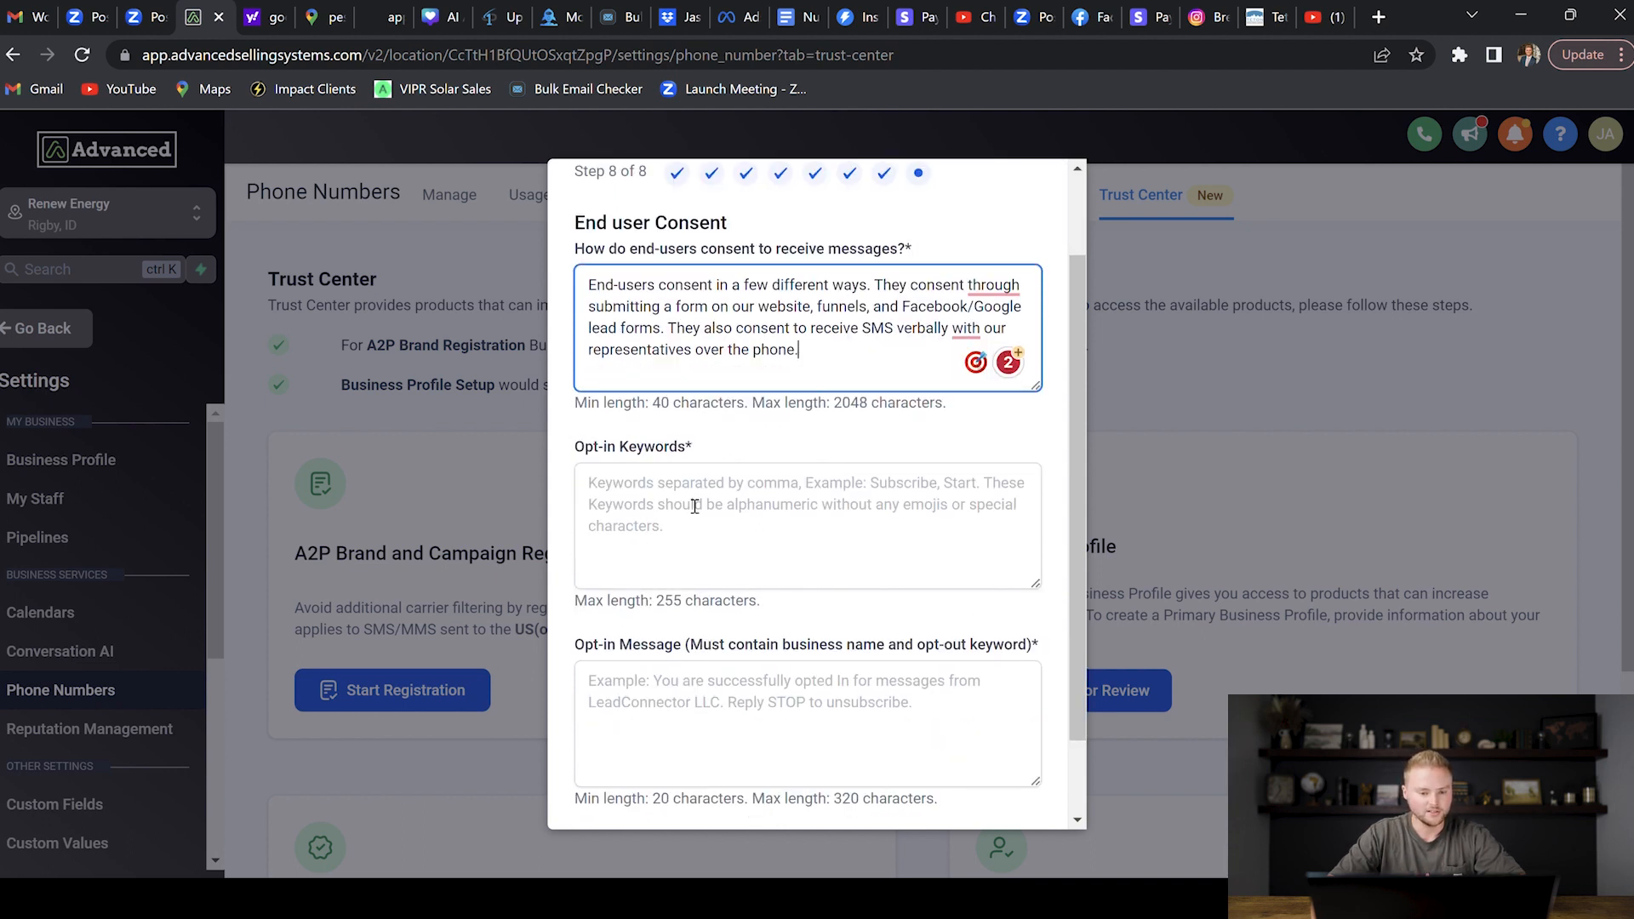
Add opt-in keywords 'Start, Subscribe' and a Renew Energy STOP message, then submit
click(808, 524)
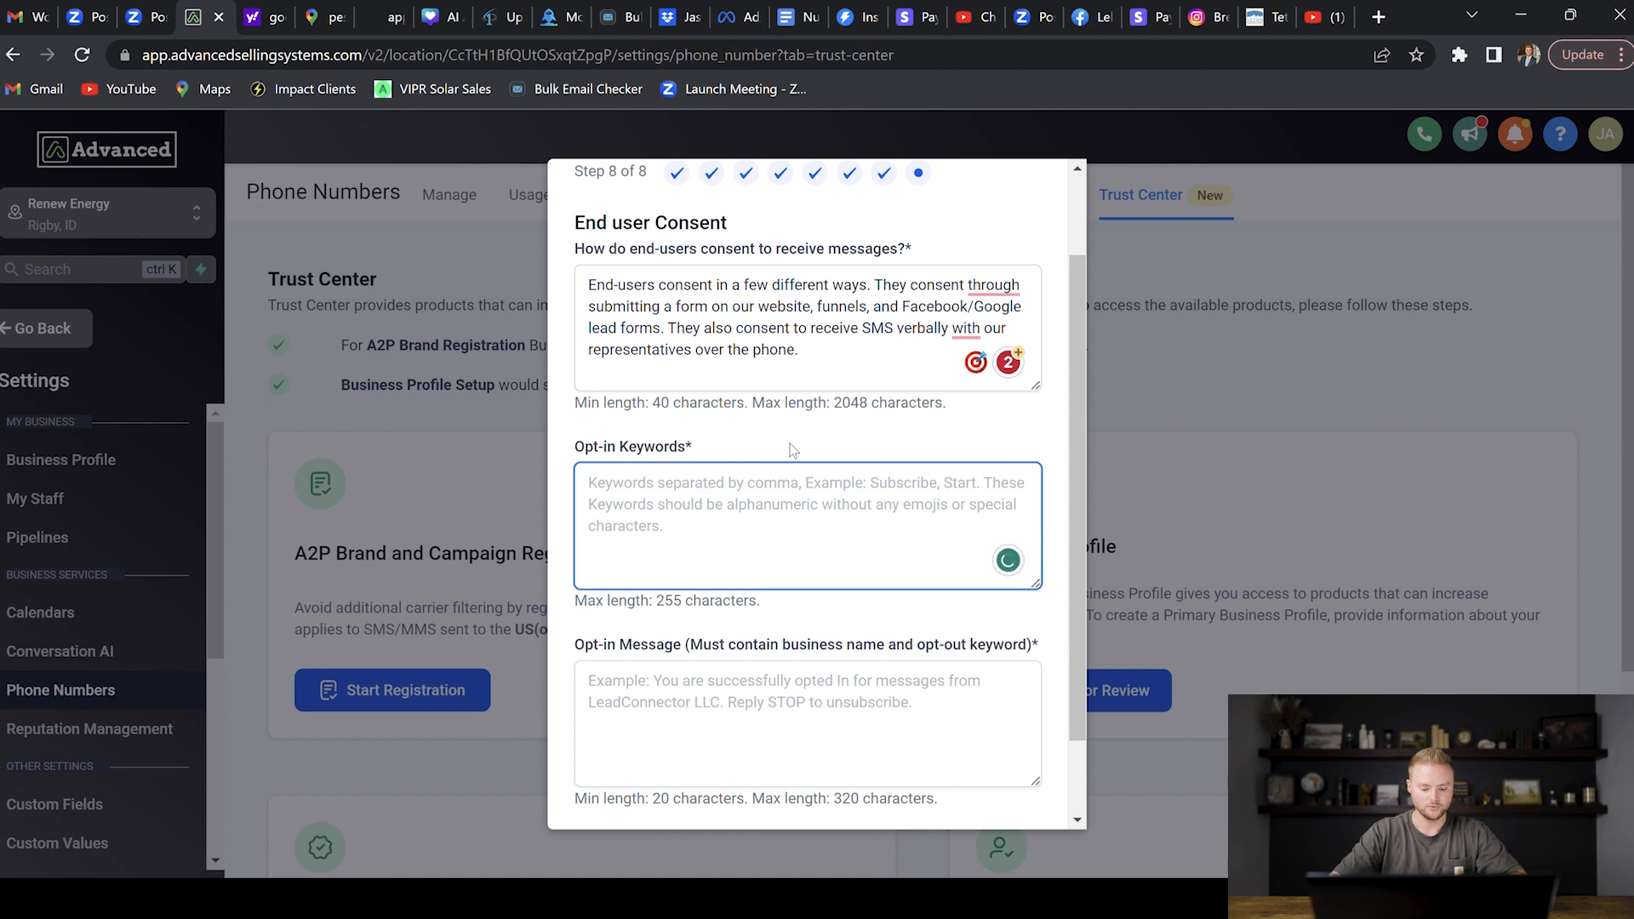
text(Start,)
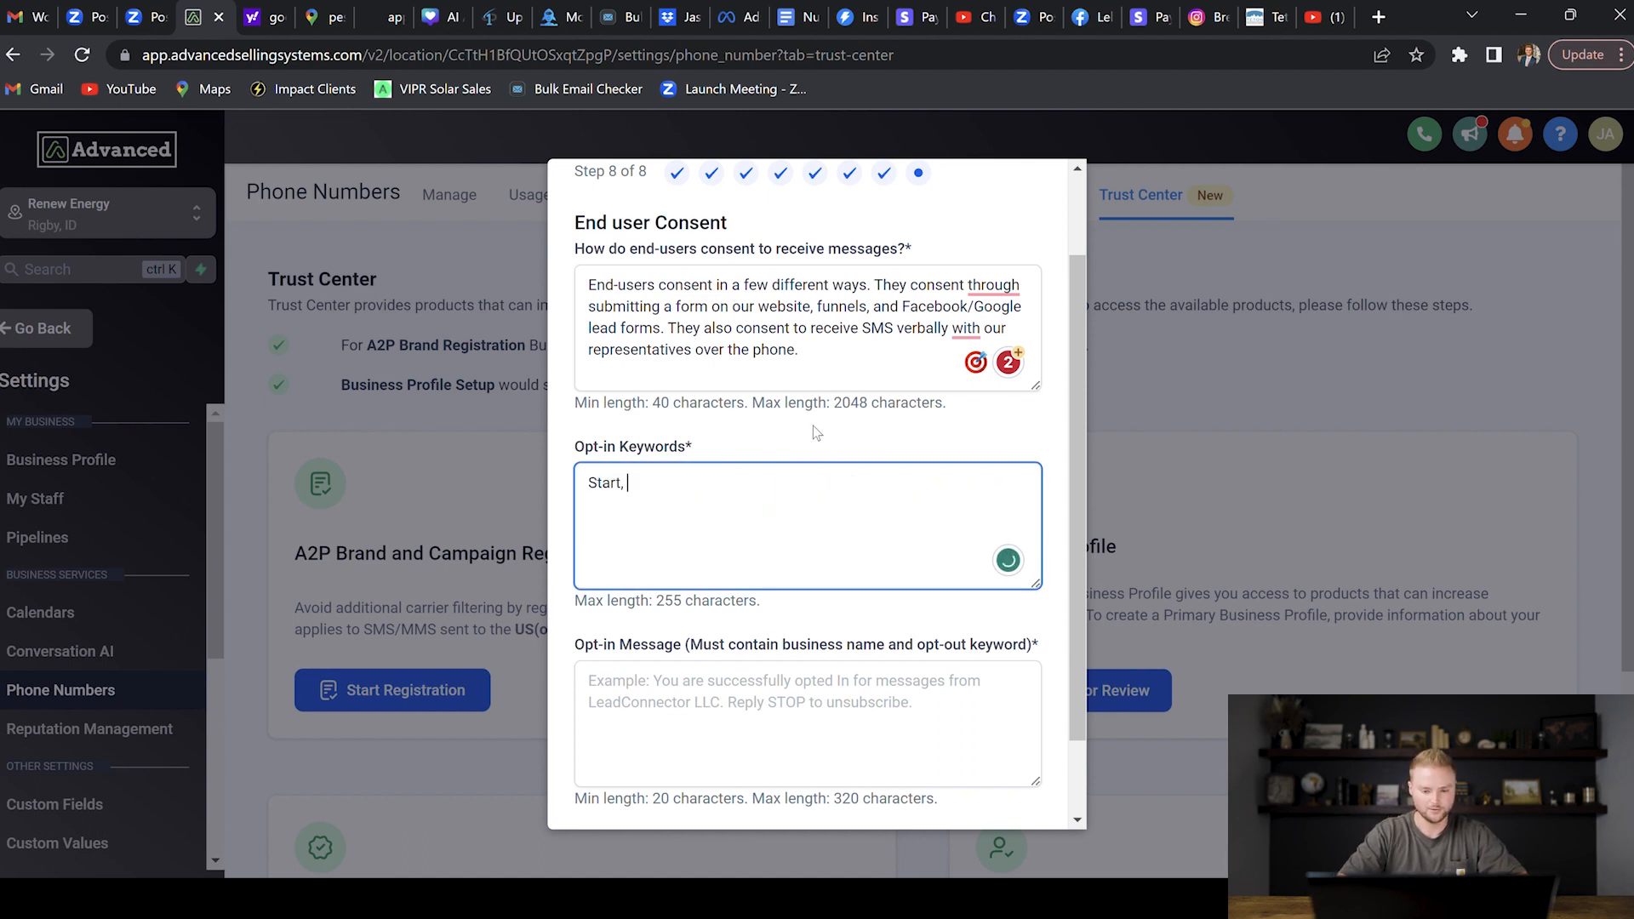
text(Subscri)
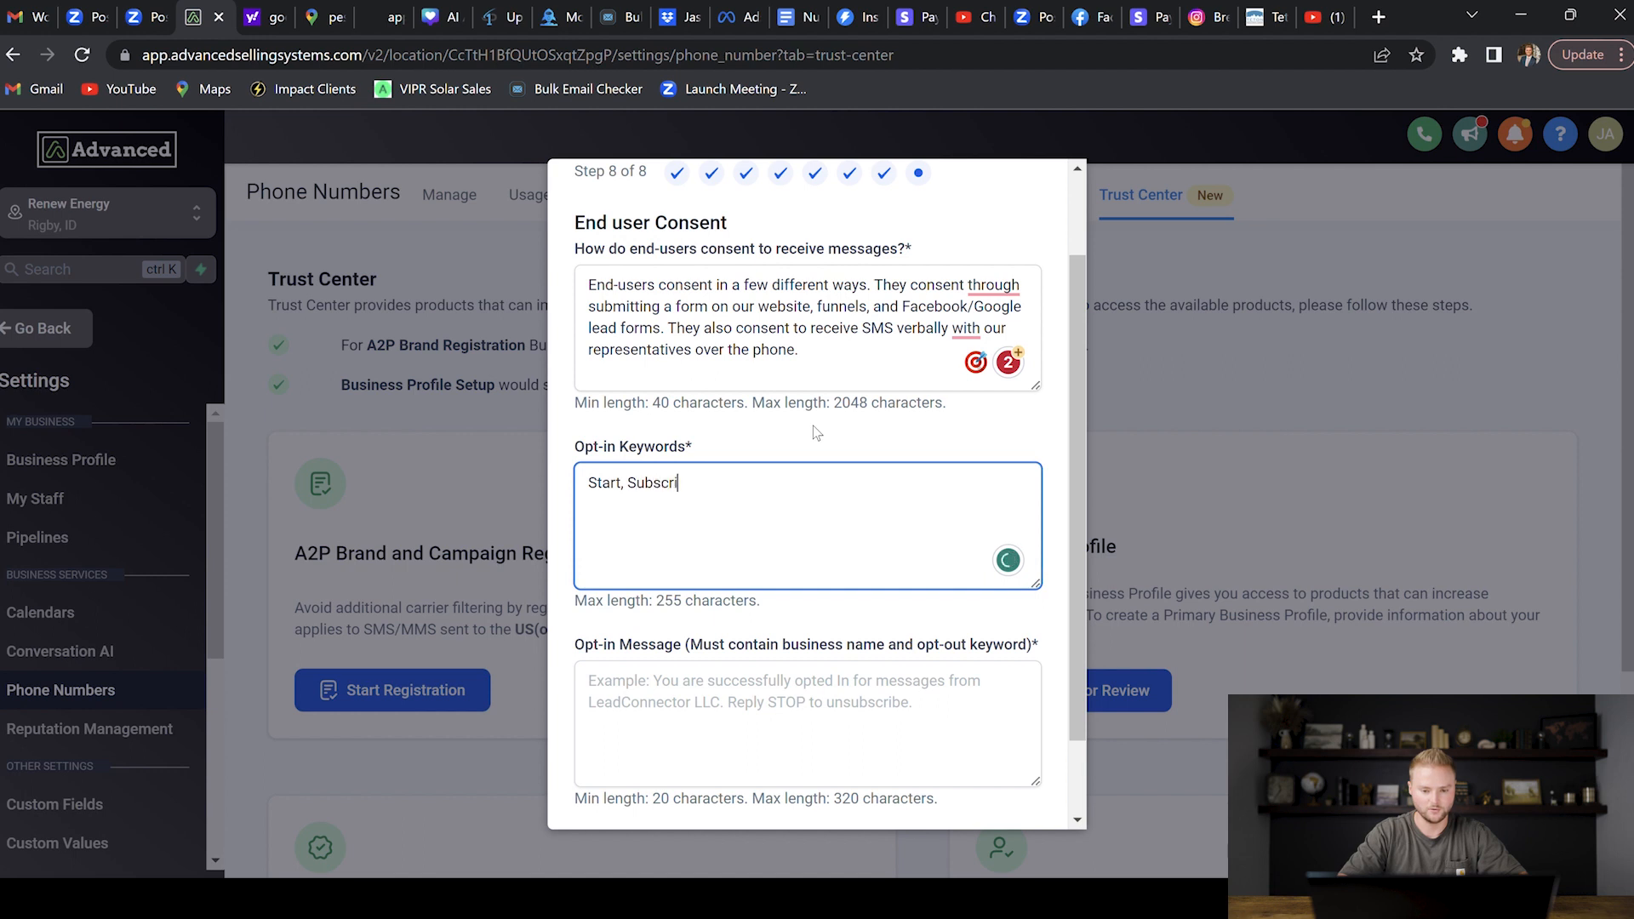
text(be)
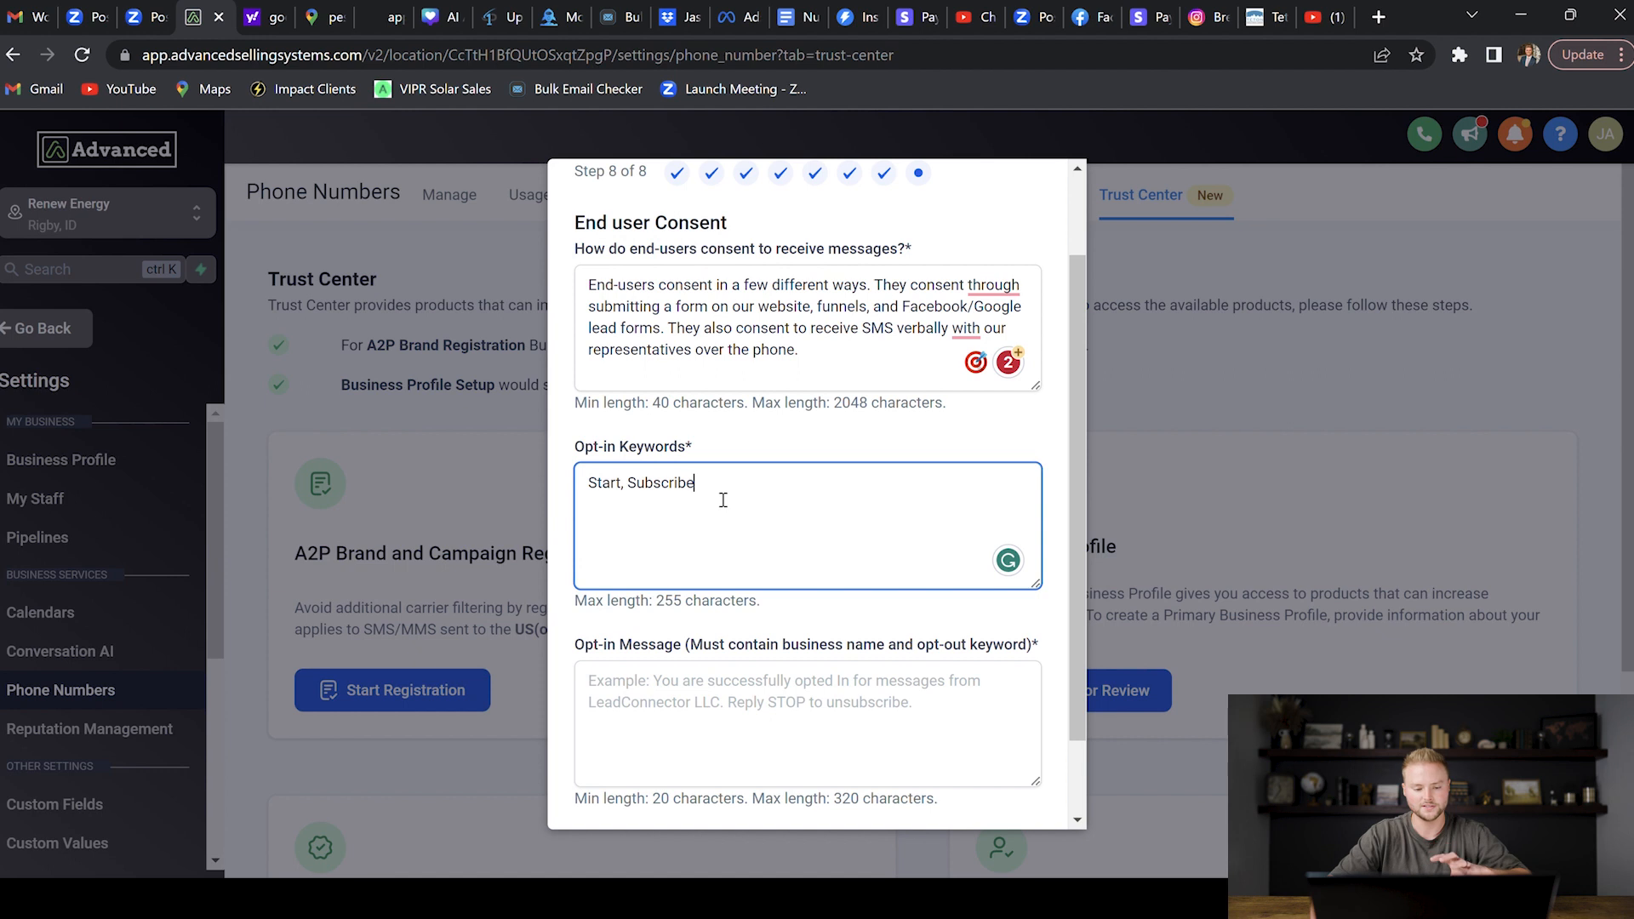
mouse_move(707, 510)
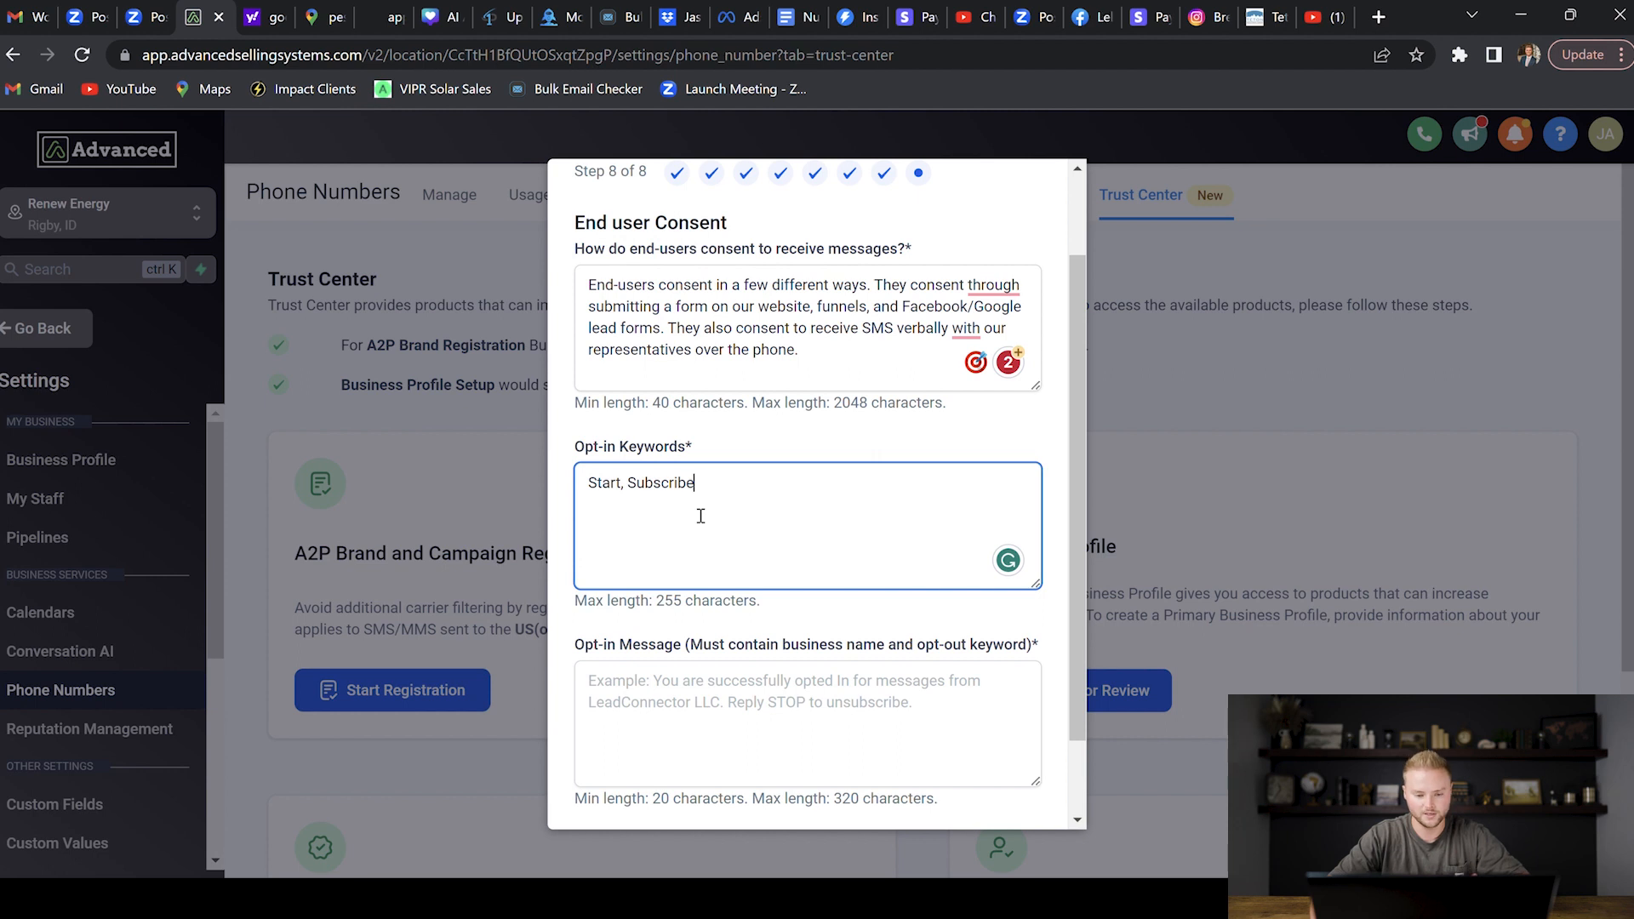
scroll(down, 3)
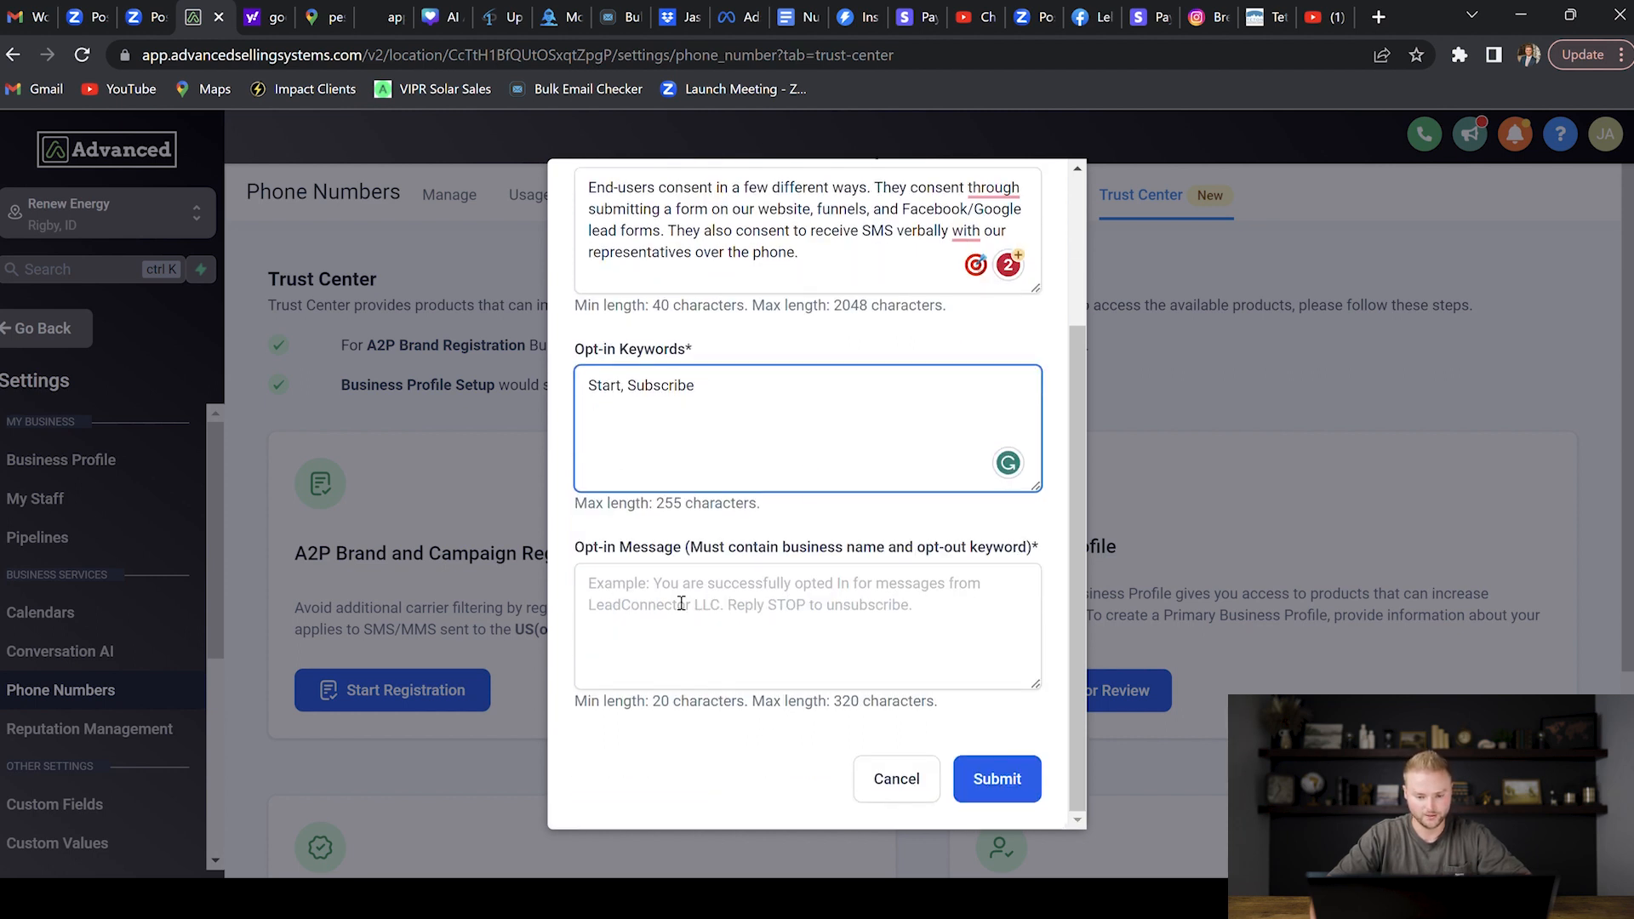
mouse_move(784, 608)
text(You are successfully opted in to receive SMS messages from Renew Energy! Please reply STOP to unsubscribe.)
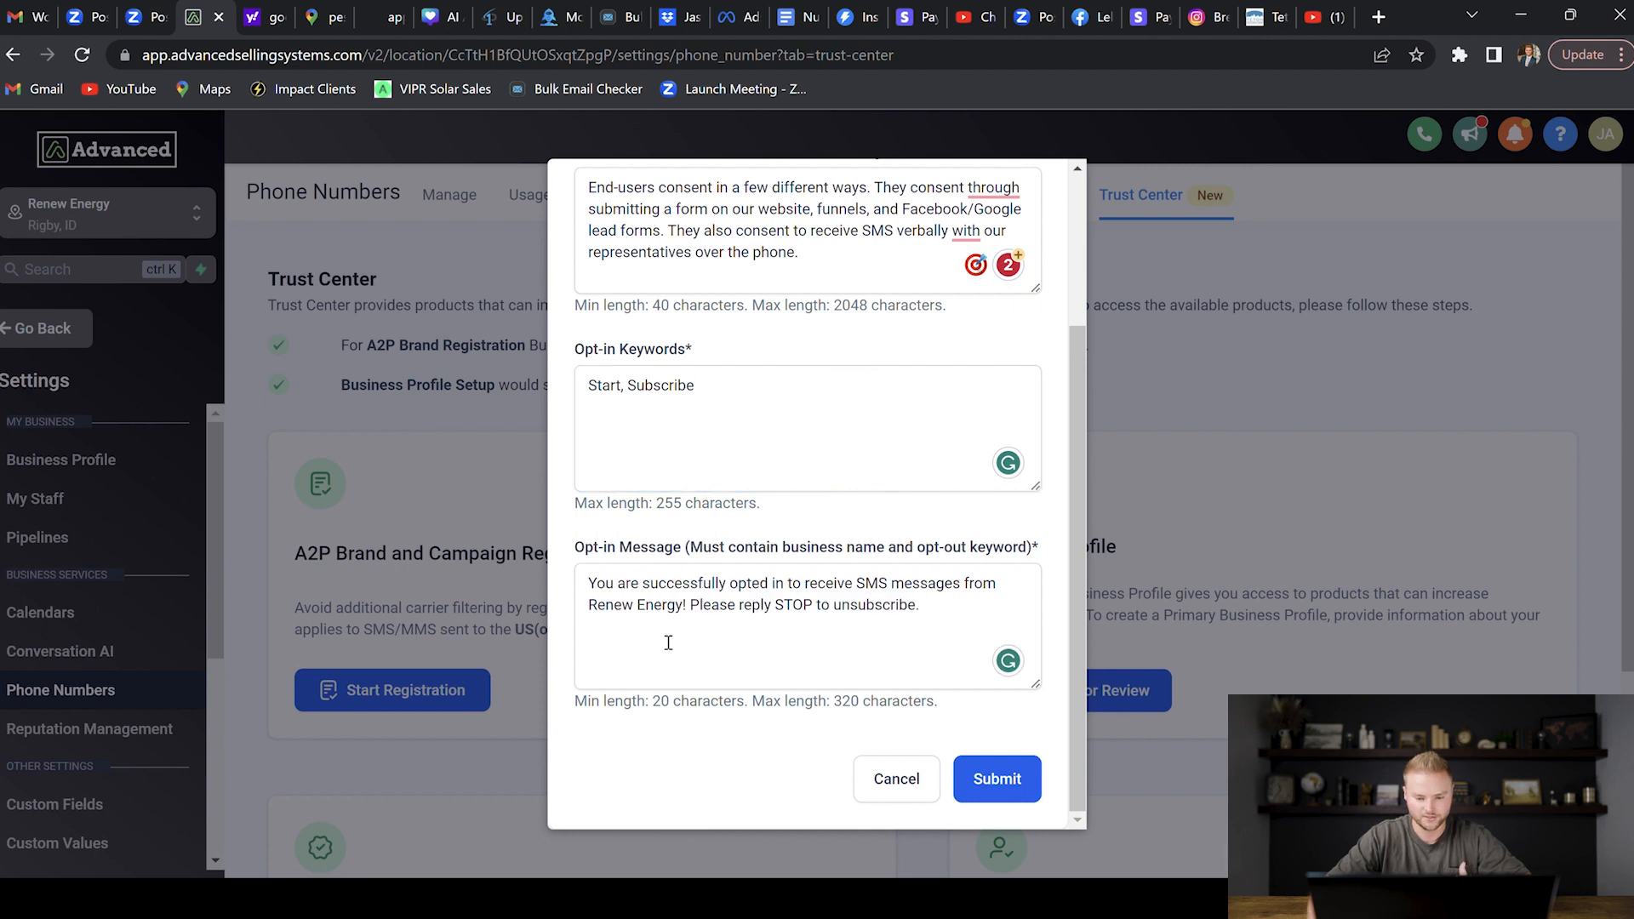
mouse_move(976, 608)
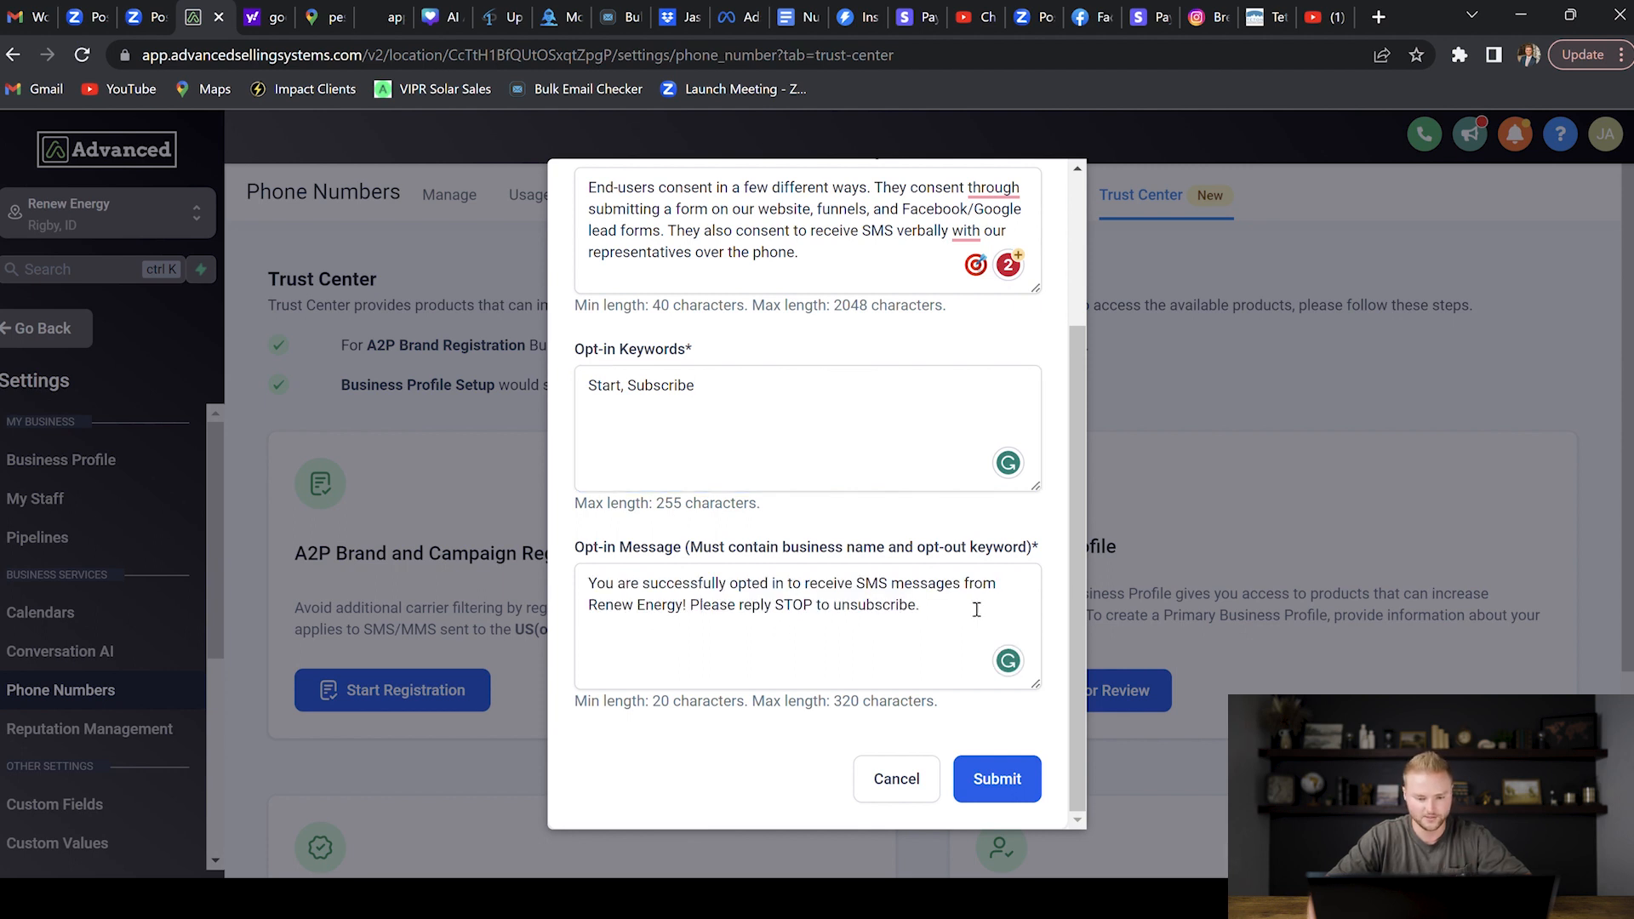
mouse_move(747, 632)
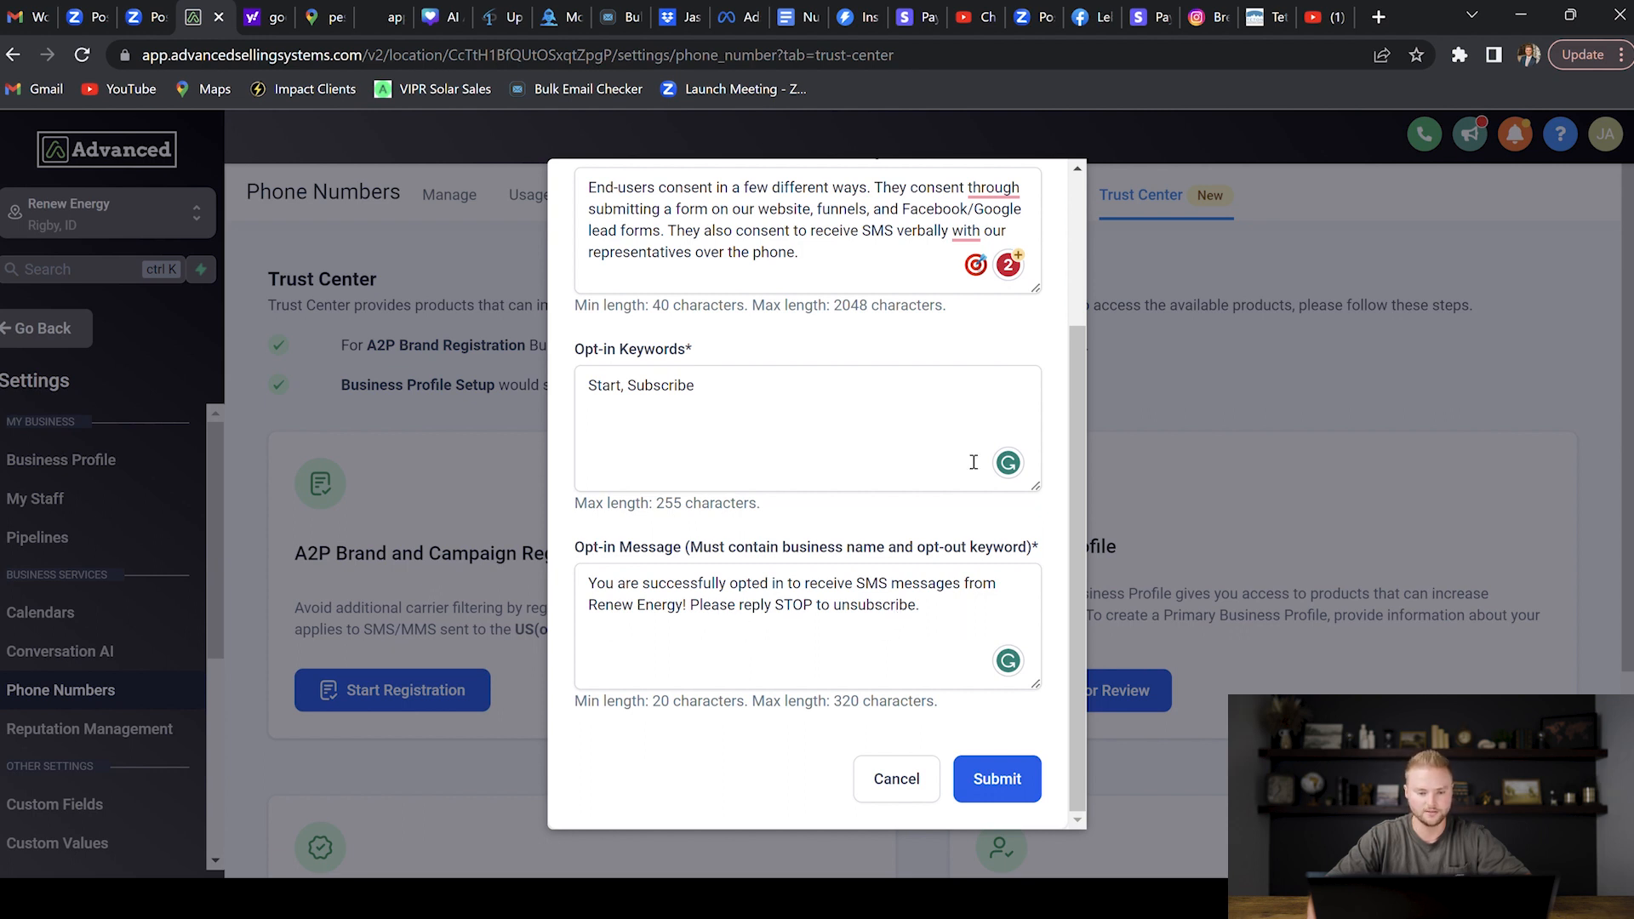
mouse_move(1026, 766)
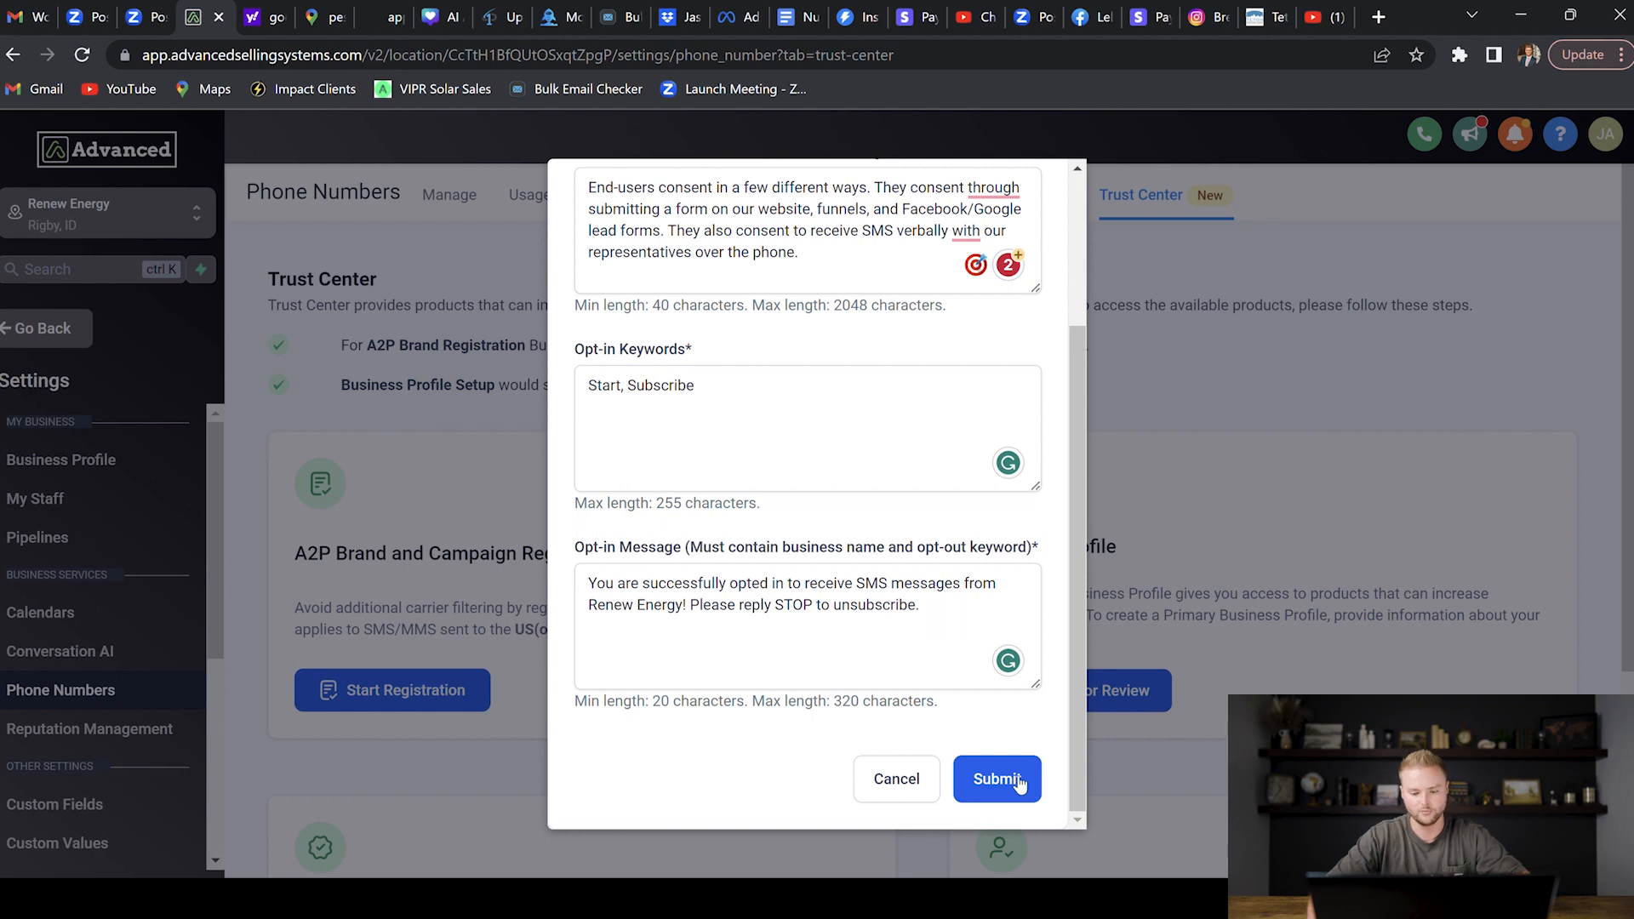
click(995, 779)
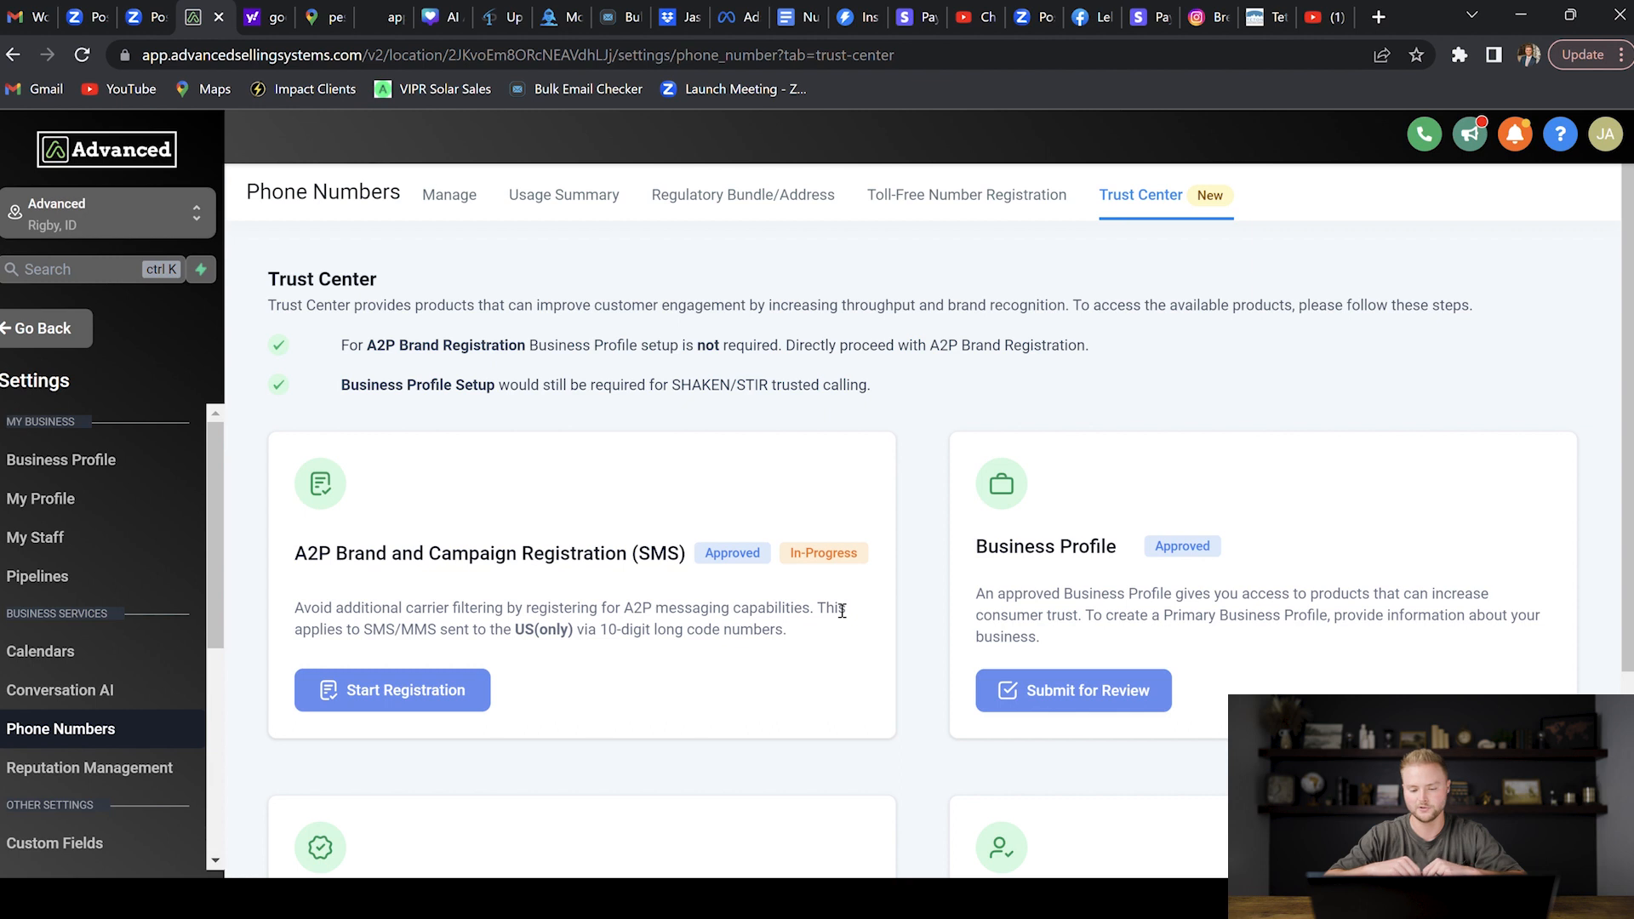
mouse_move(914, 603)
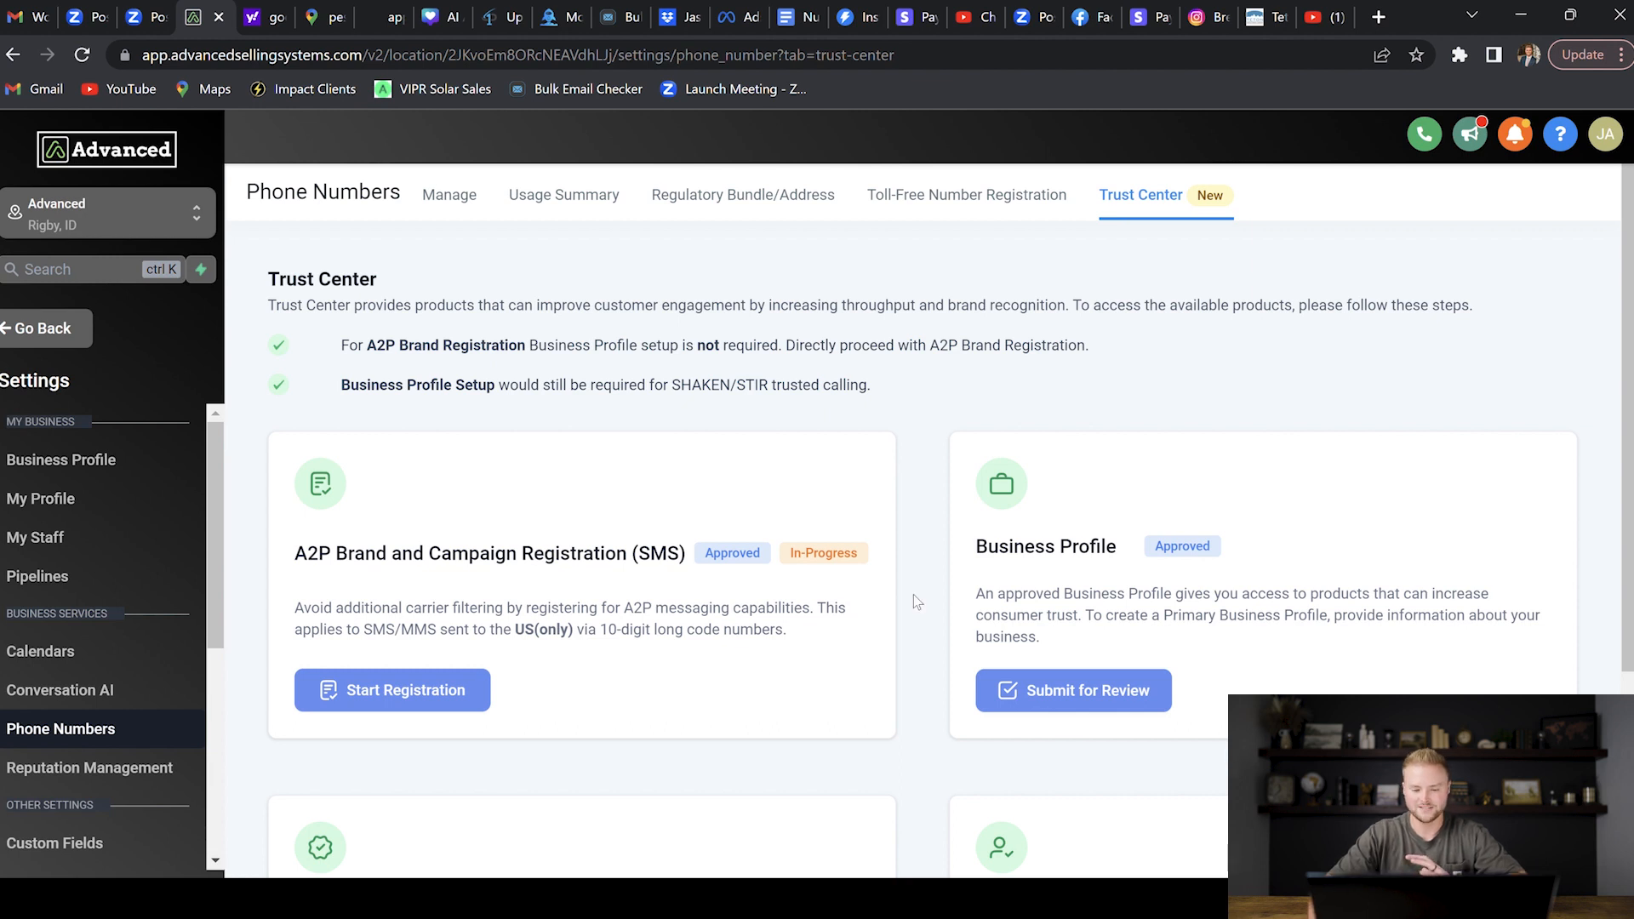
mouse_move(733, 553)
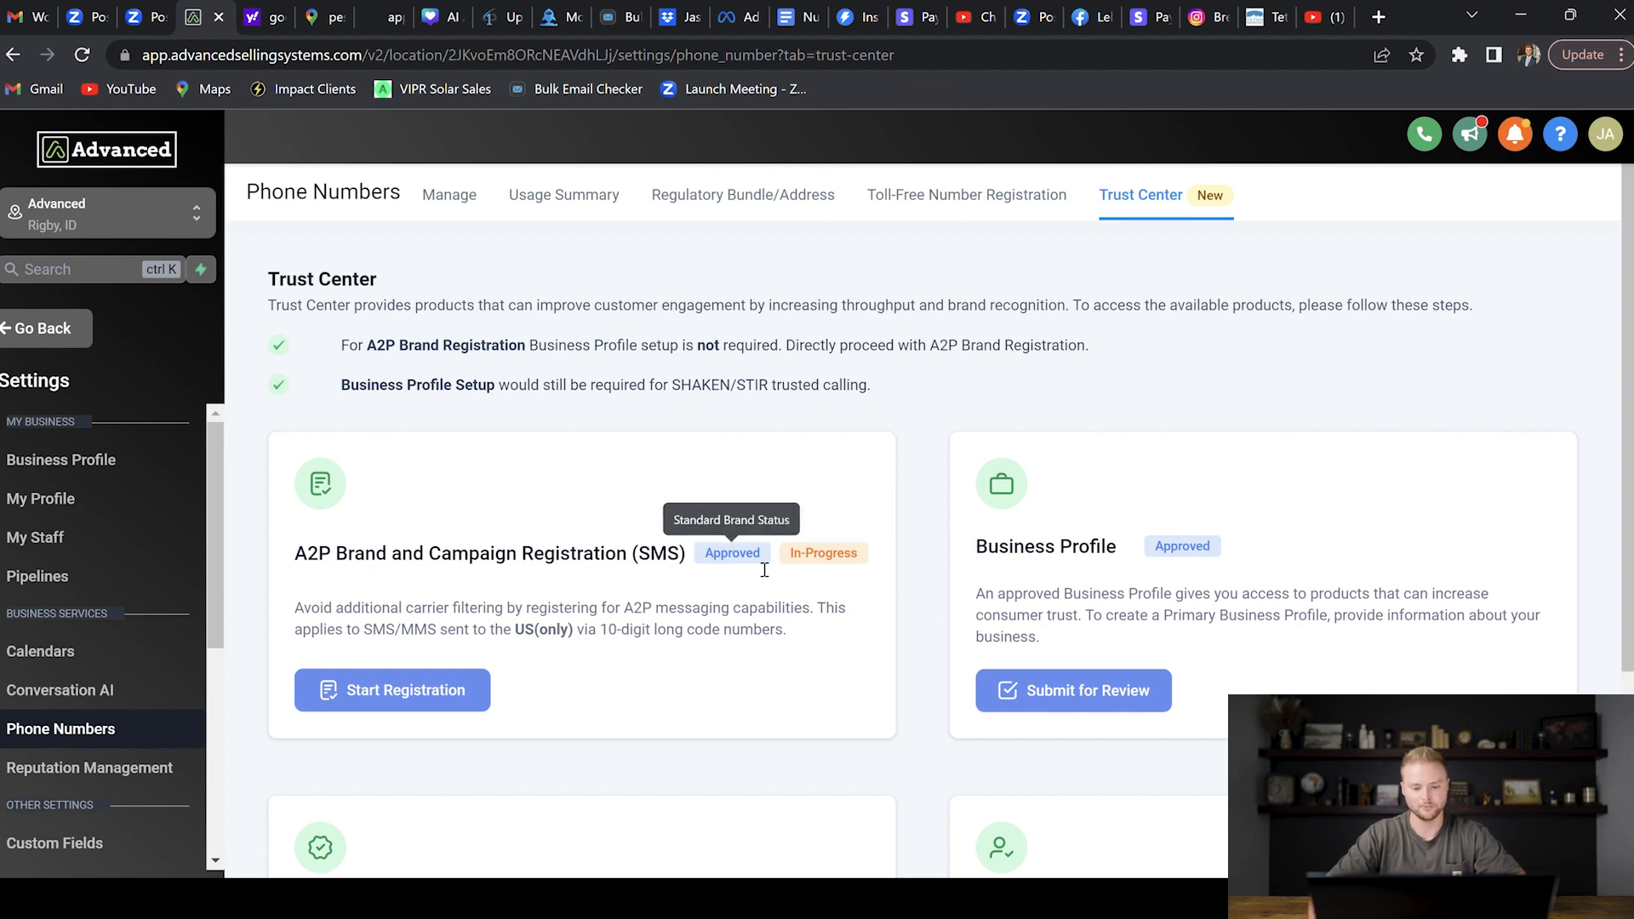
mouse_move(775, 659)
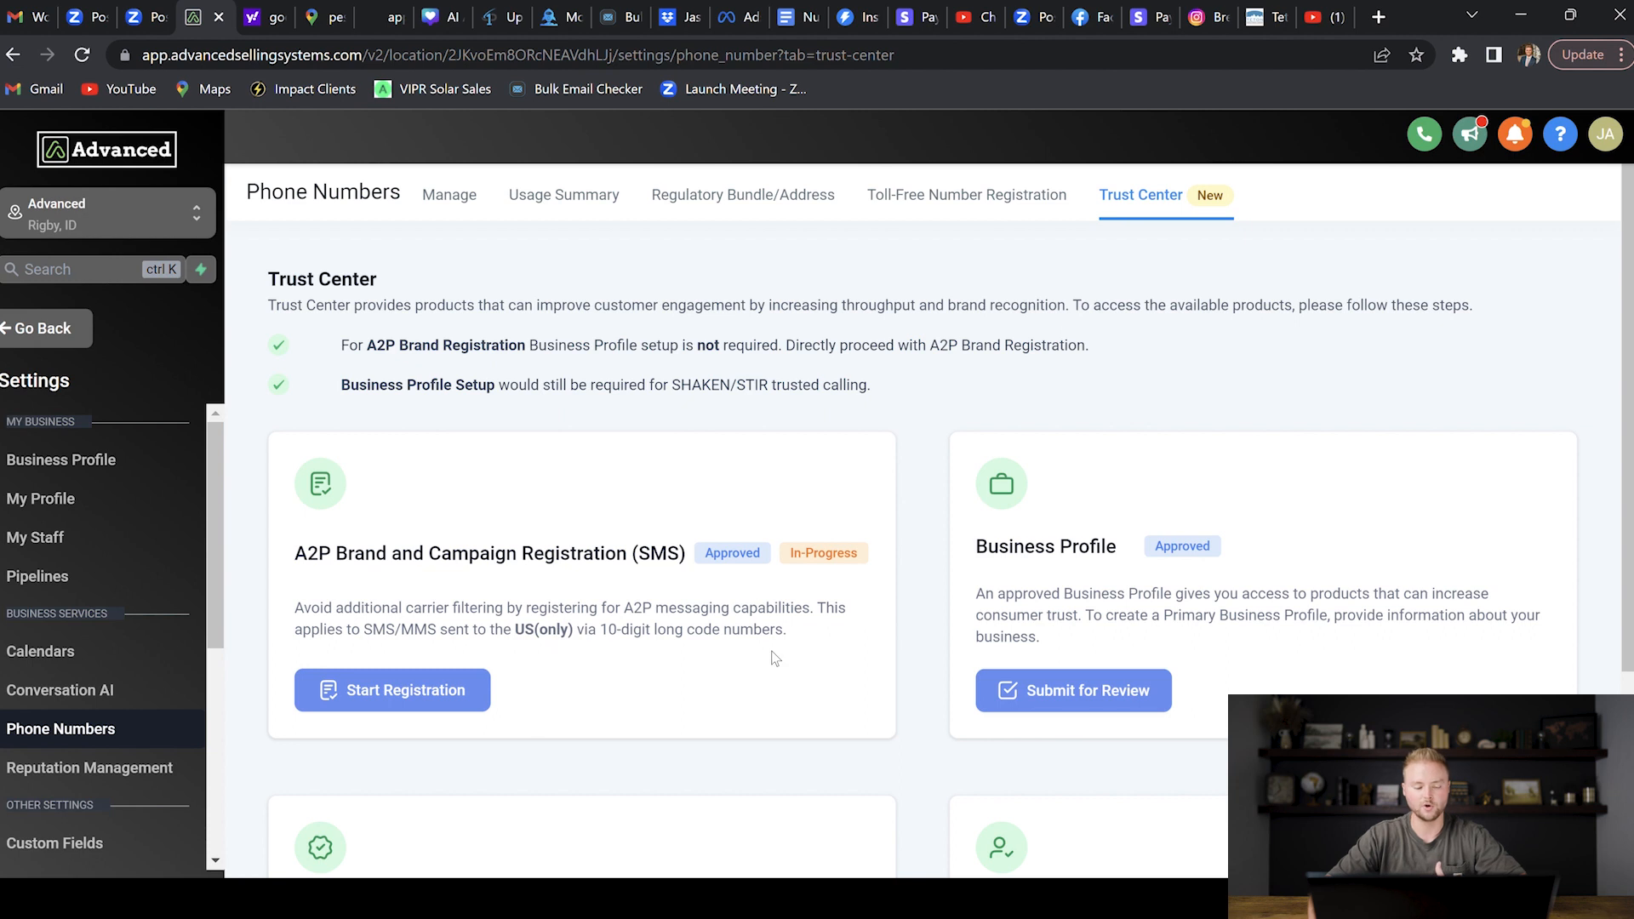
mouse_move(659, 670)
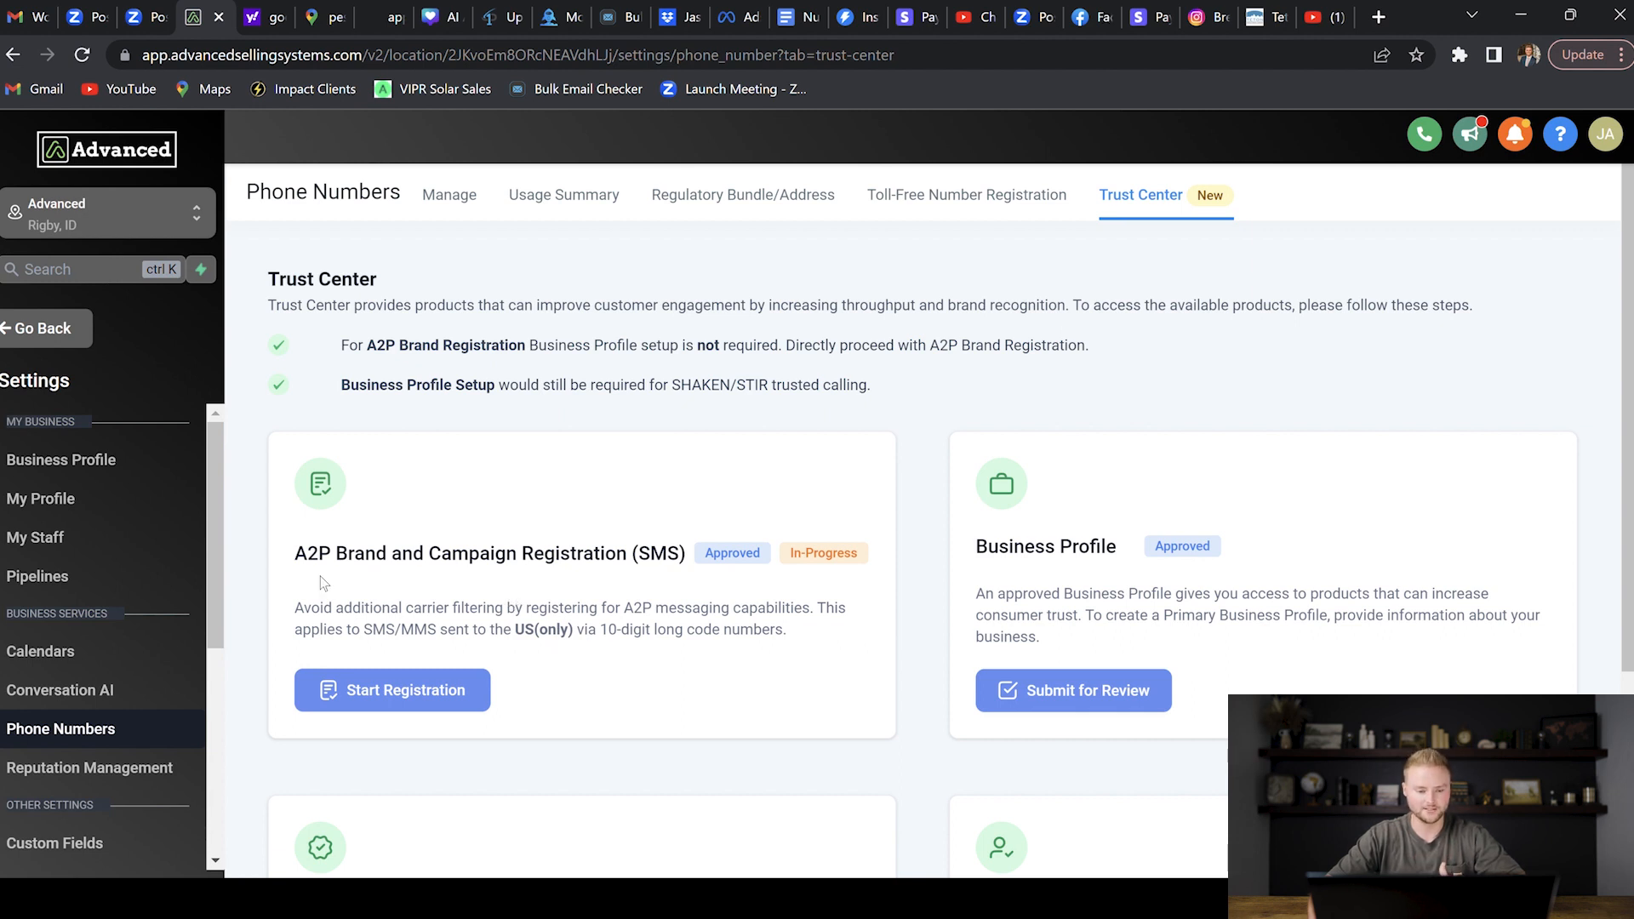
mouse_move(1054, 571)
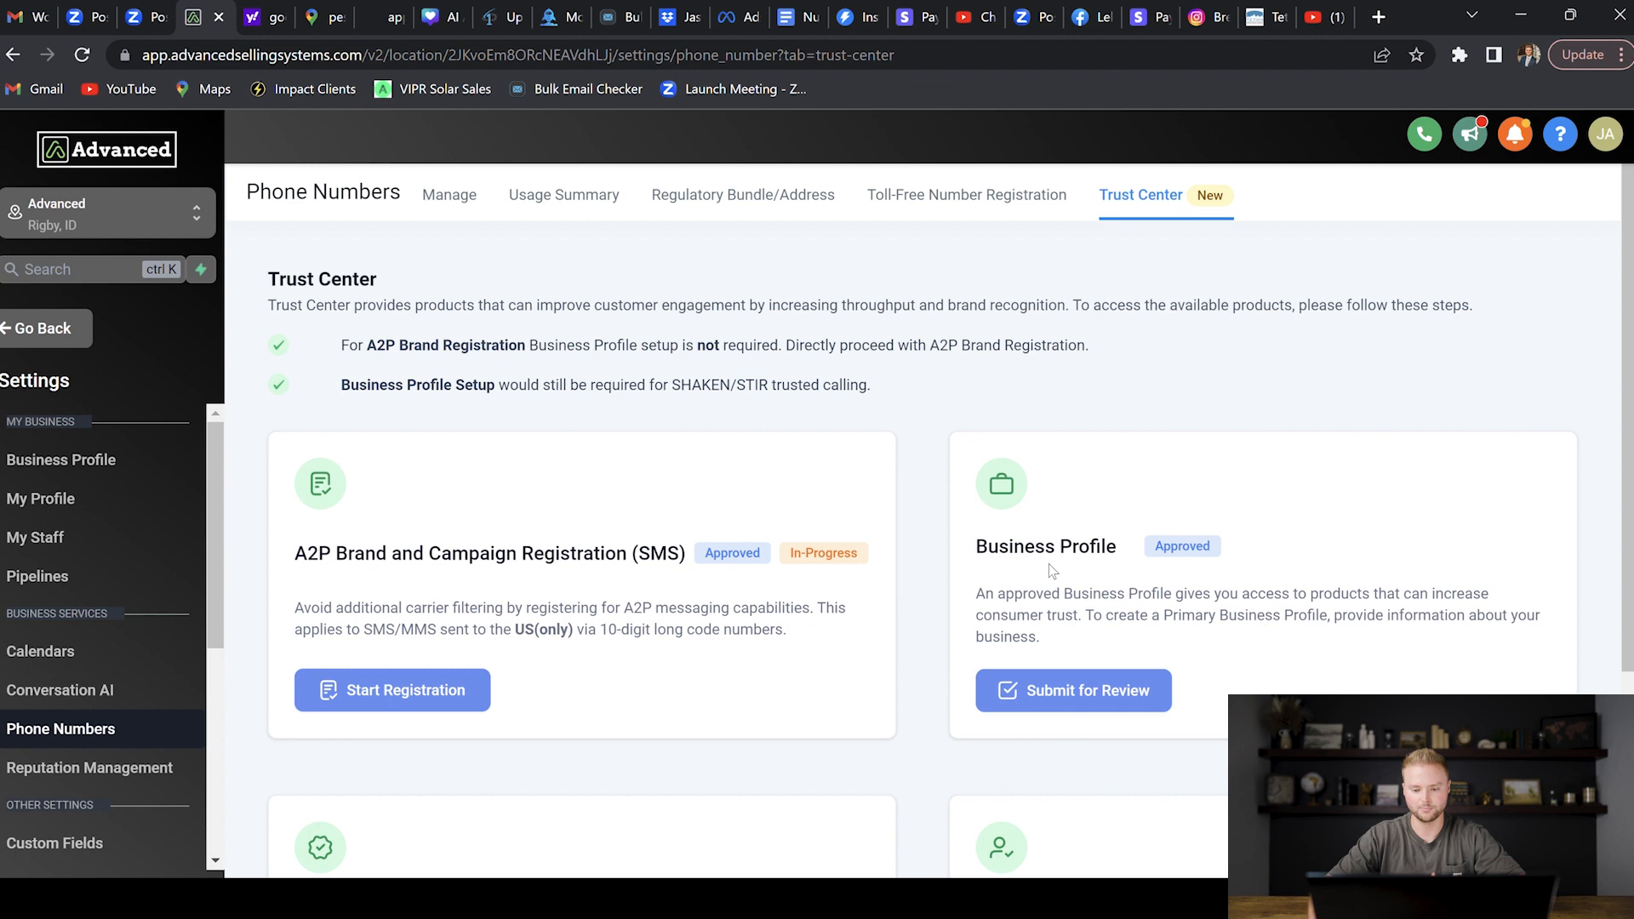
mouse_move(1076, 491)
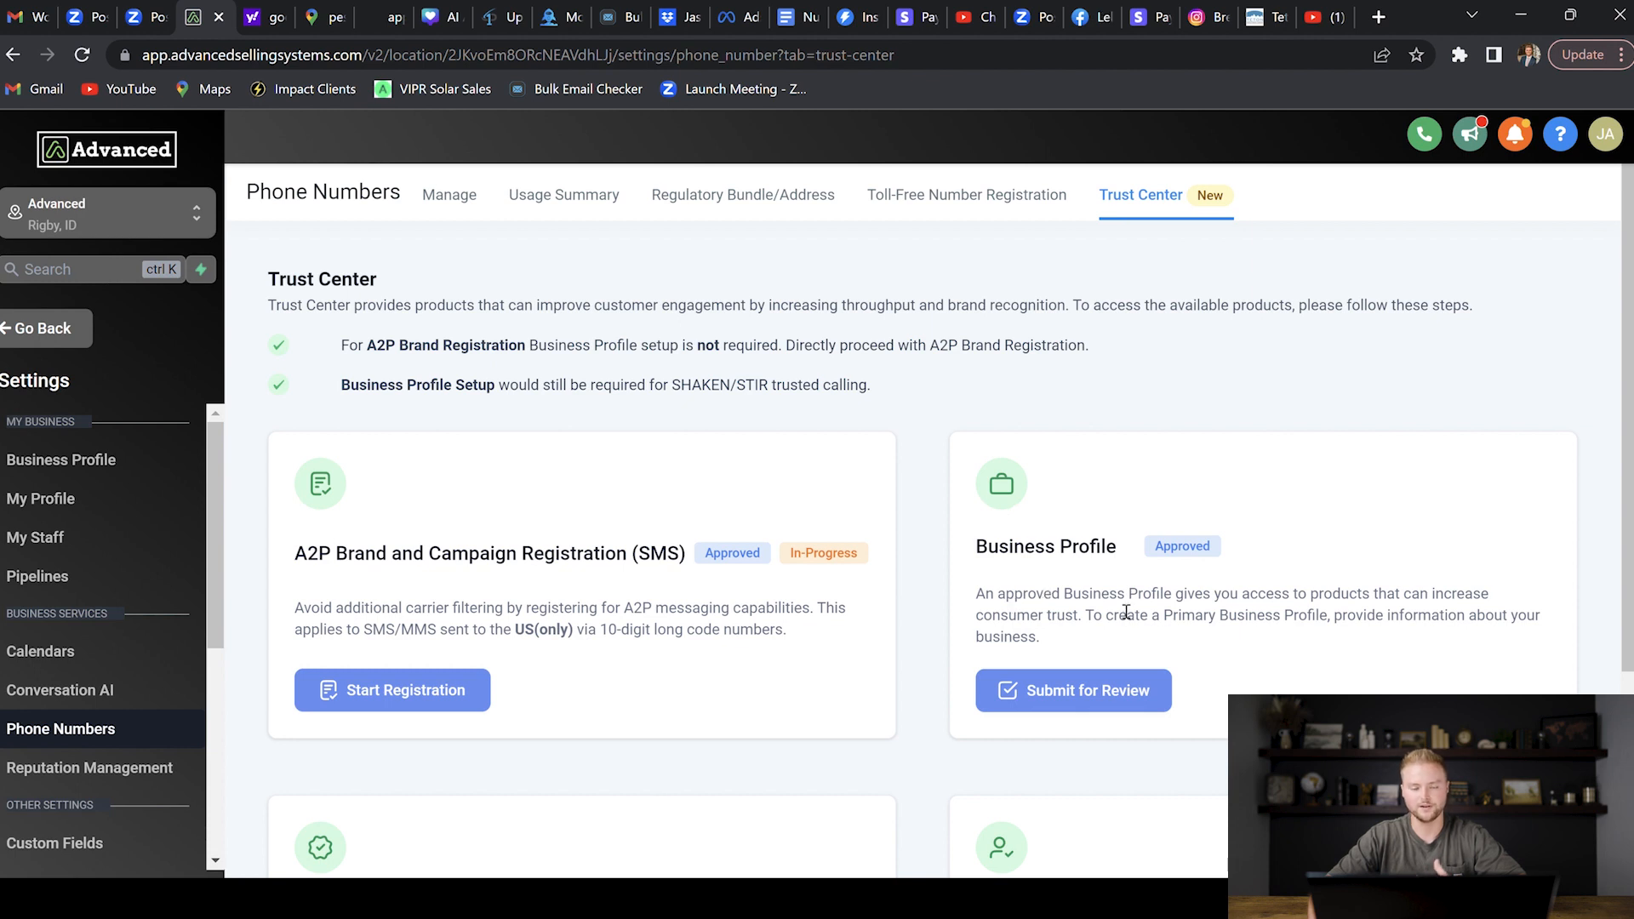
mouse_move(1124, 609)
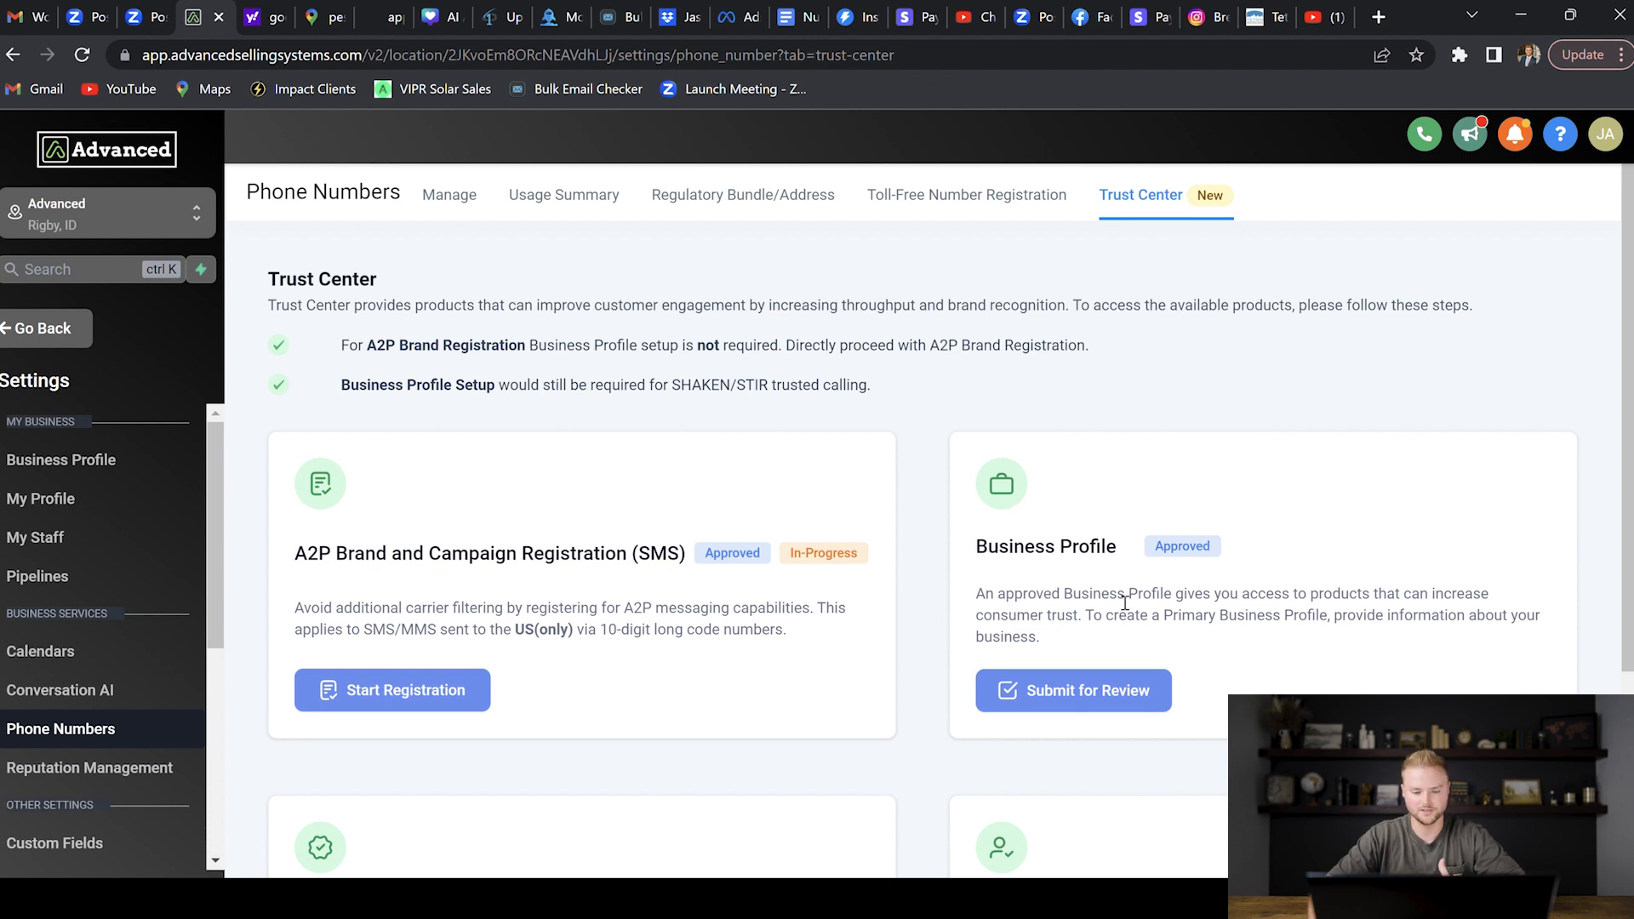